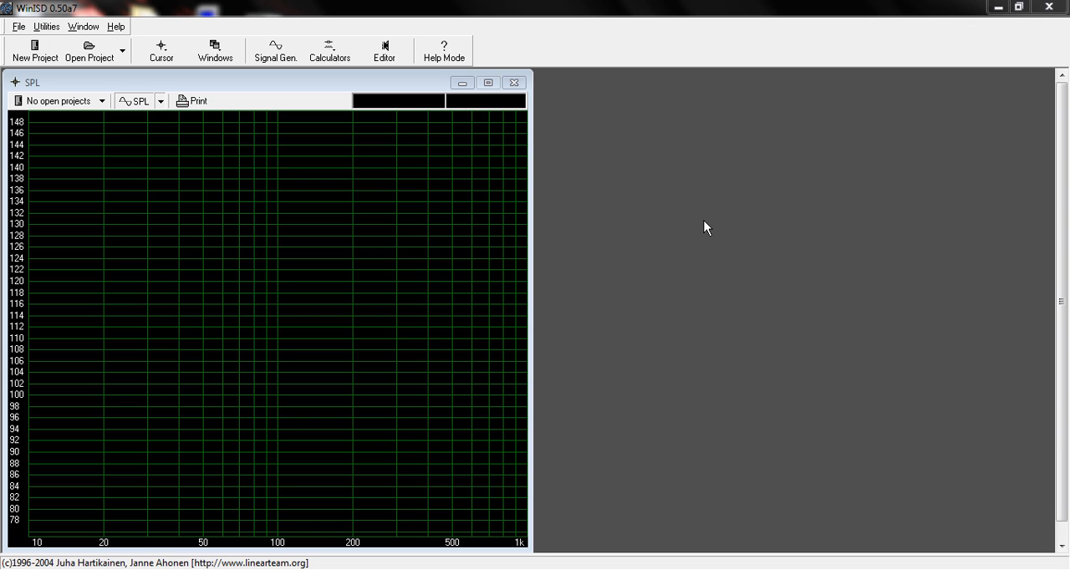
pyautogui.moveTo(33, 46)
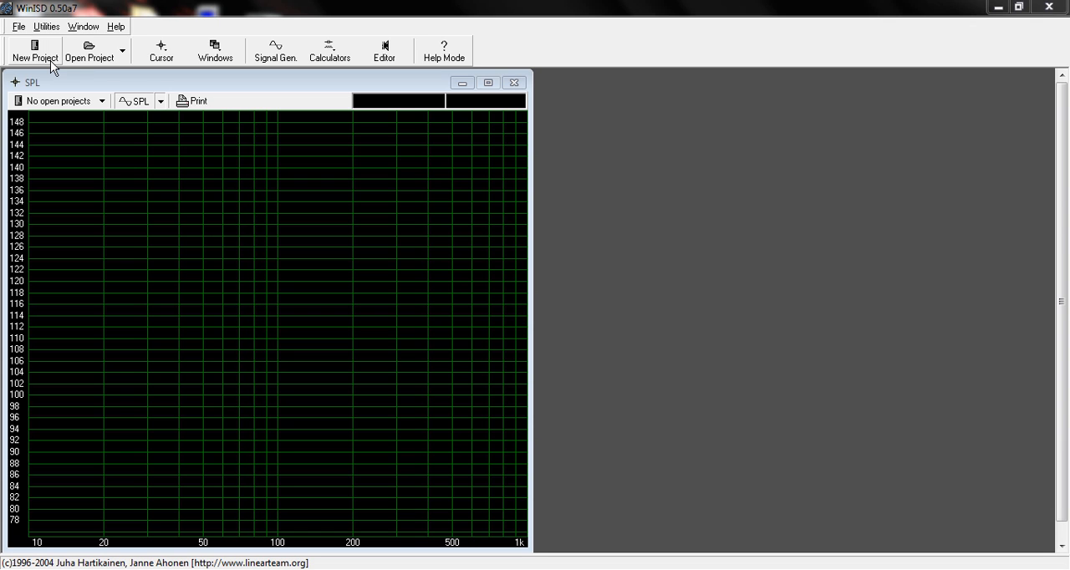
# Begin a new project keeping the Dayton ND65-4 as the selected driver
pyautogui.click(33, 50)
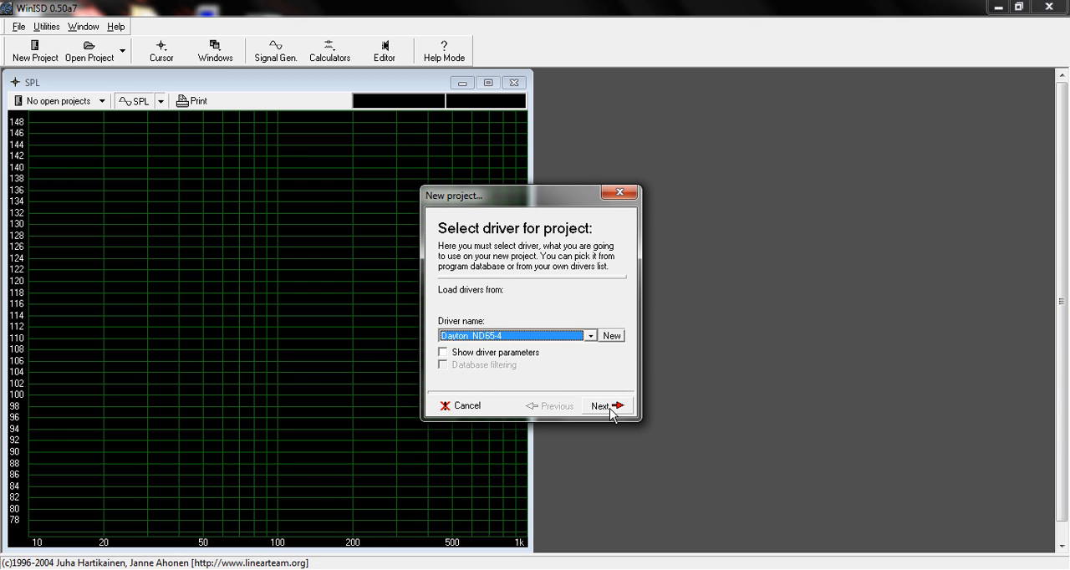
pyautogui.click(605, 404)
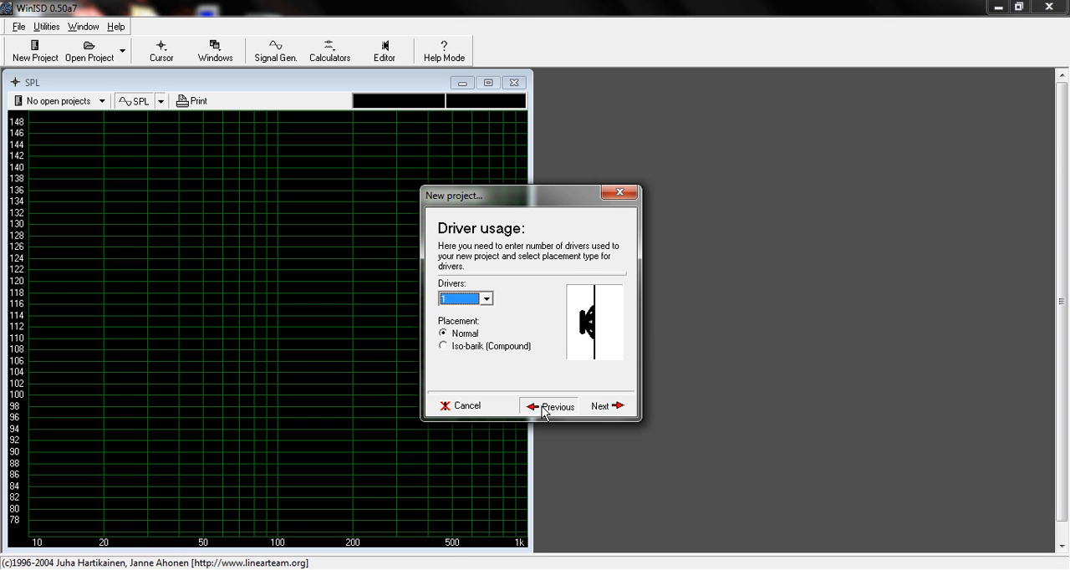
pyautogui.click(607, 404)
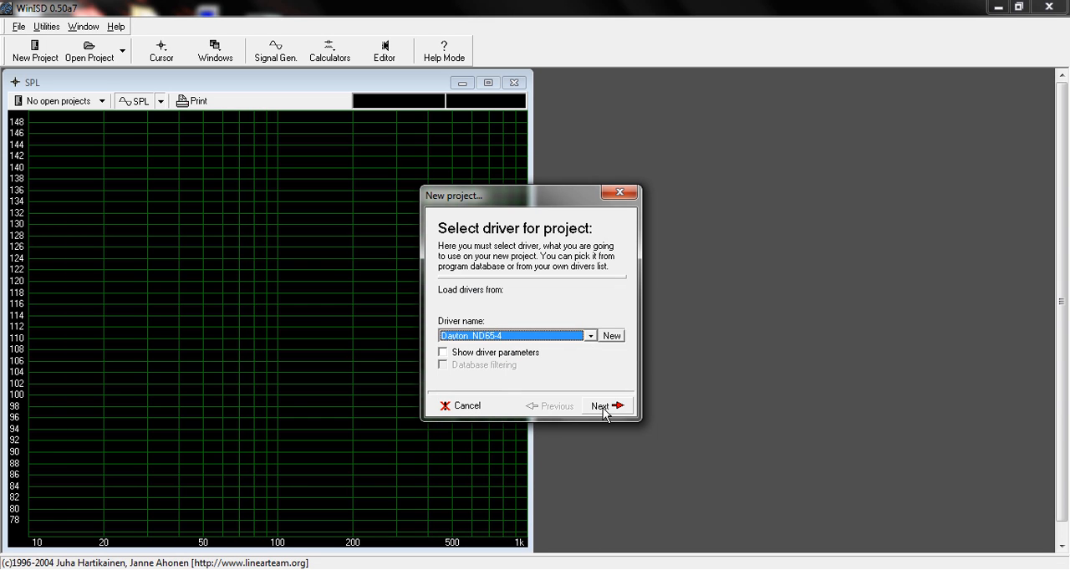
pyautogui.moveTo(555, 341)
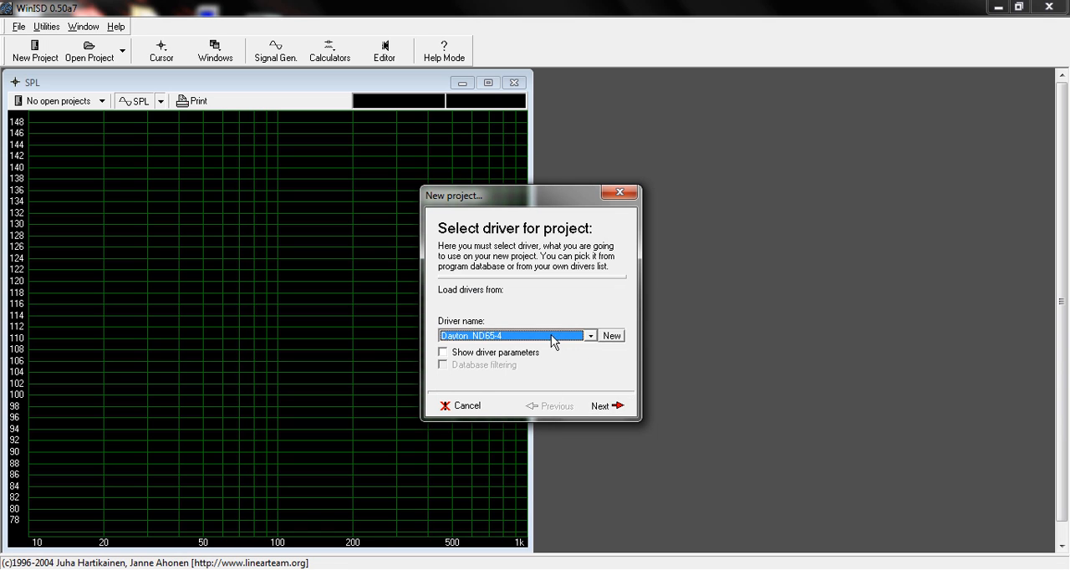
# Use one driver with Normal placement for the project
pyautogui.click(601, 405)
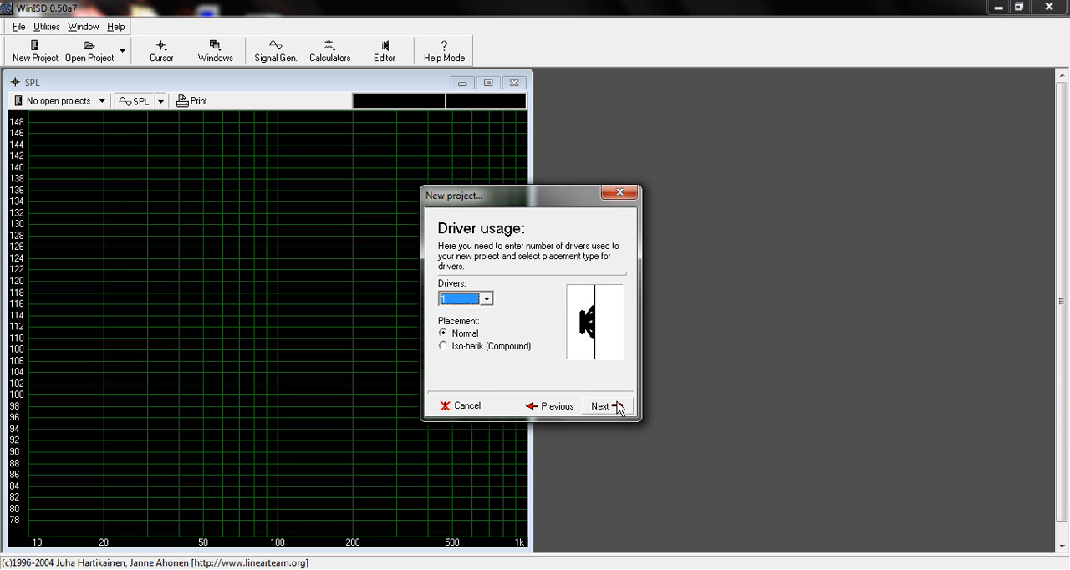
pyautogui.moveTo(485, 302)
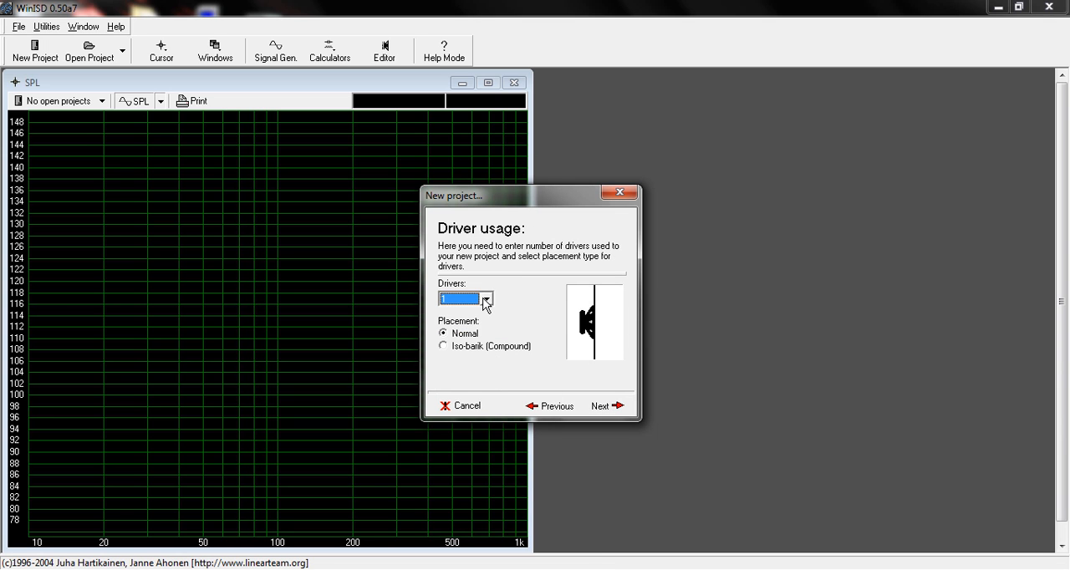
pyautogui.click(488, 297)
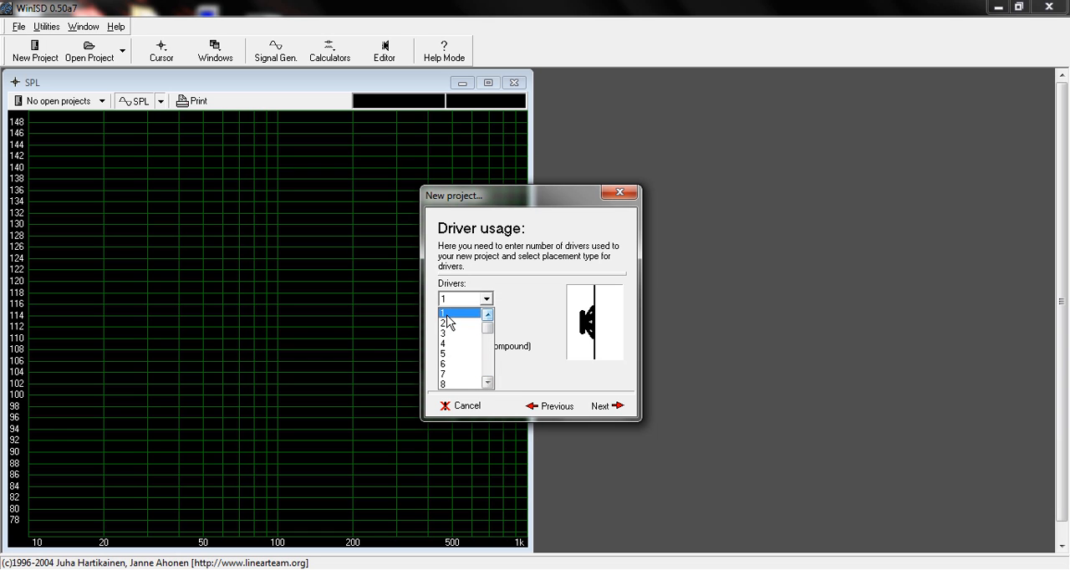
pyautogui.click(443, 313)
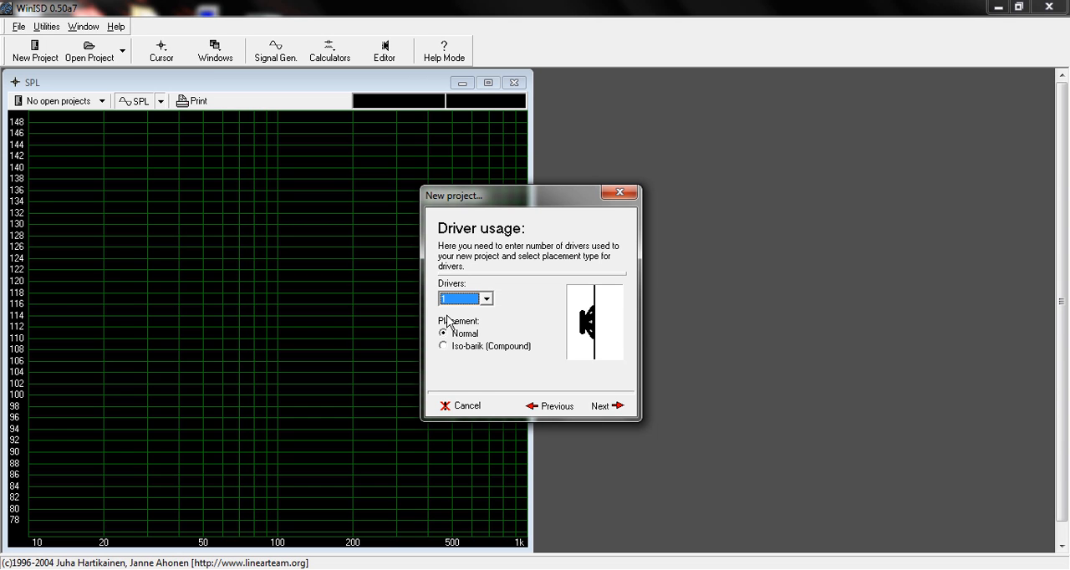
pyautogui.moveTo(582, 334)
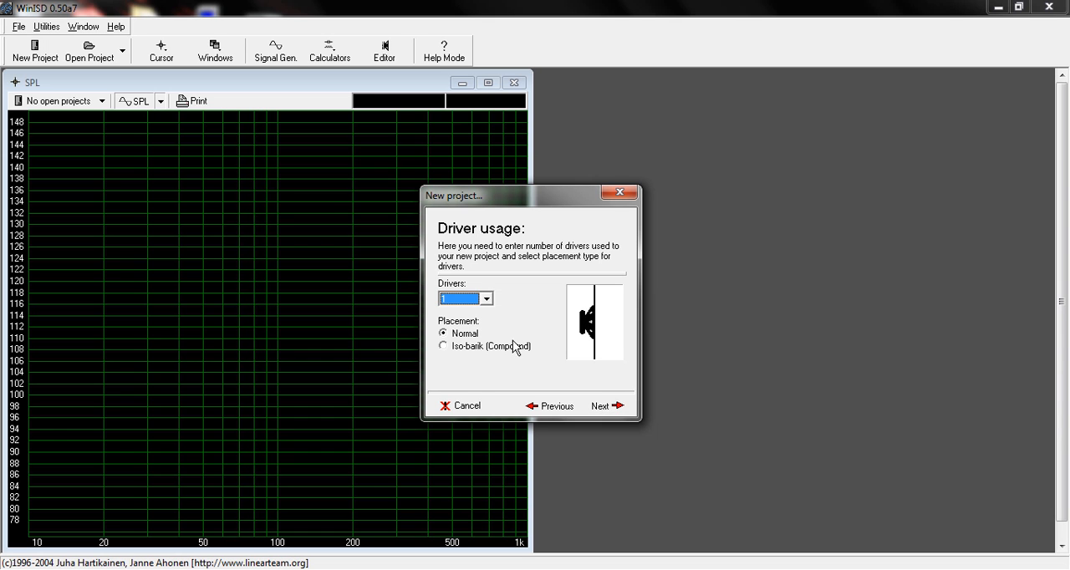
# Try Closed and Passive Radiator, then settle on the Vented box type and continue
pyautogui.click(601, 404)
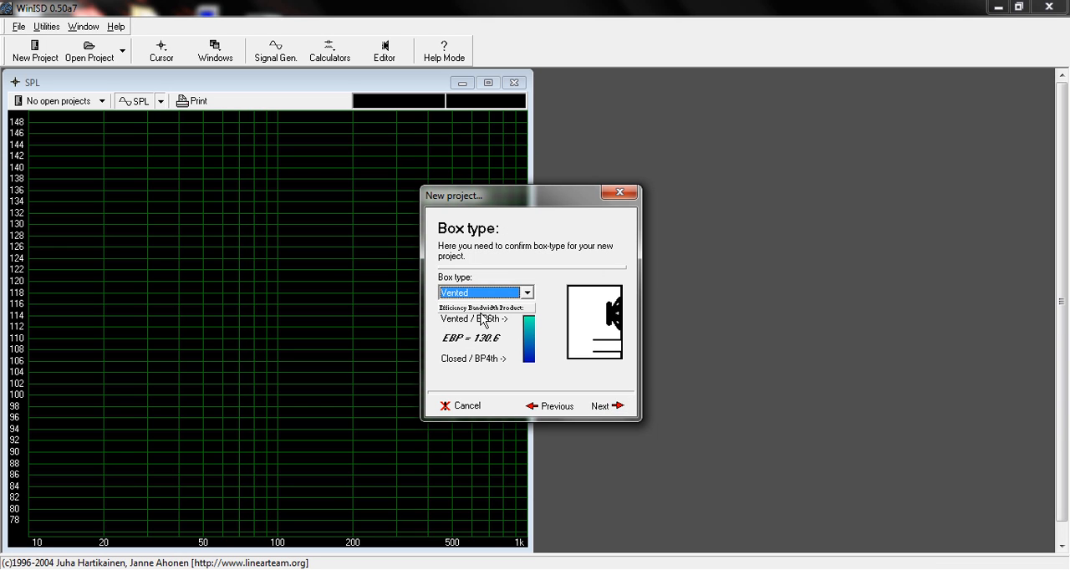
pyautogui.moveTo(487, 319)
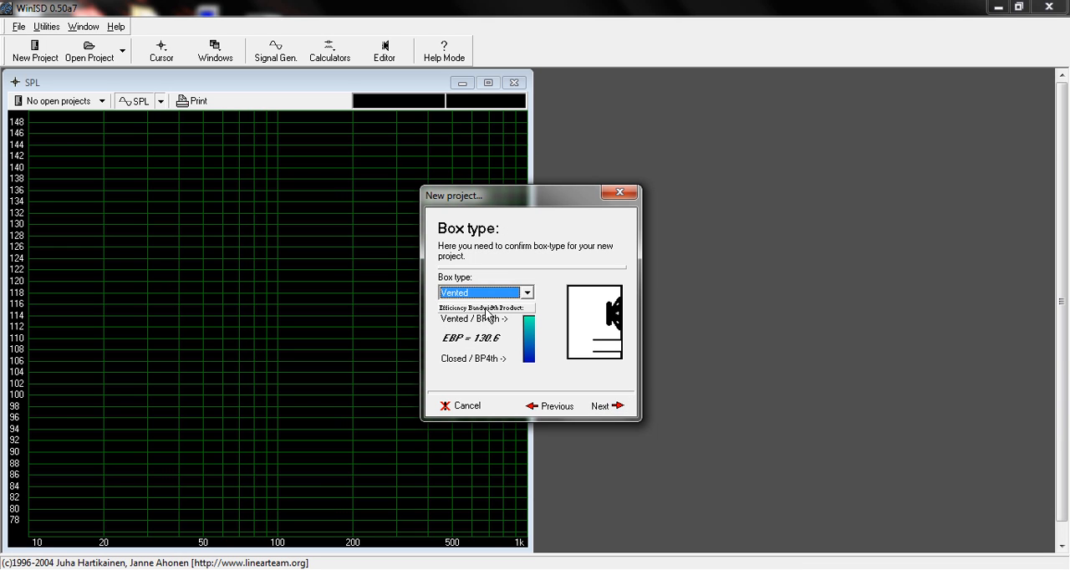
pyautogui.click(525, 291)
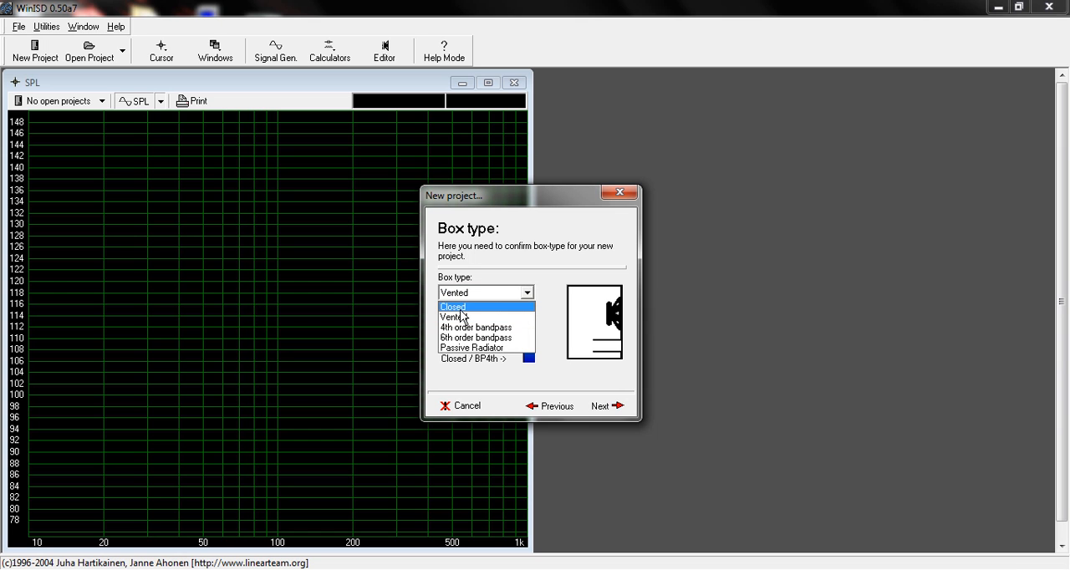
pyautogui.click(451, 306)
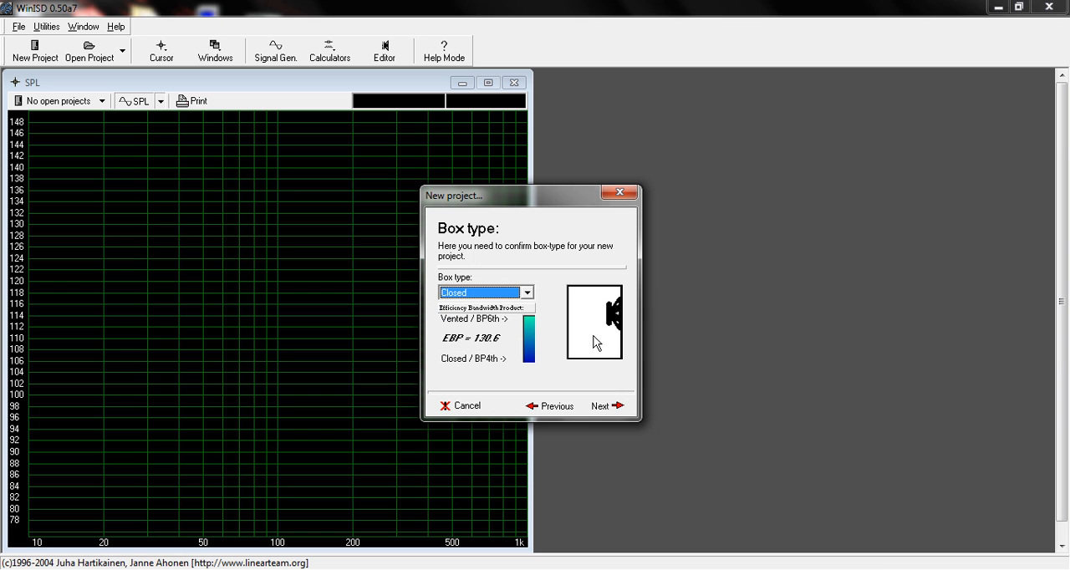
pyautogui.moveTo(508, 291)
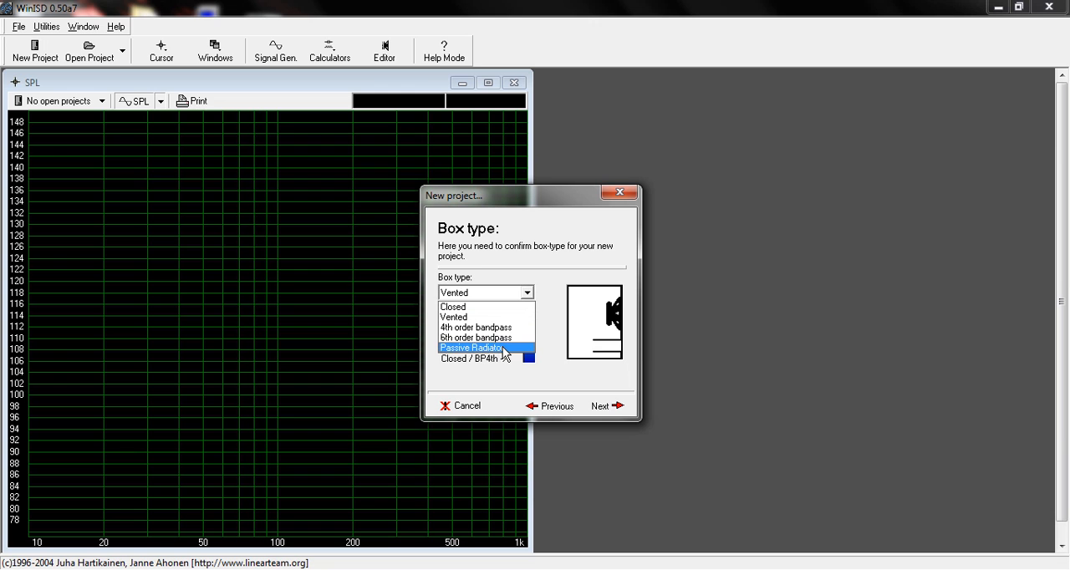
pyautogui.click(476, 347)
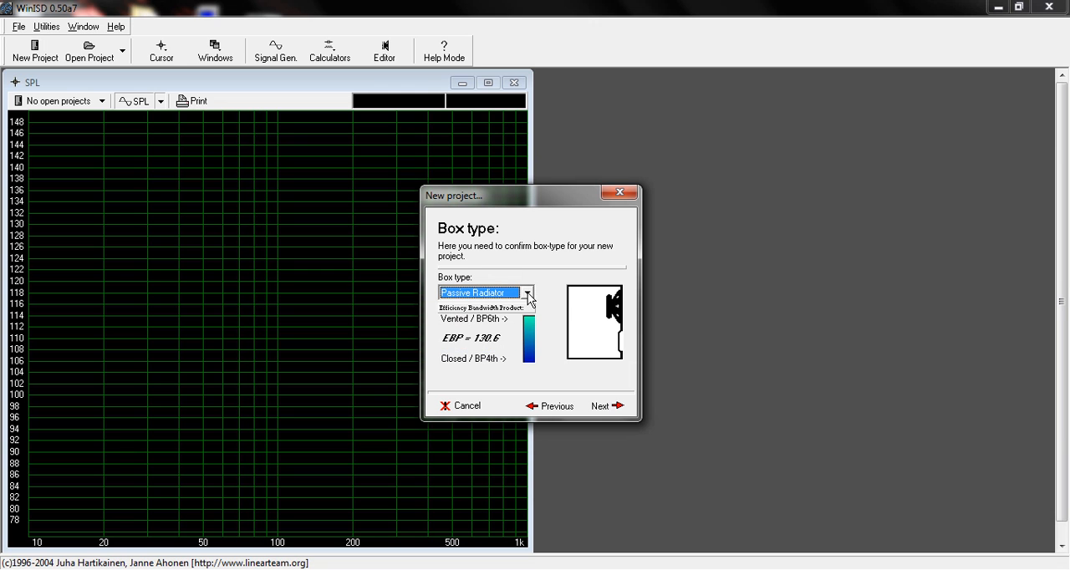
pyautogui.click(526, 291)
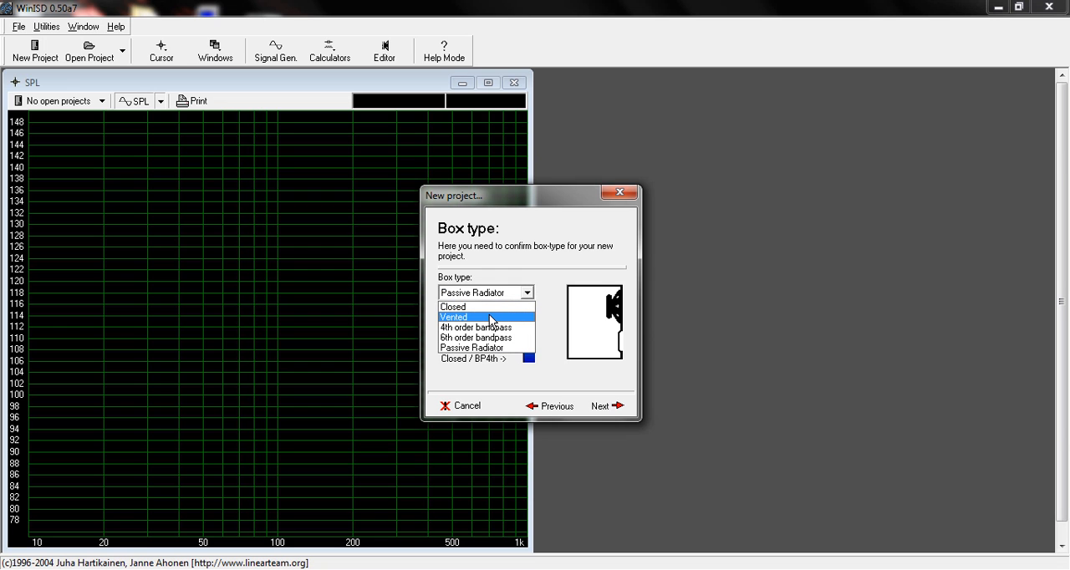
pyautogui.click(454, 316)
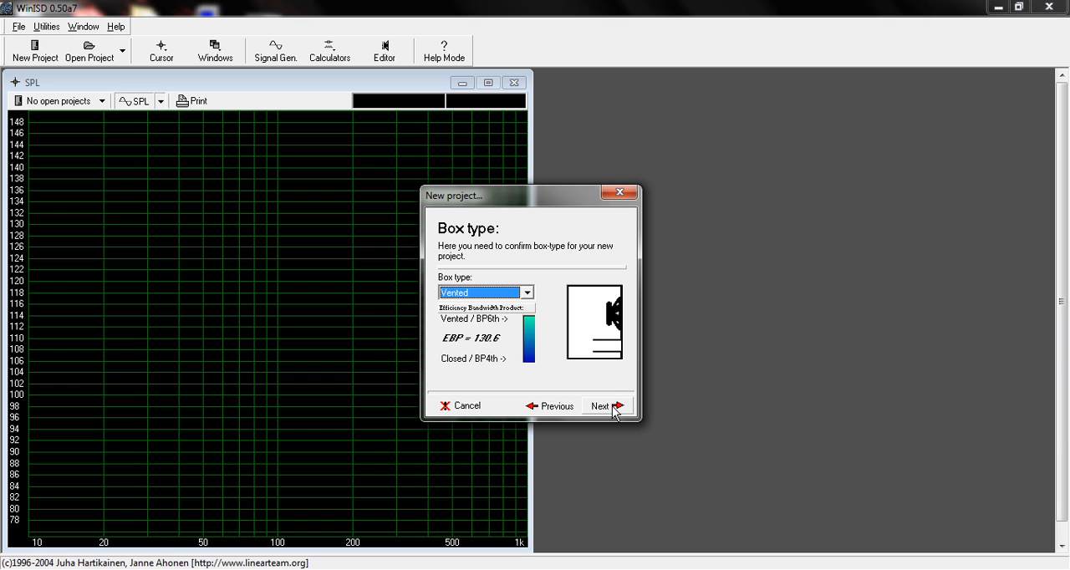
pyautogui.click(602, 404)
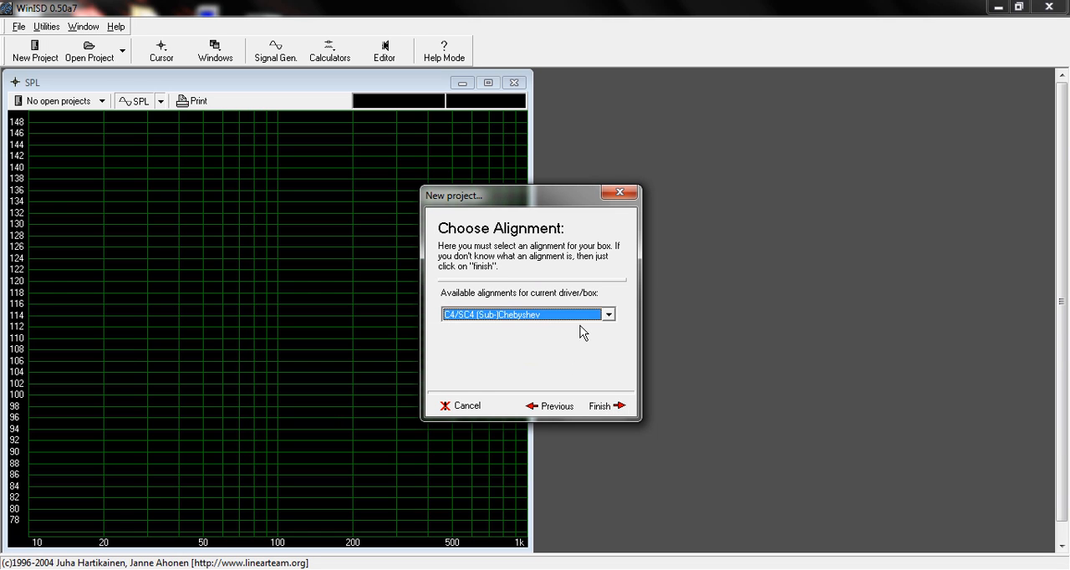
pyautogui.click(609, 315)
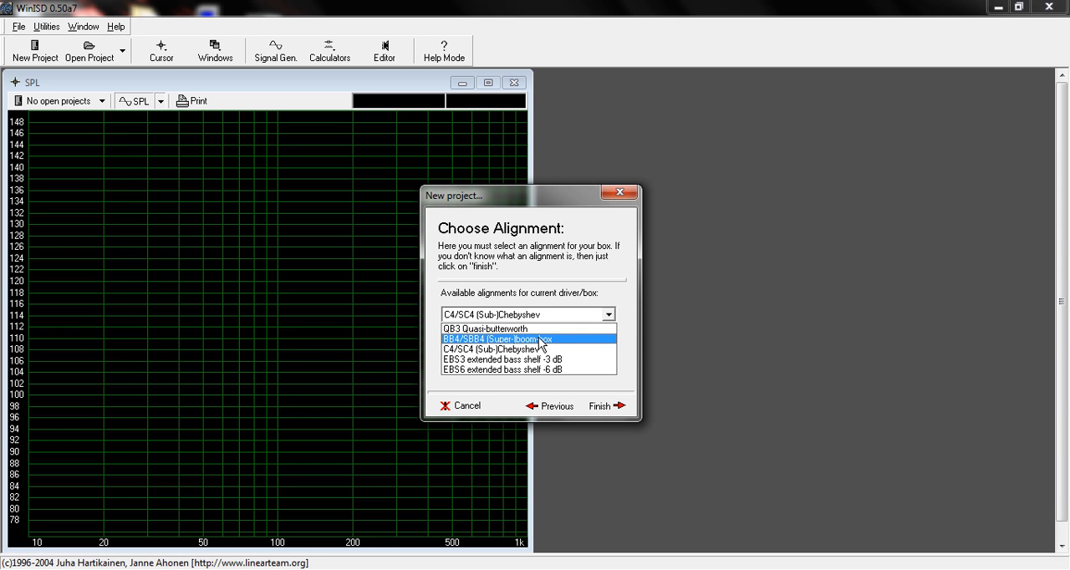
pyautogui.click(501, 358)
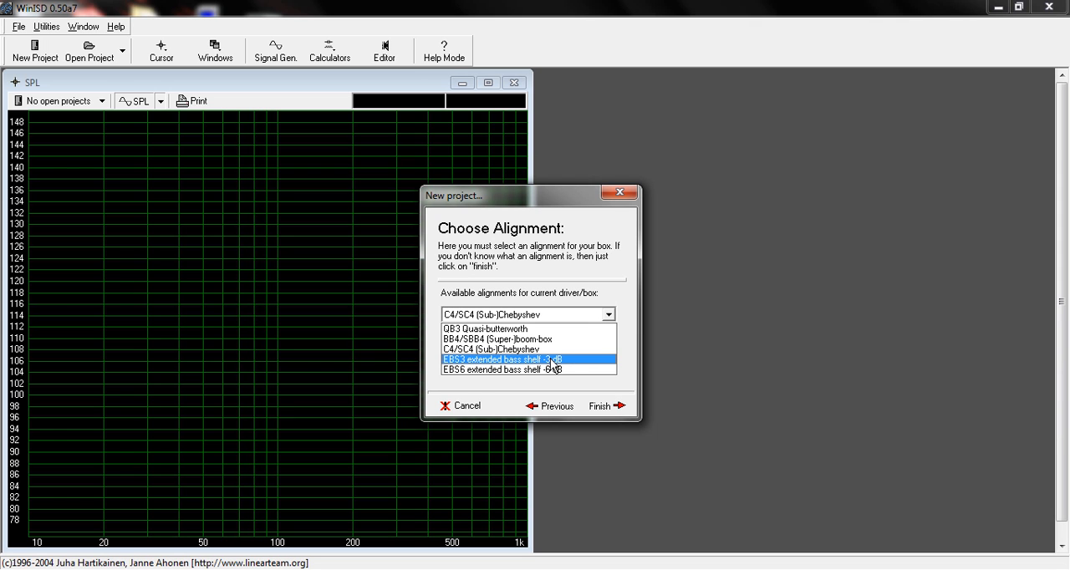
pyautogui.click(502, 369)
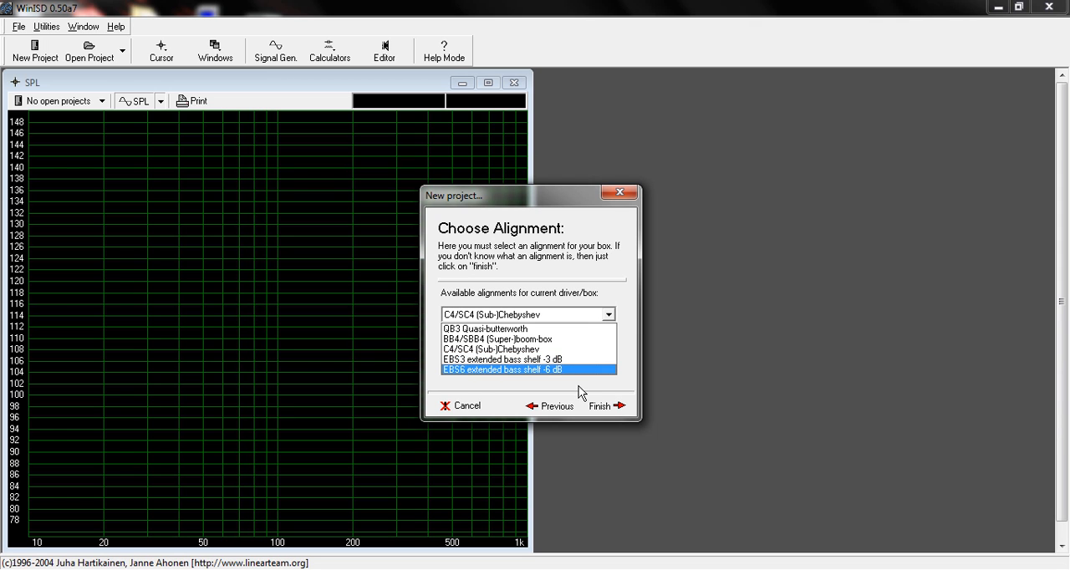
pyautogui.click(501, 360)
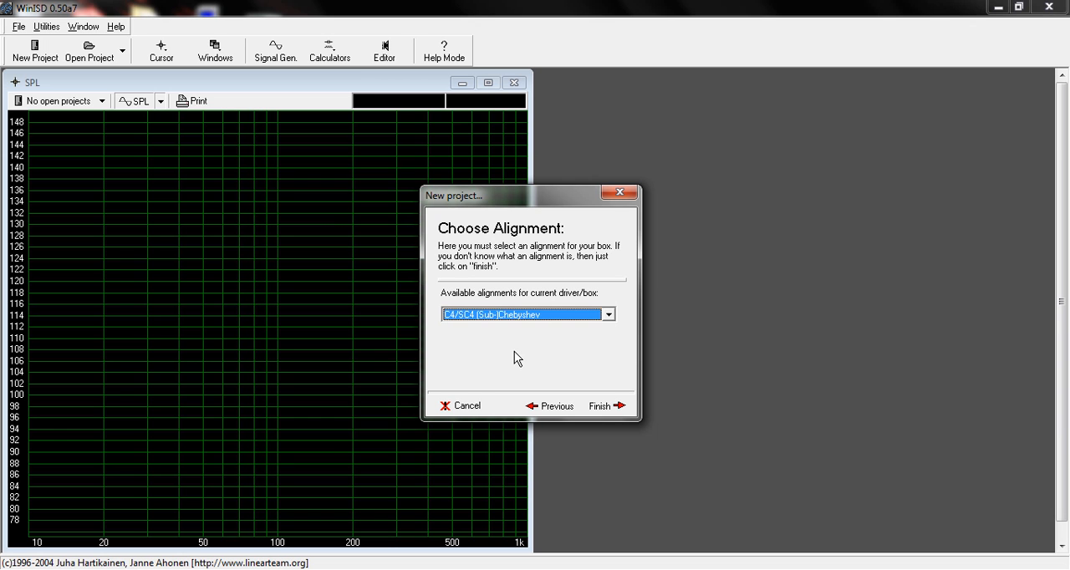
pyautogui.moveTo(557, 300)
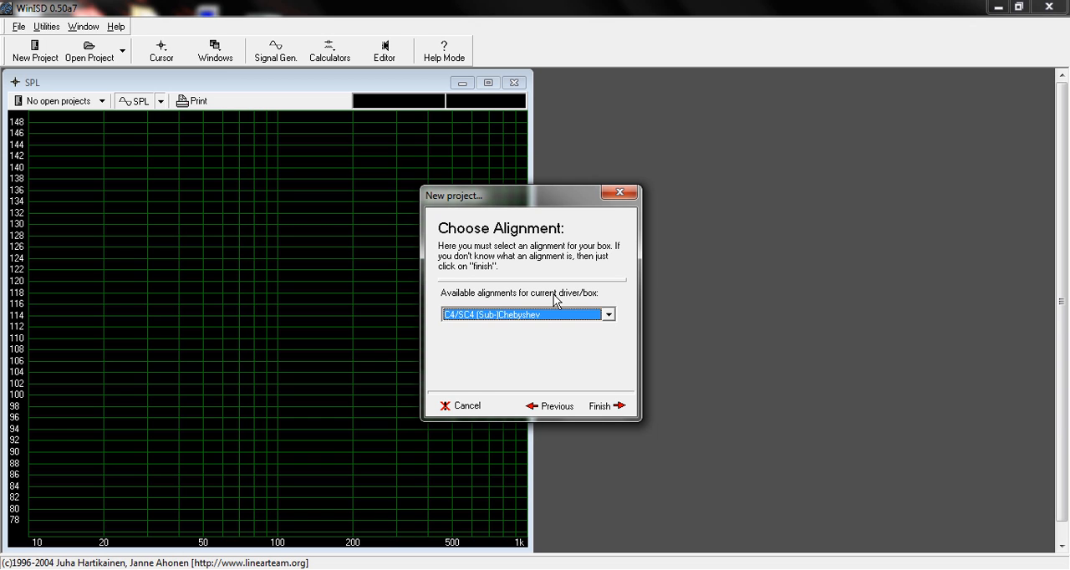
# Try the EBS6 alignment, then choose C4/SC4 (Sub)Chebyshev and finish creating the project
pyautogui.moveTo(502, 194); pyautogui.dragTo(644, 194)
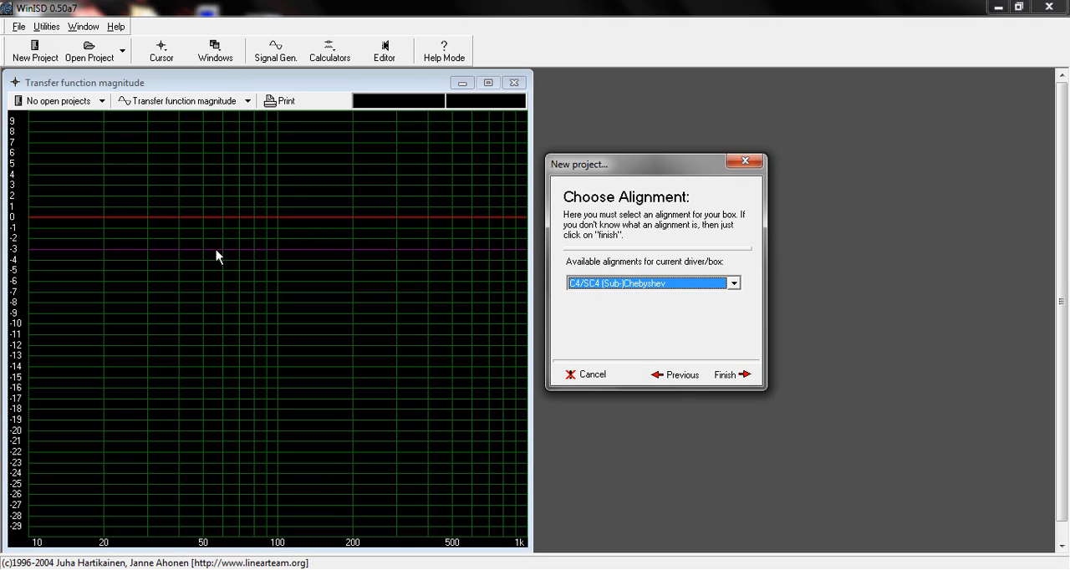
pyautogui.moveTo(107, 260)
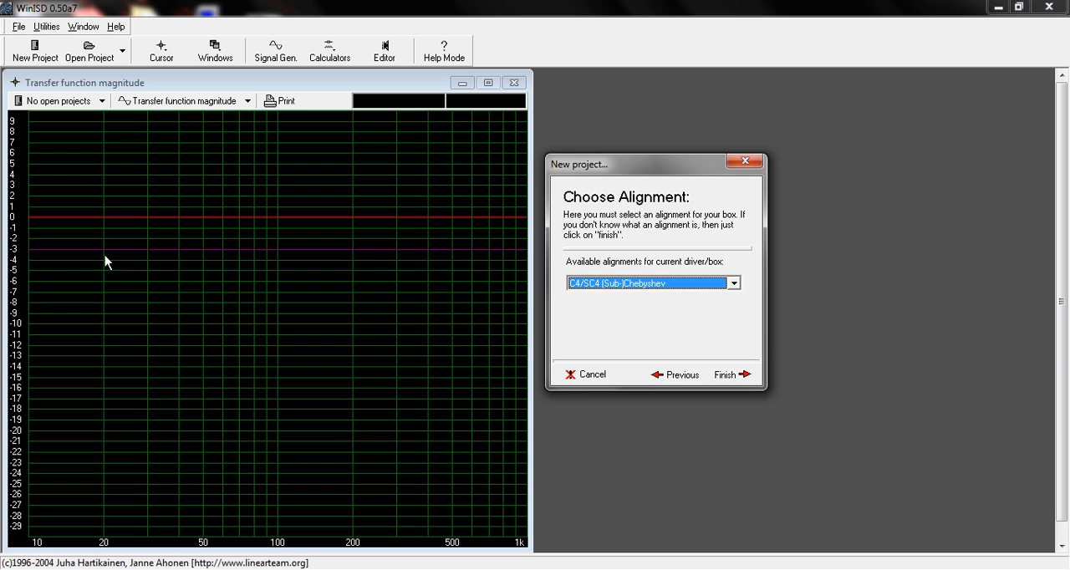
pyautogui.moveTo(745, 287)
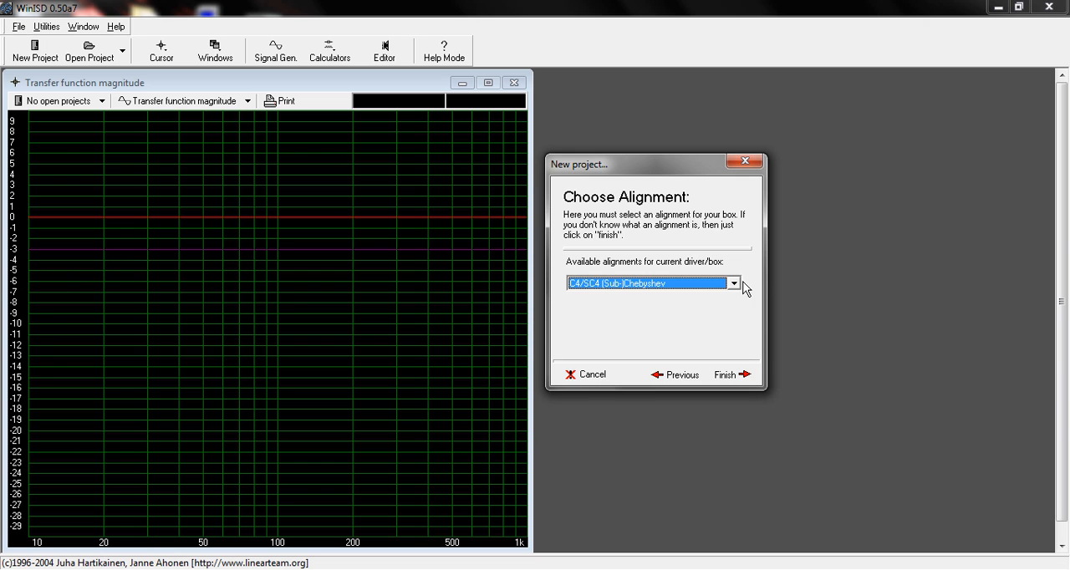
pyautogui.click(732, 282)
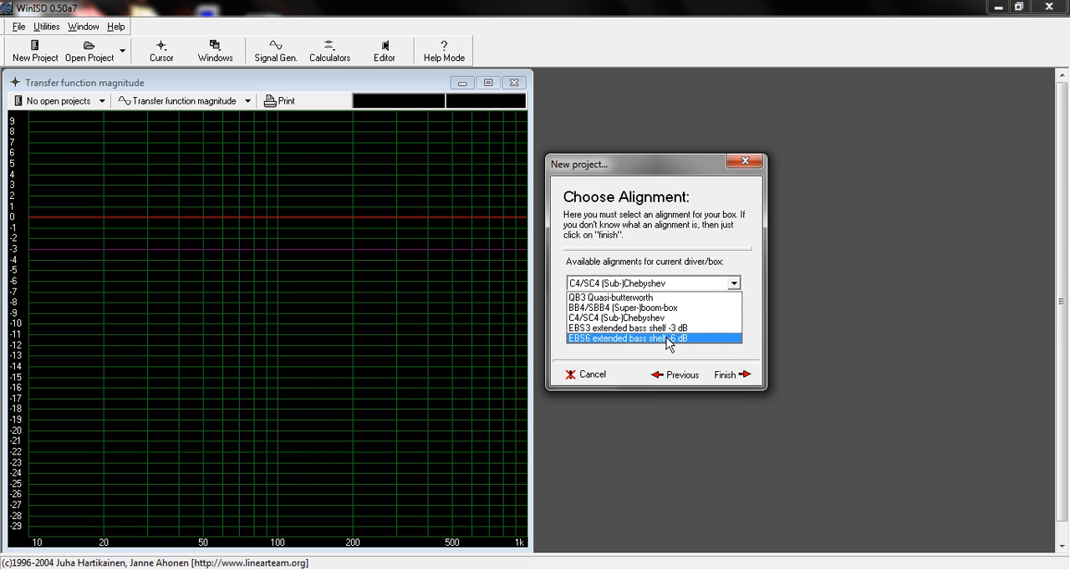
pyautogui.click(655, 338)
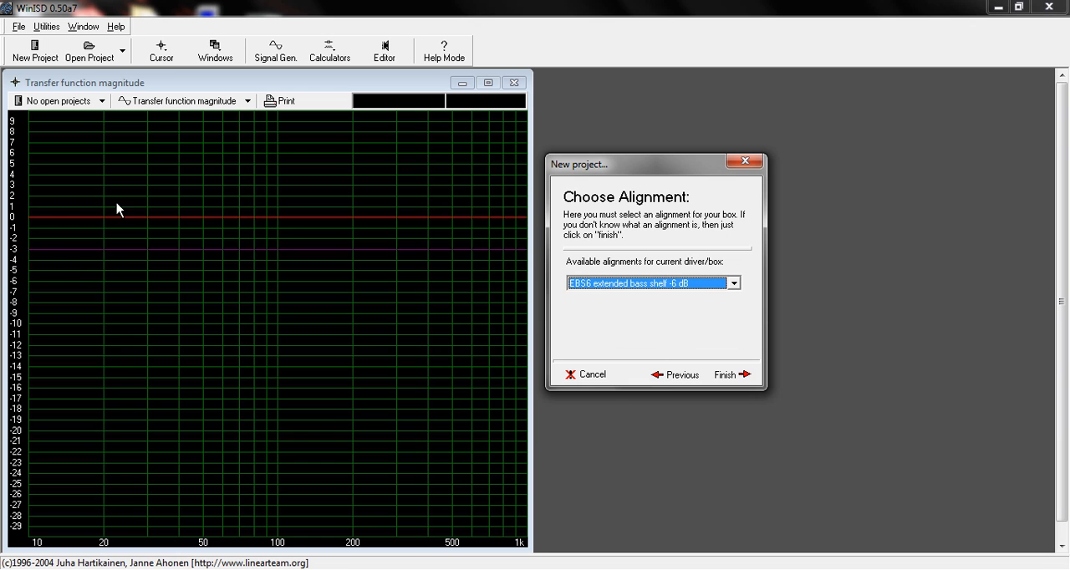
pyautogui.moveTo(147, 425)
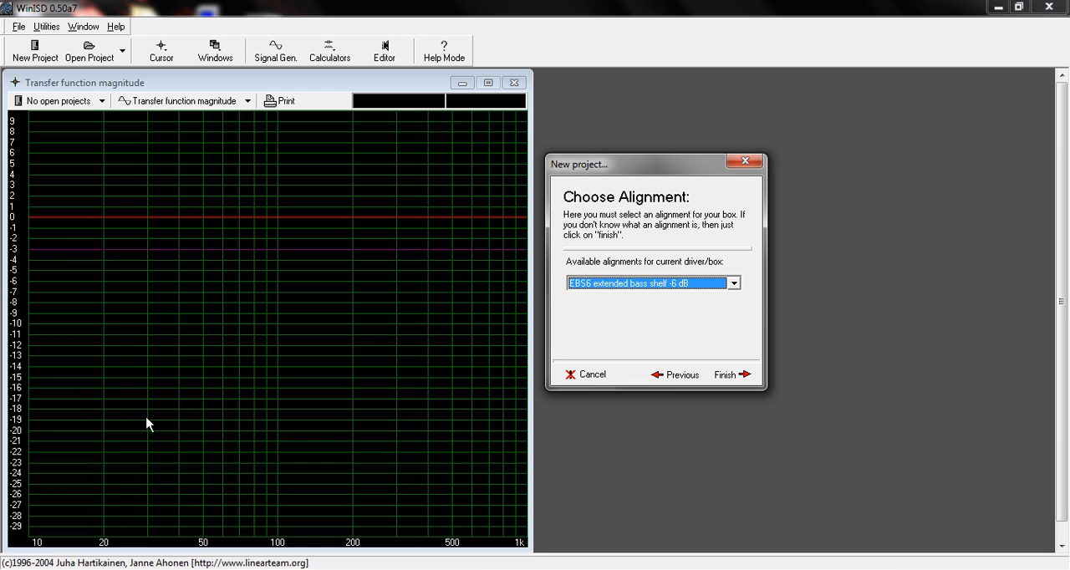
pyautogui.moveTo(103, 484)
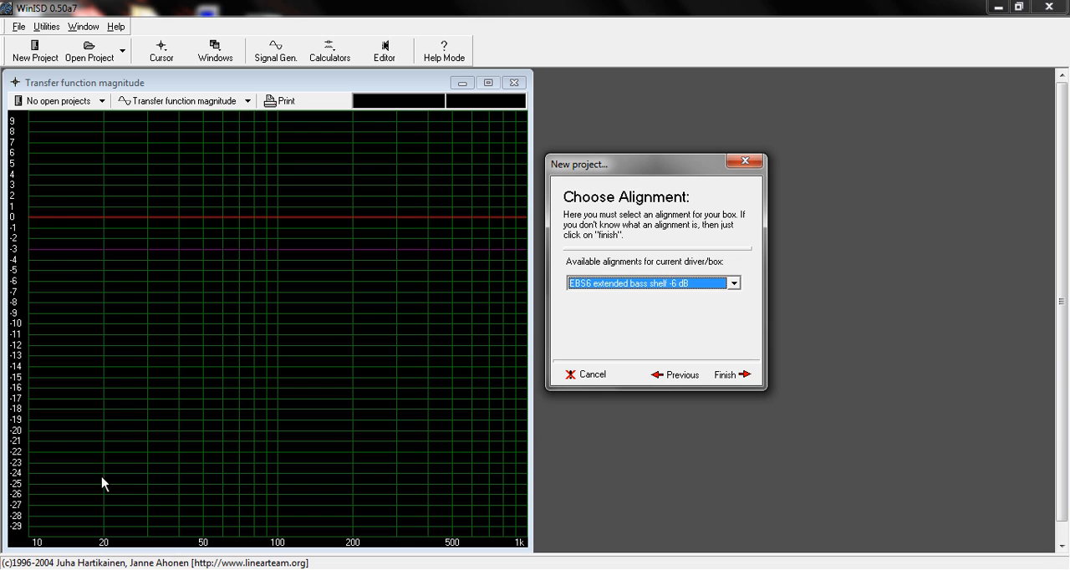
pyautogui.moveTo(103, 277)
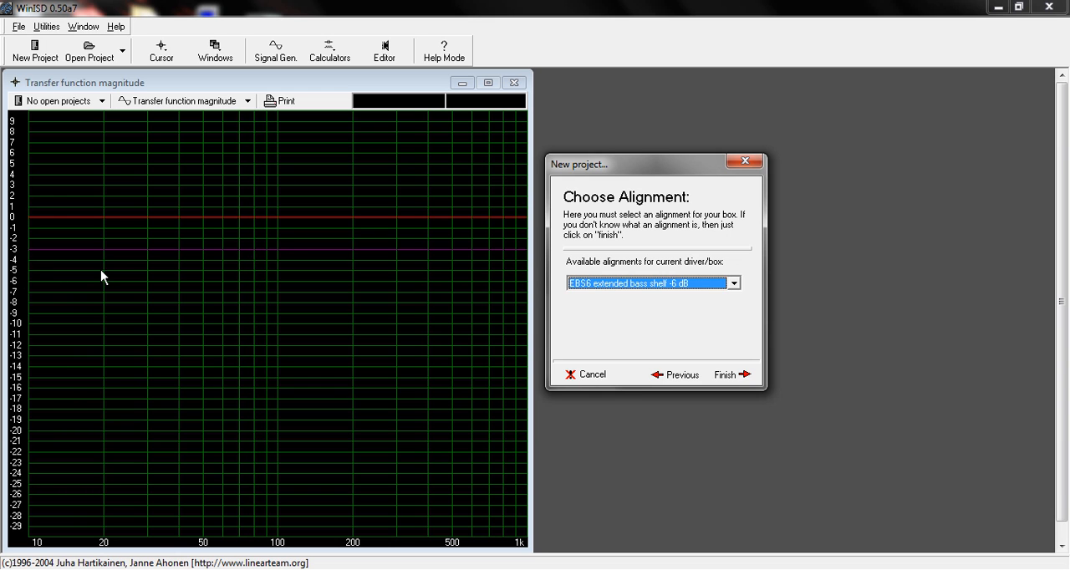
pyautogui.moveTo(621, 280)
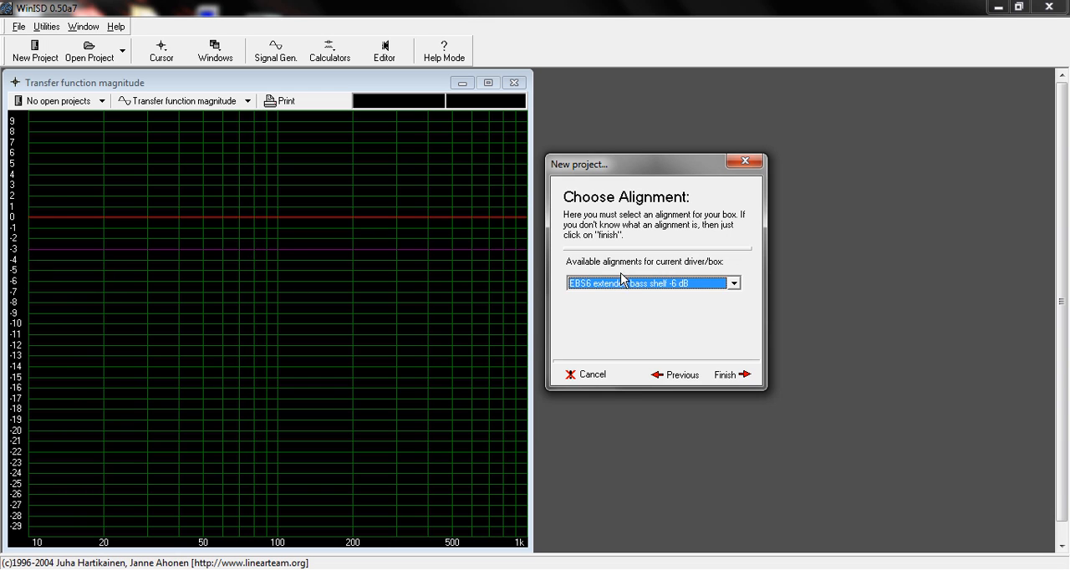
pyautogui.moveTo(166, 260)
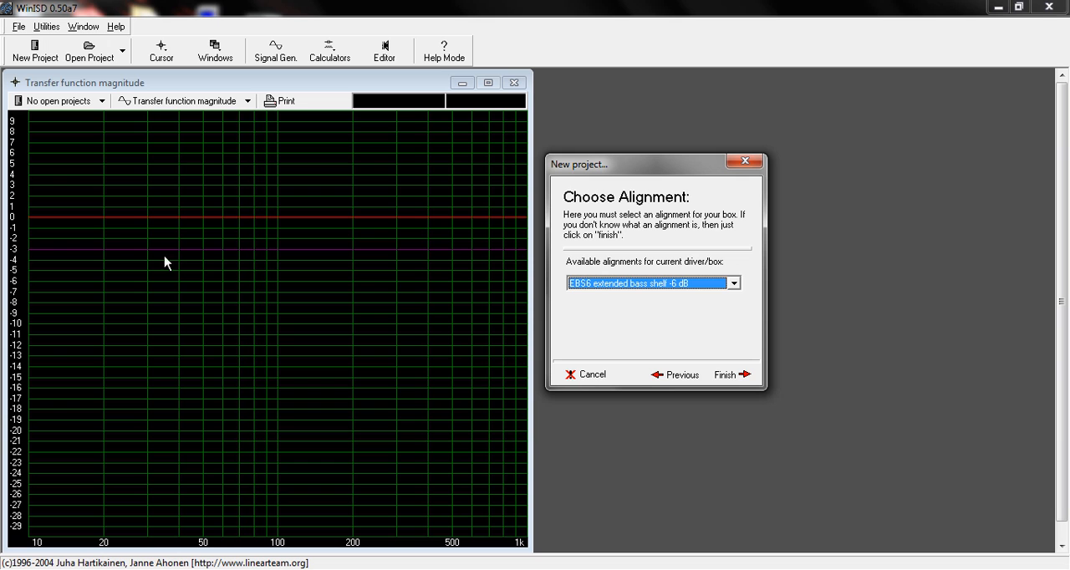
pyautogui.moveTo(207, 251)
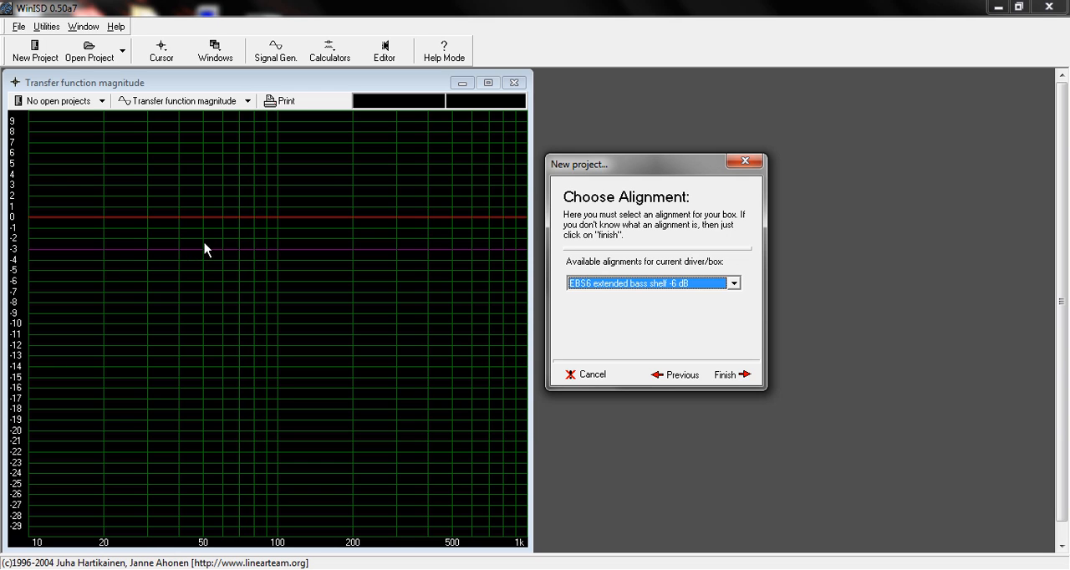
pyautogui.click(652, 282)
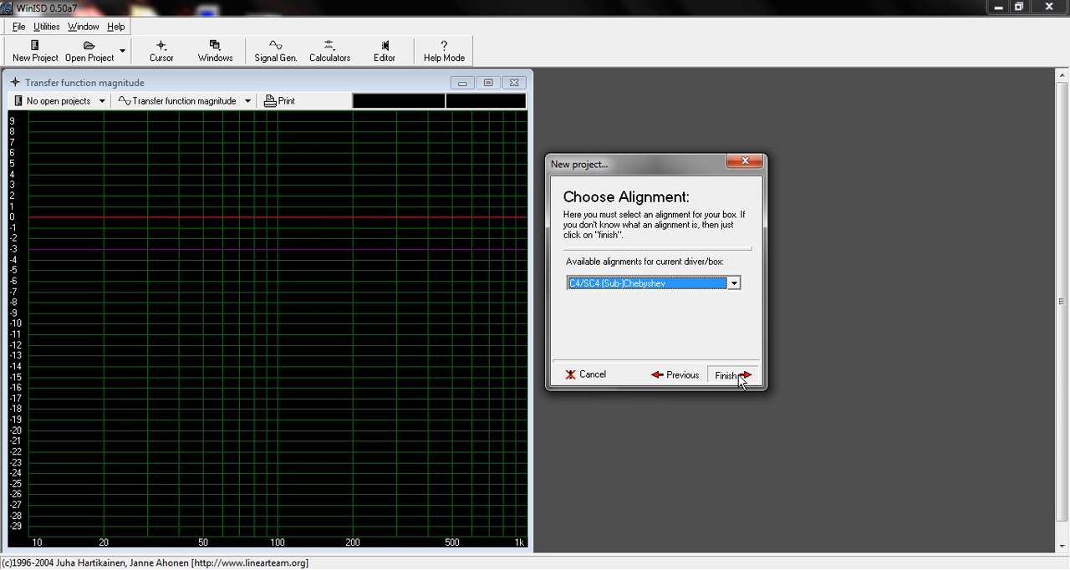
pyautogui.click(728, 374)
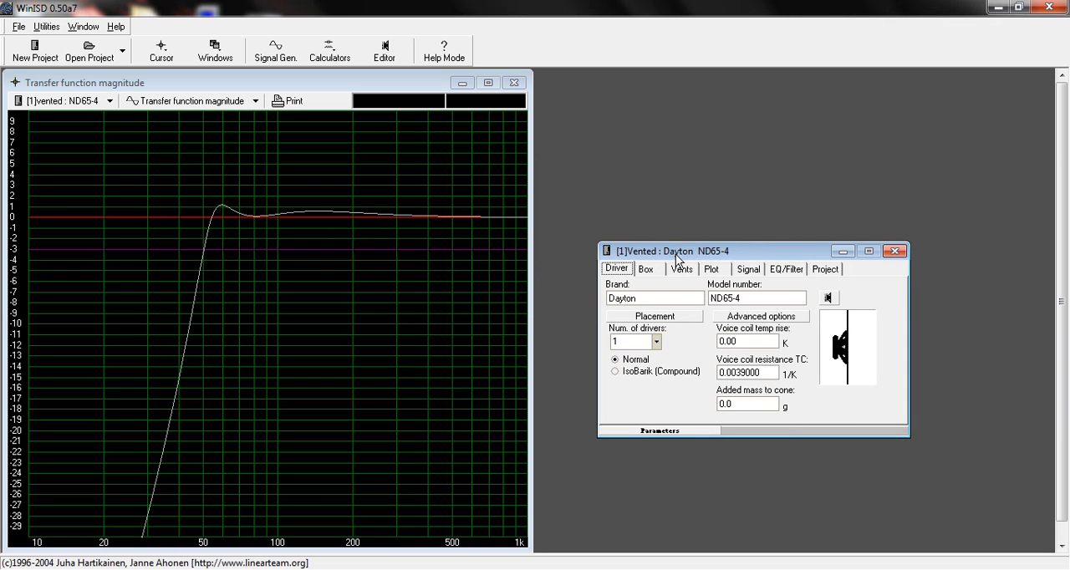
pyautogui.moveTo(231, 215)
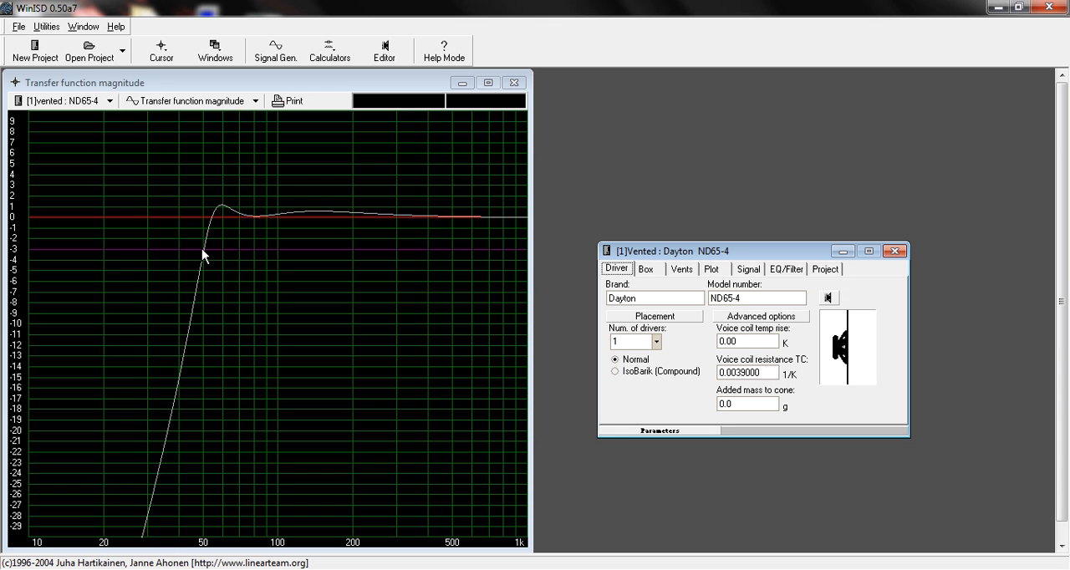
pyautogui.moveTo(488, 249)
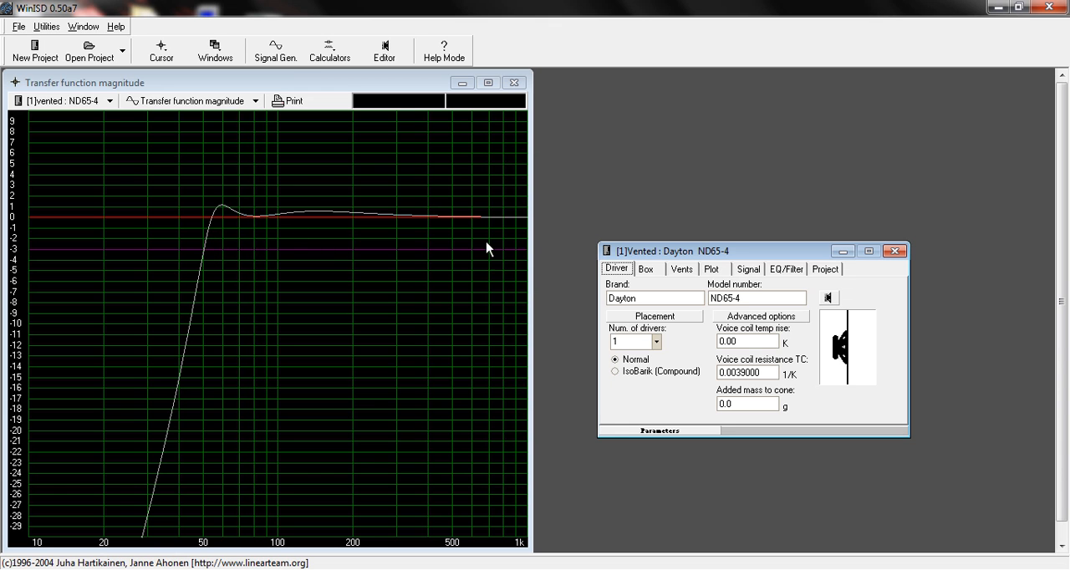
pyautogui.moveTo(207, 258)
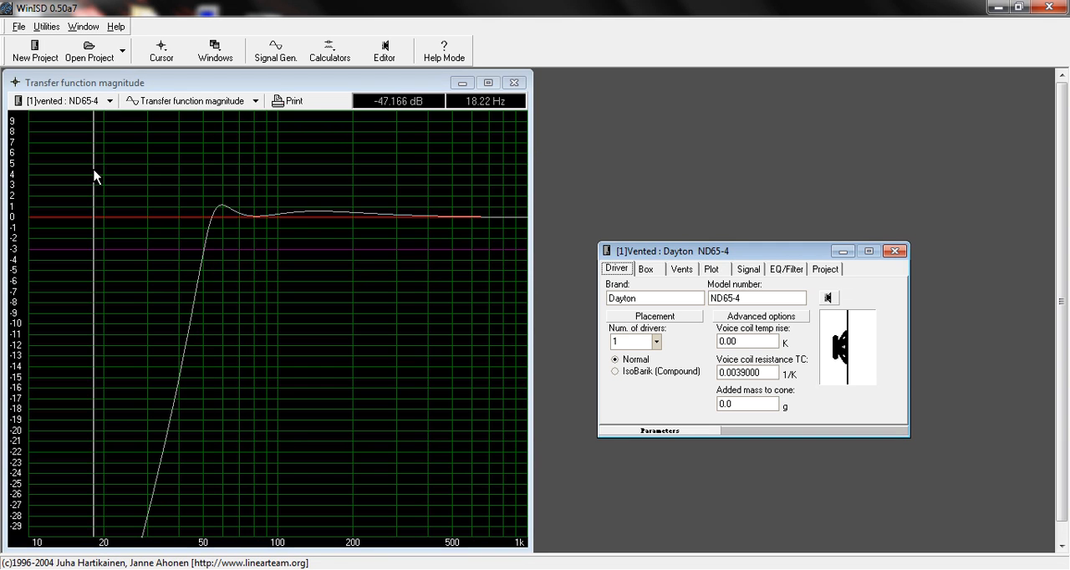
pyautogui.moveTo(224, 246)
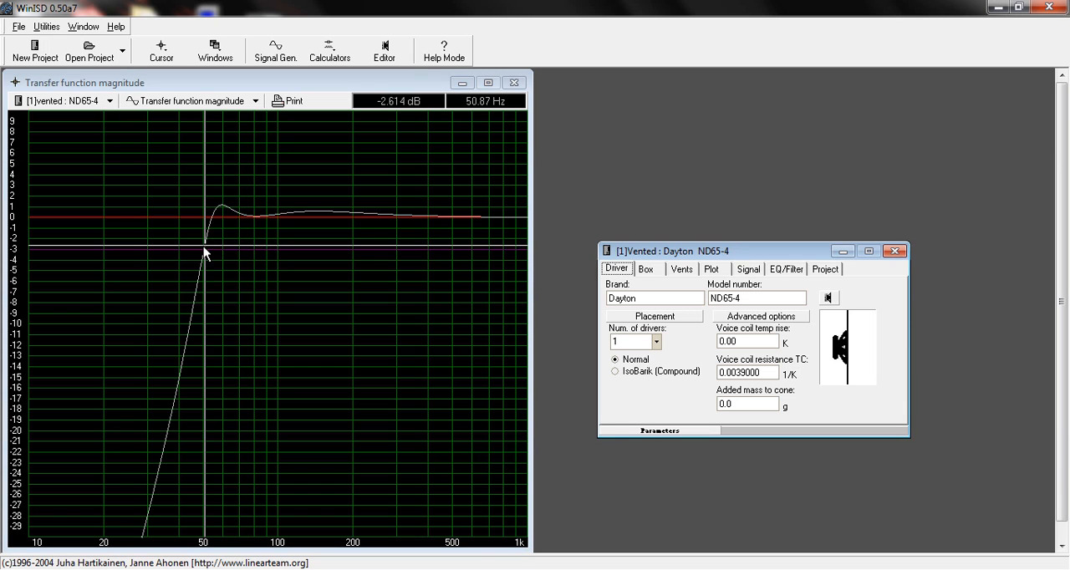
pyautogui.moveTo(231, 227)
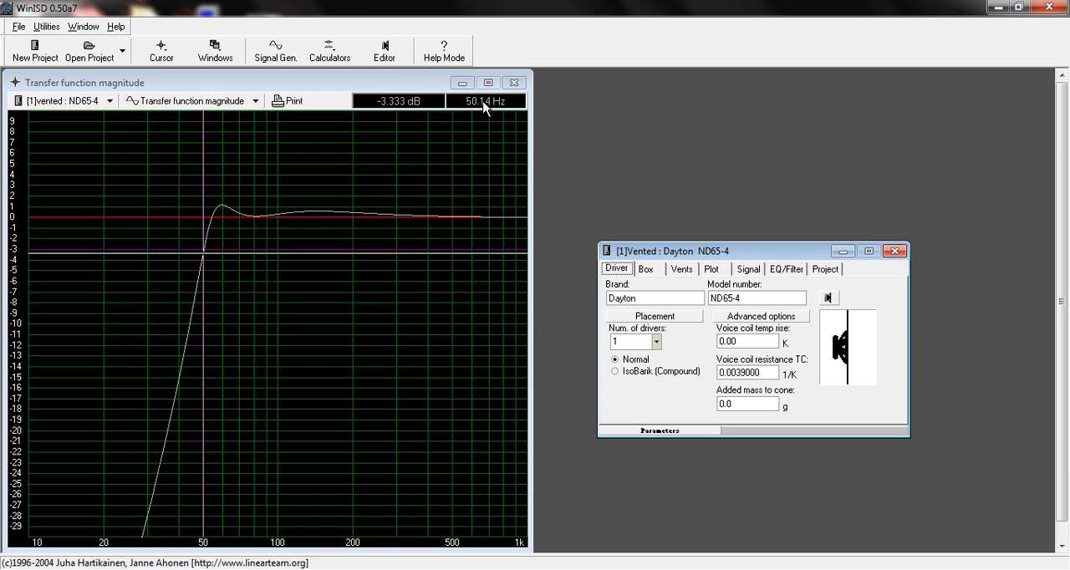
pyautogui.moveTo(240, 242)
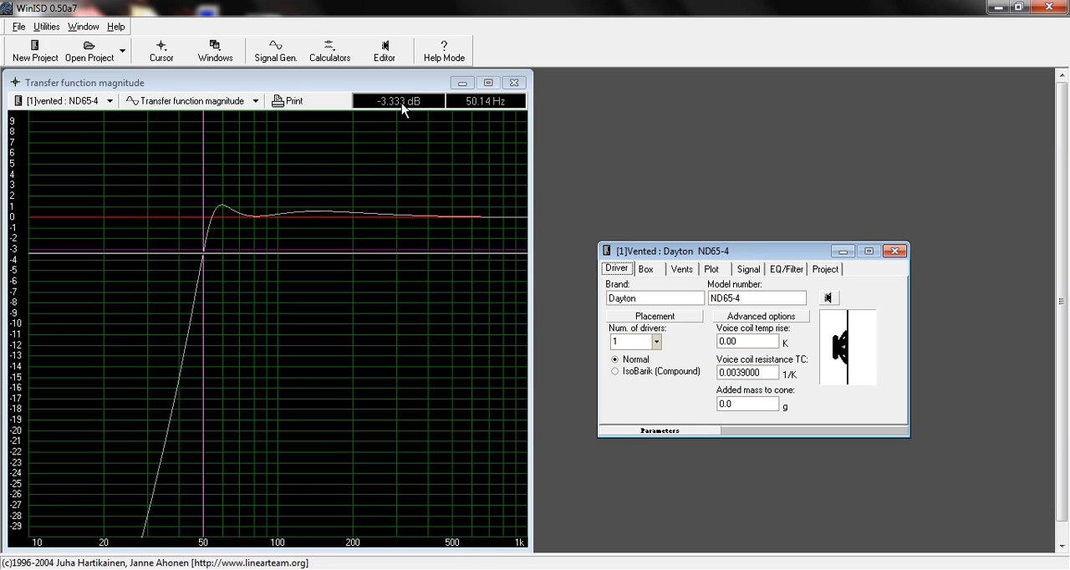
pyautogui.moveTo(491, 116)
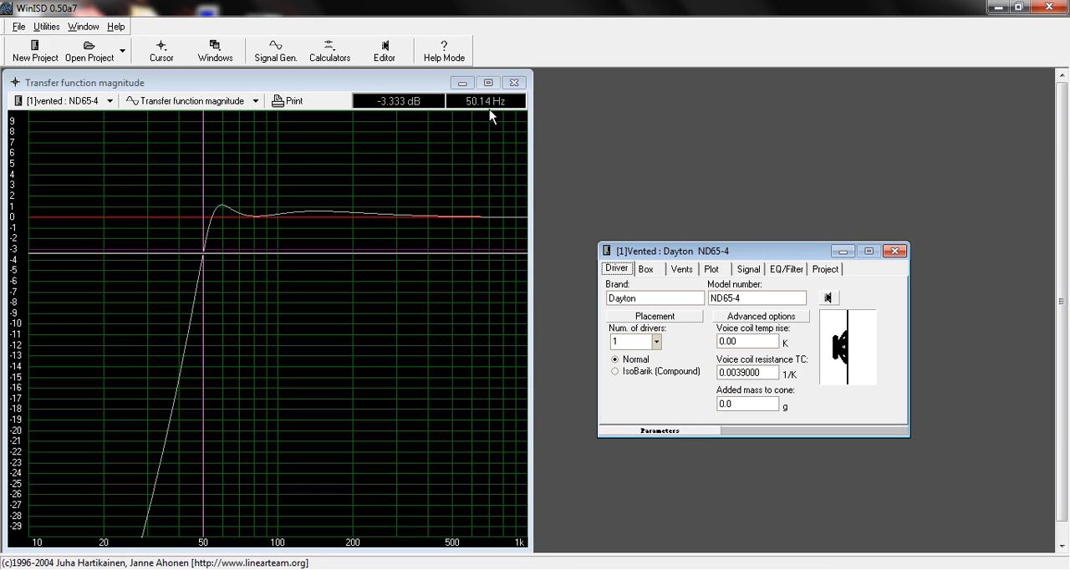
pyautogui.moveTo(765, 207)
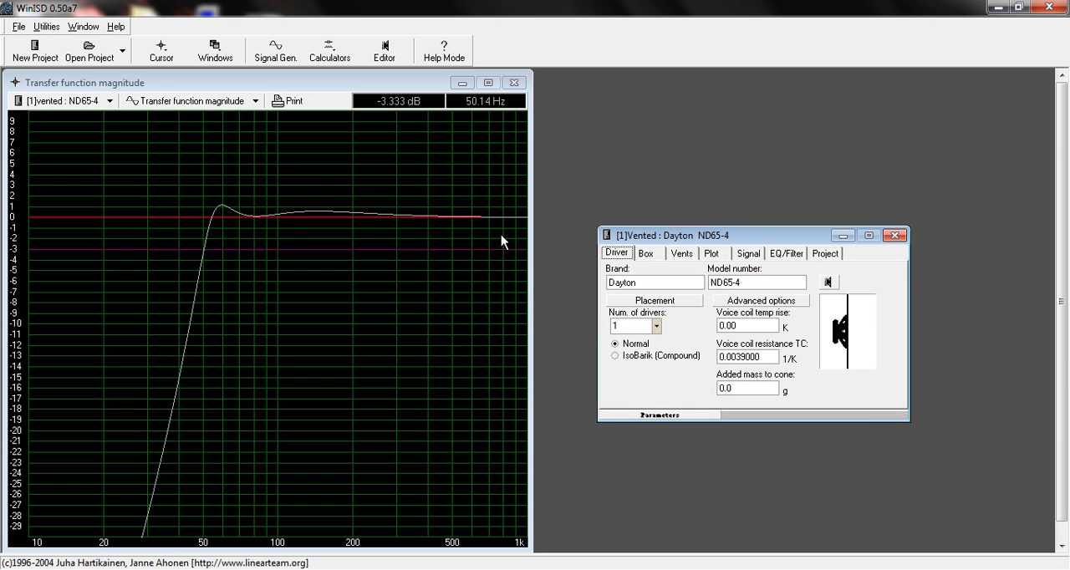
pyautogui.moveTo(261, 218)
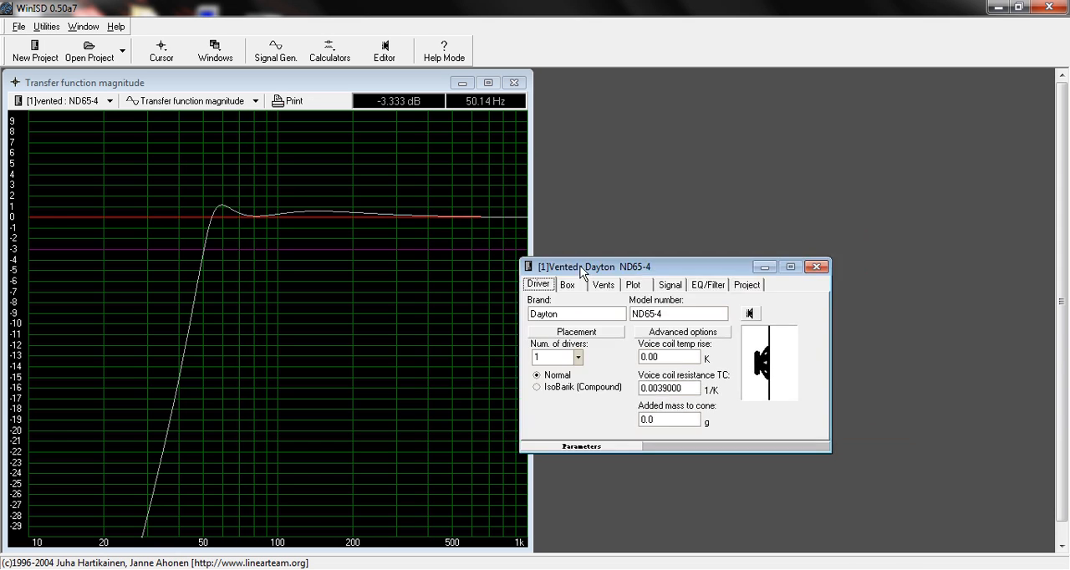
# Show the Box settings with 0.062 ft³ volume and 59.11 Hz tuning
pyautogui.click(568, 284)
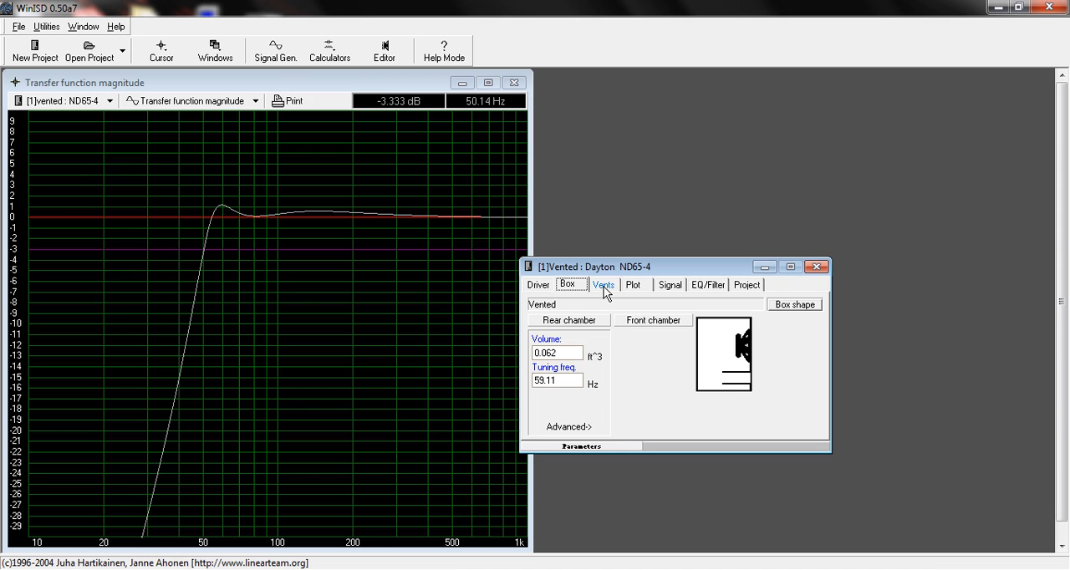
# Enter a 4.0 in vent diameter, giving a 152.75 in required vent length
pyautogui.click(602, 285)
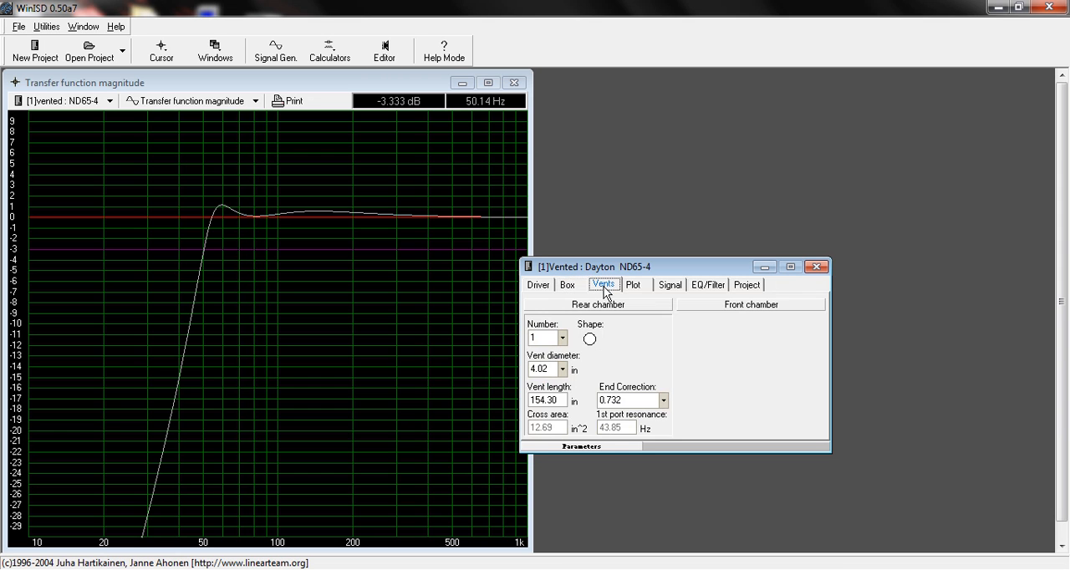
pyautogui.moveTo(655, 274)
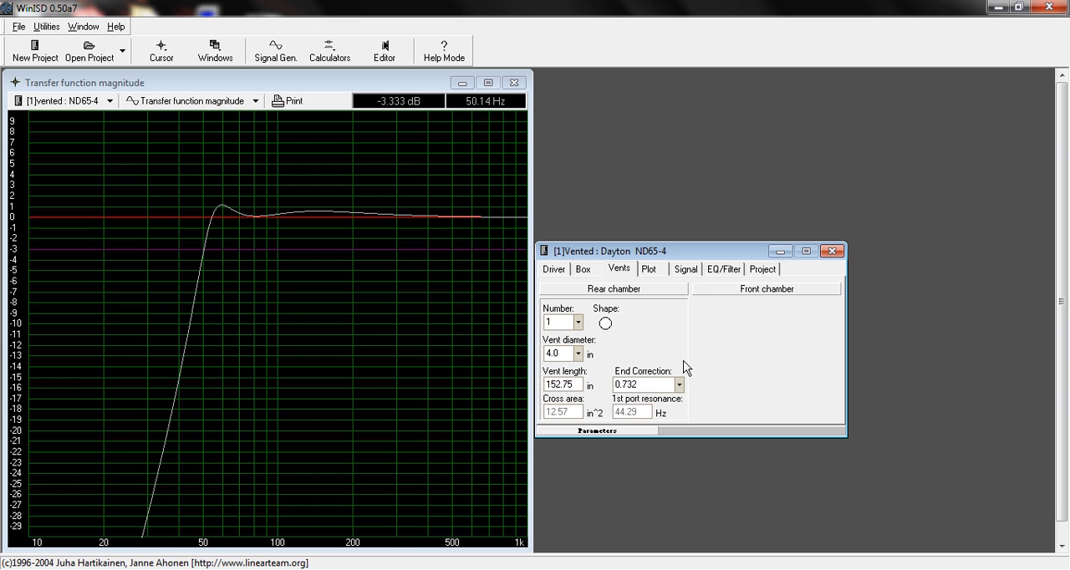
pyautogui.moveTo(792, 349)
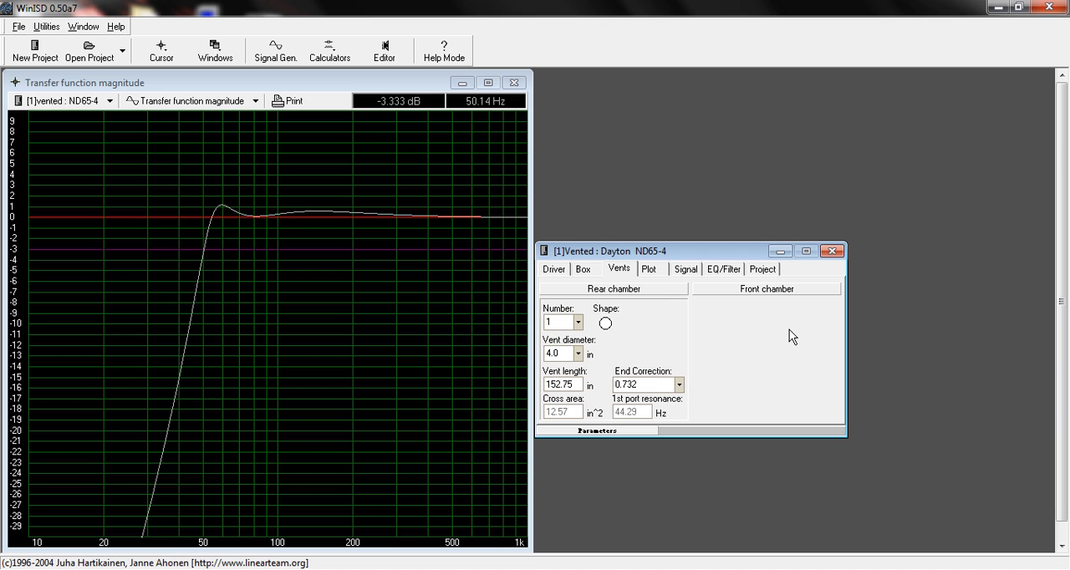
pyautogui.click(582, 268)
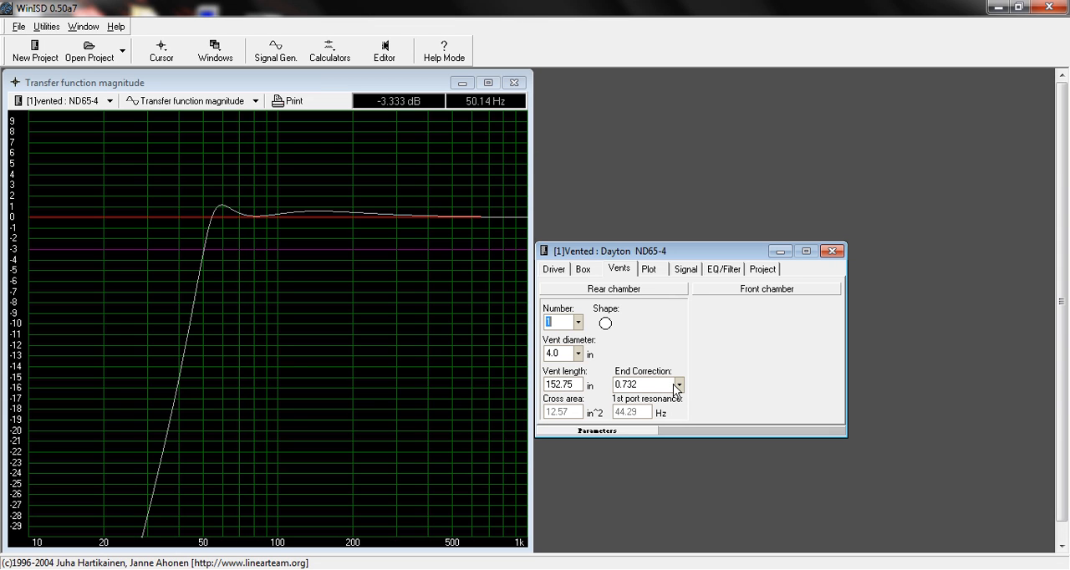
# Reduce the vent diameter to 1.00 in for a 9.00 in vent length, checking the box tuning
pyautogui.click(582, 267)
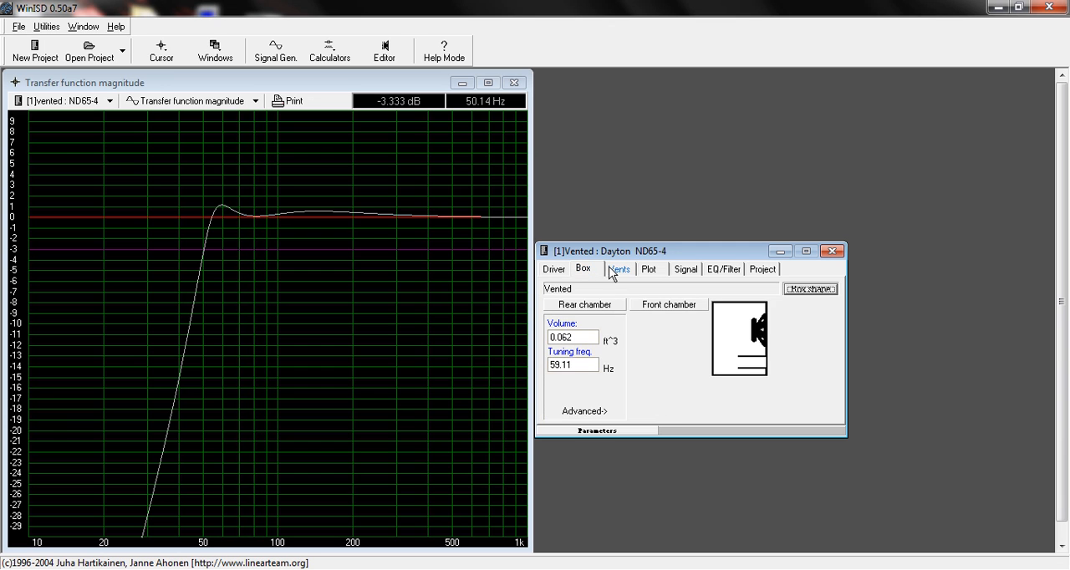
pyautogui.click(618, 268)
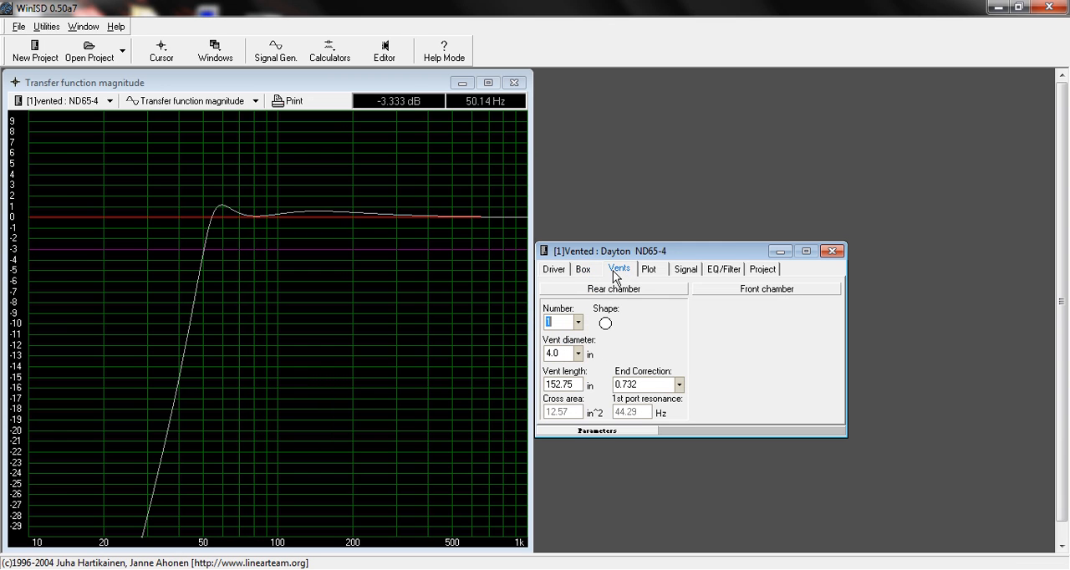
pyautogui.moveTo(608, 281)
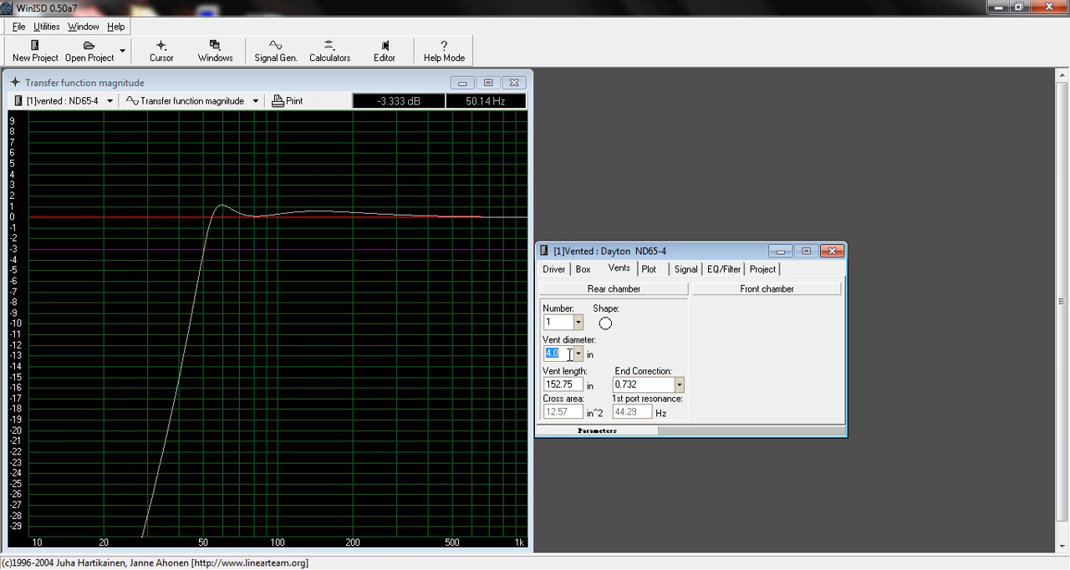
pyautogui.write('1.85')
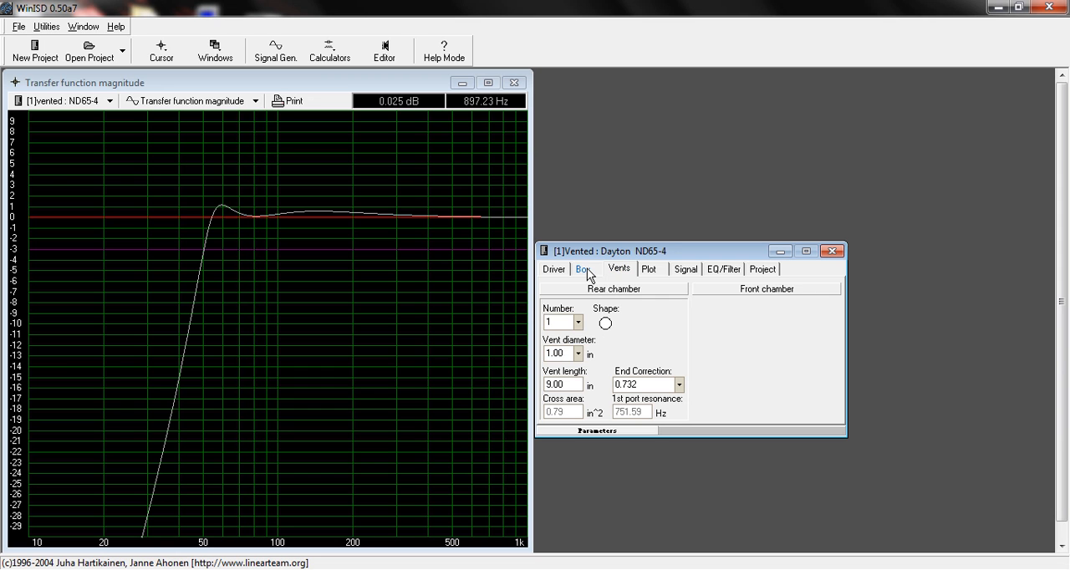
pyautogui.click(582, 267)
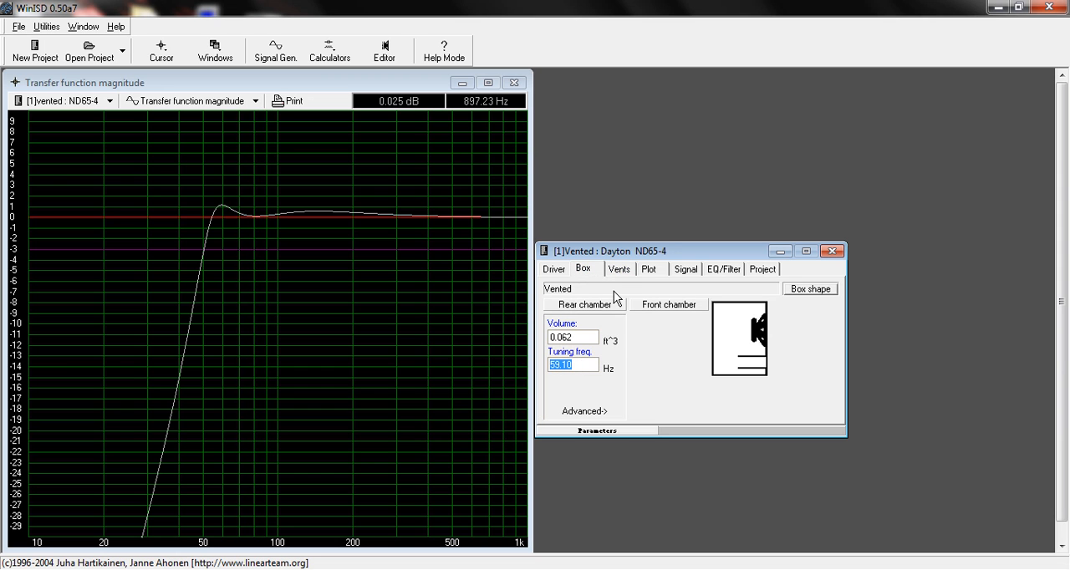
pyautogui.click(618, 268)
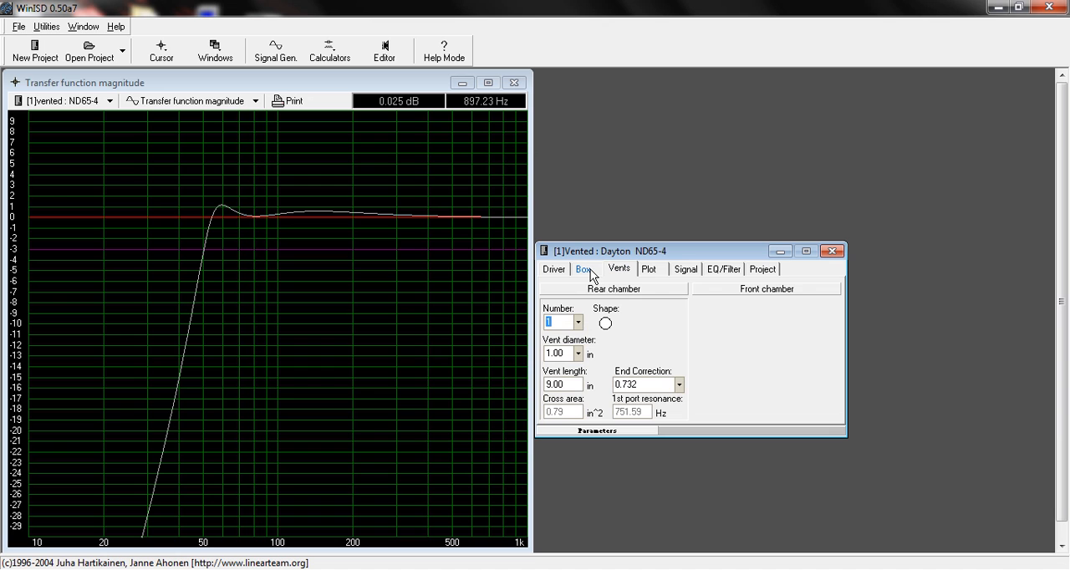
# Raise the tuning frequency to 80 Hz, then restore it to 59.1 Hz and check the port length
pyautogui.click(581, 268)
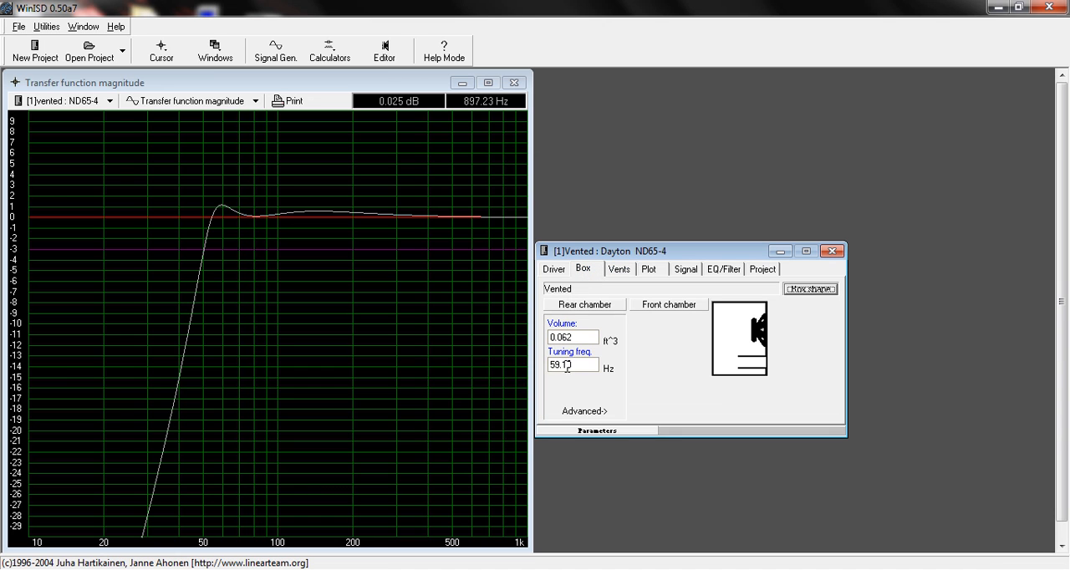
pyautogui.tripleClick(571, 364)
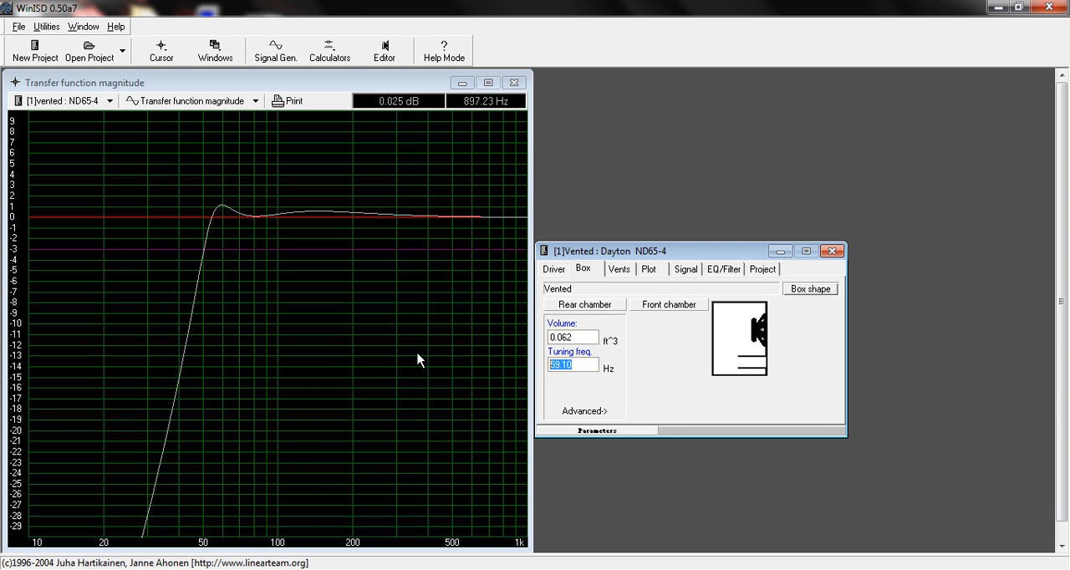
pyautogui.write('80')
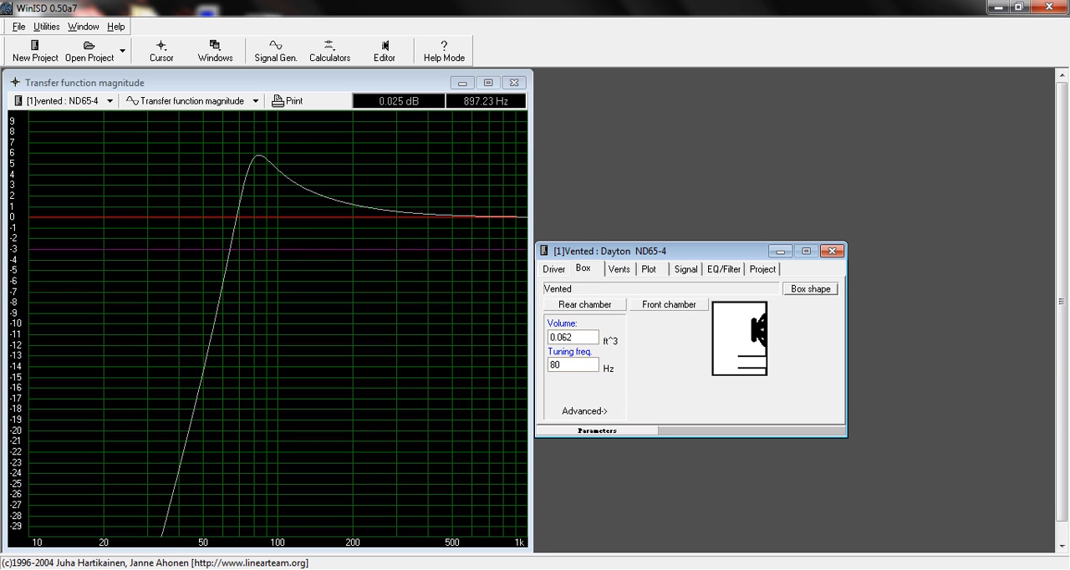
pyautogui.moveTo(656, 257)
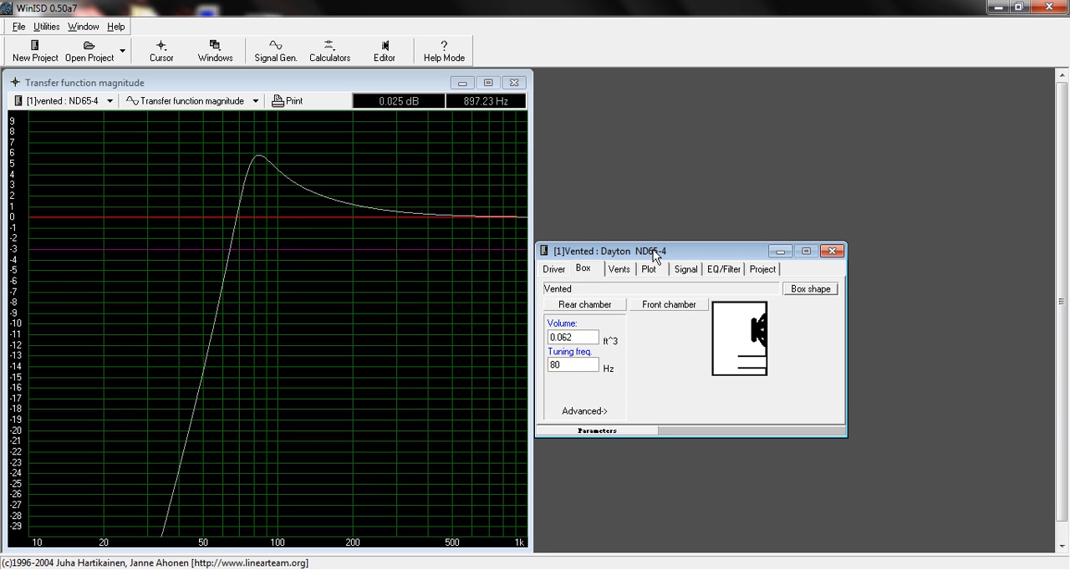
pyautogui.click(618, 267)
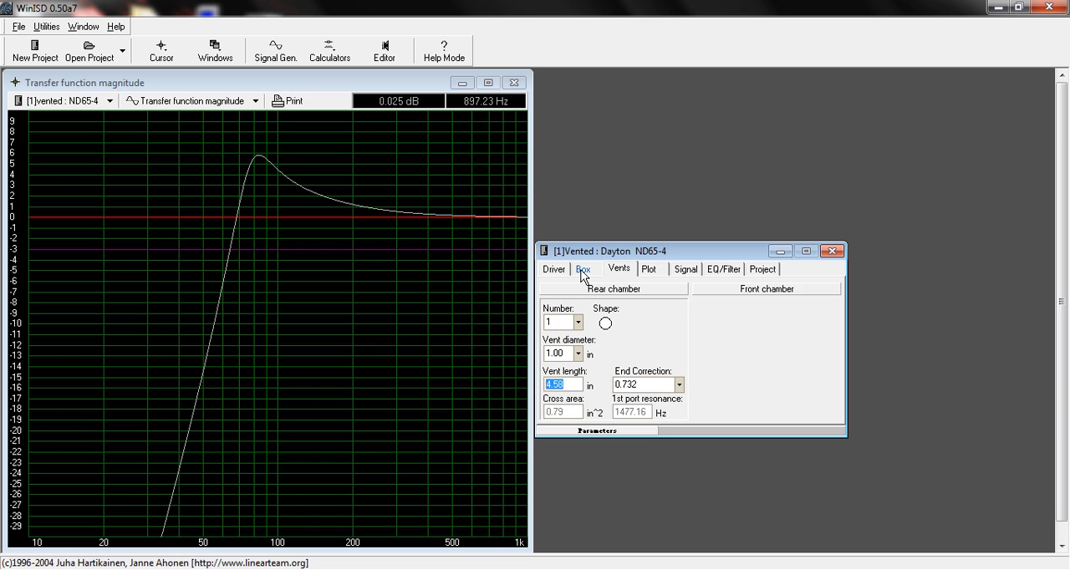
pyautogui.click(581, 268)
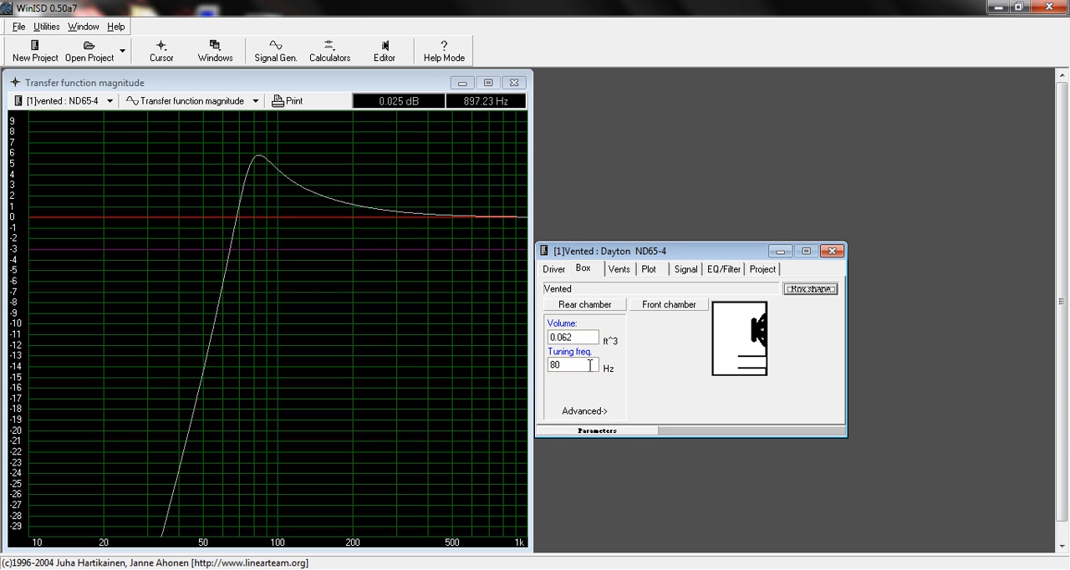
pyautogui.write('59.1')
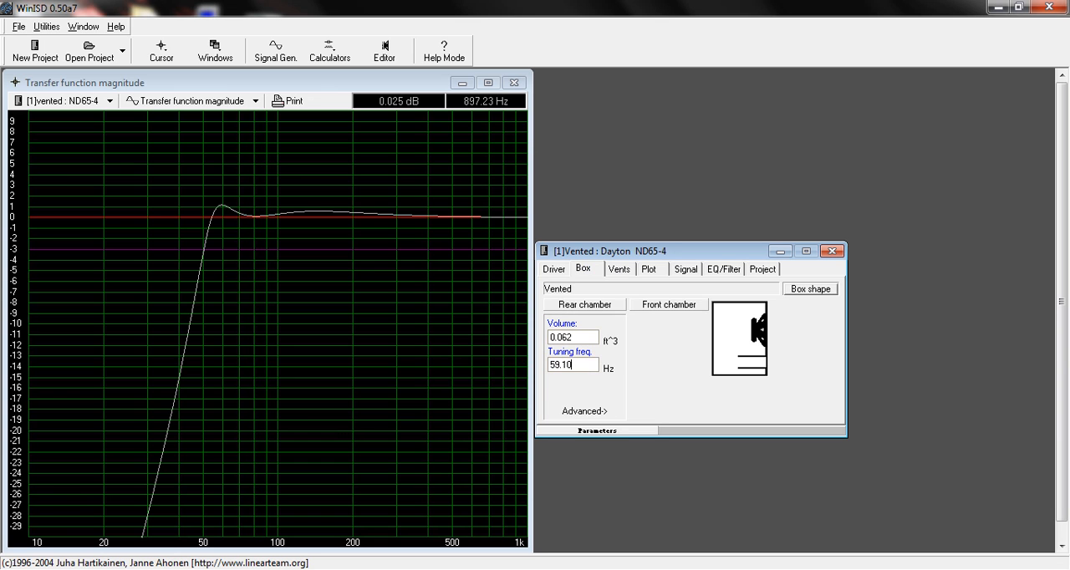
pyautogui.click(618, 267)
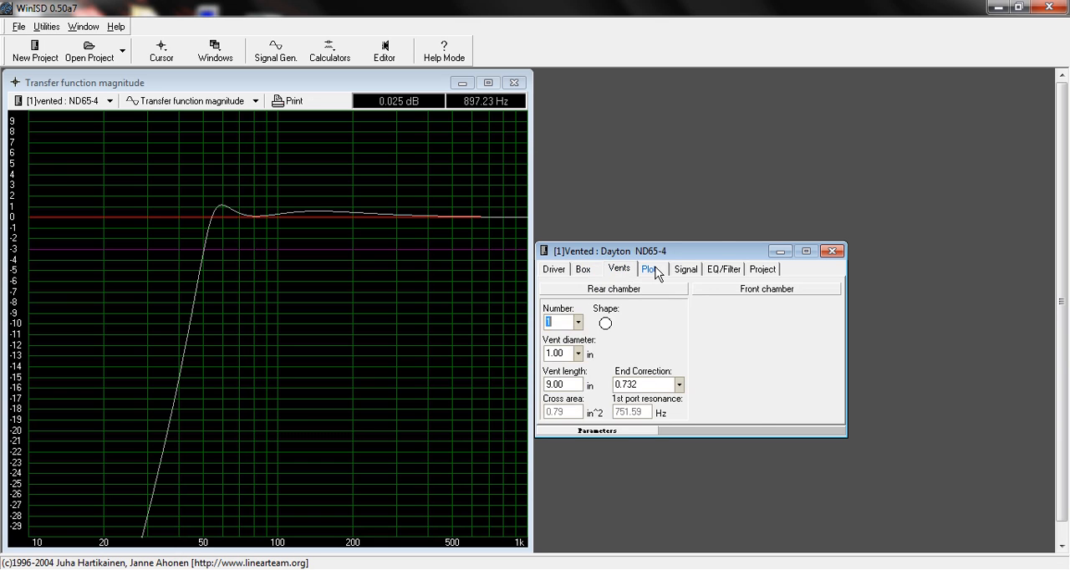
# Set the Signal system input power to 15 W and return to the vent dimensions
pyautogui.click(685, 267)
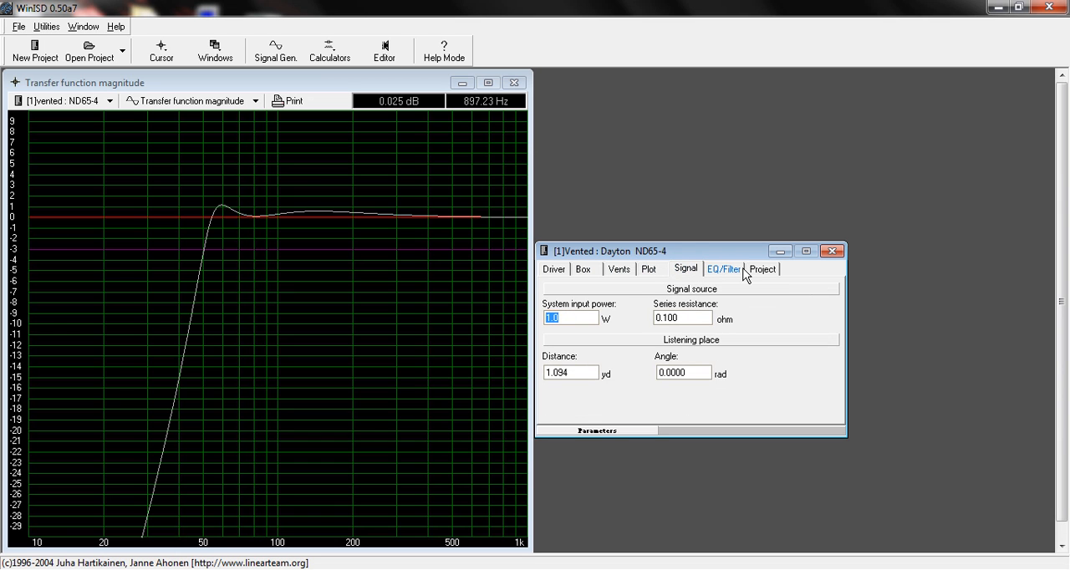
pyautogui.write('15')
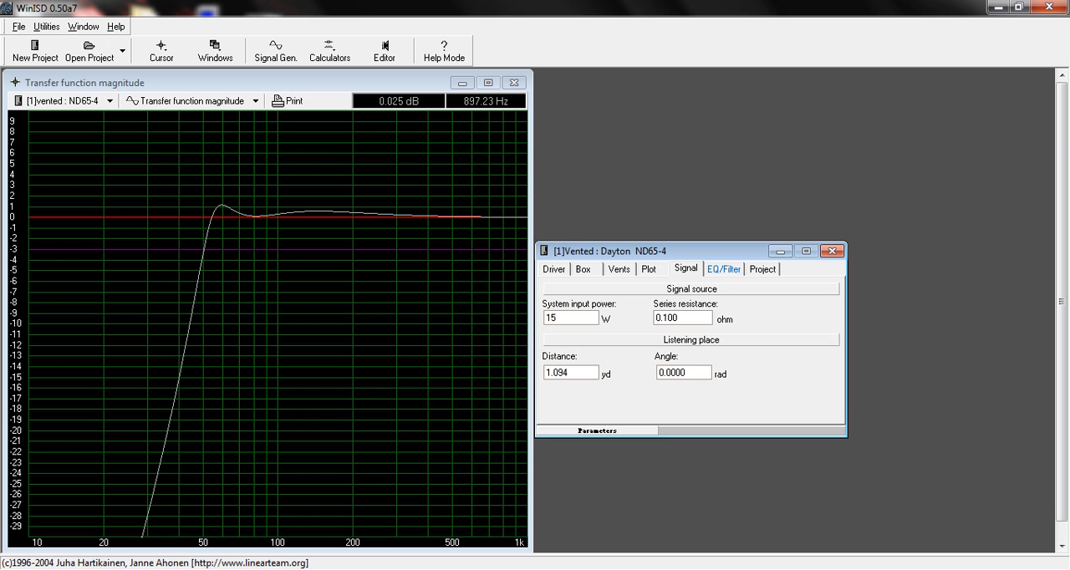
pyautogui.click(572, 316)
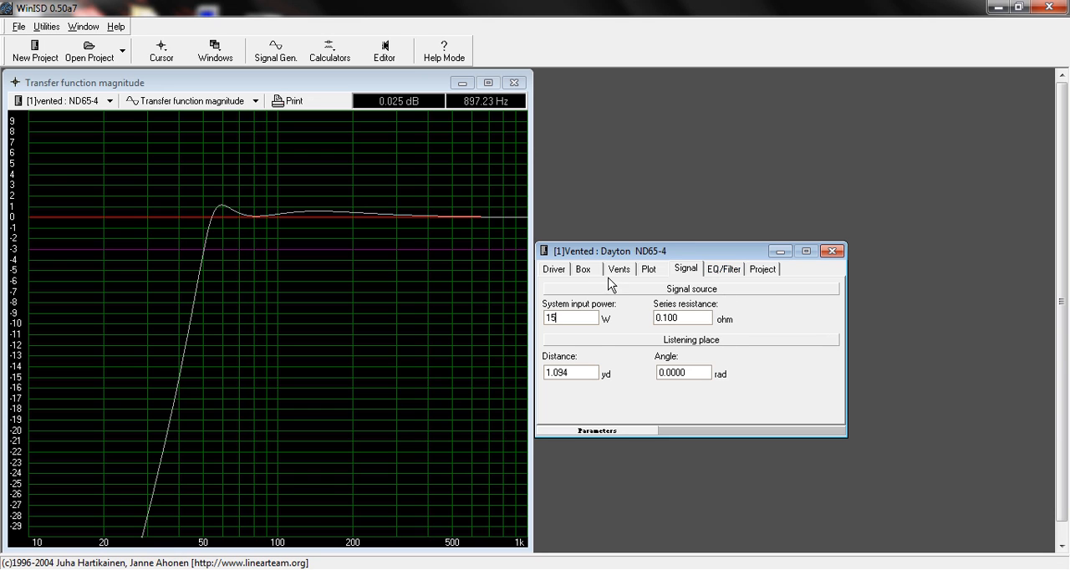
pyautogui.click(582, 268)
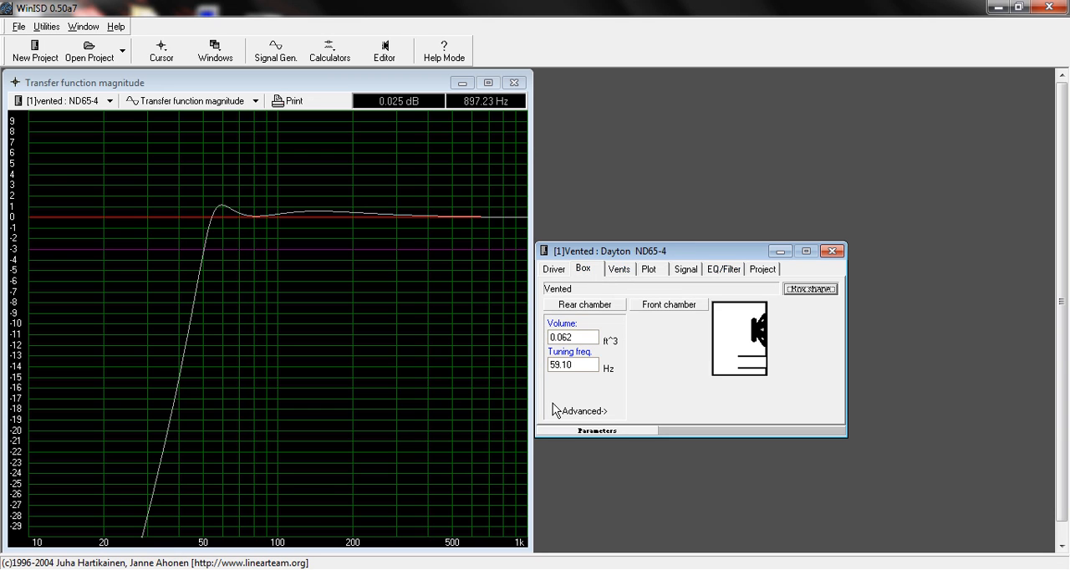
pyautogui.click(618, 267)
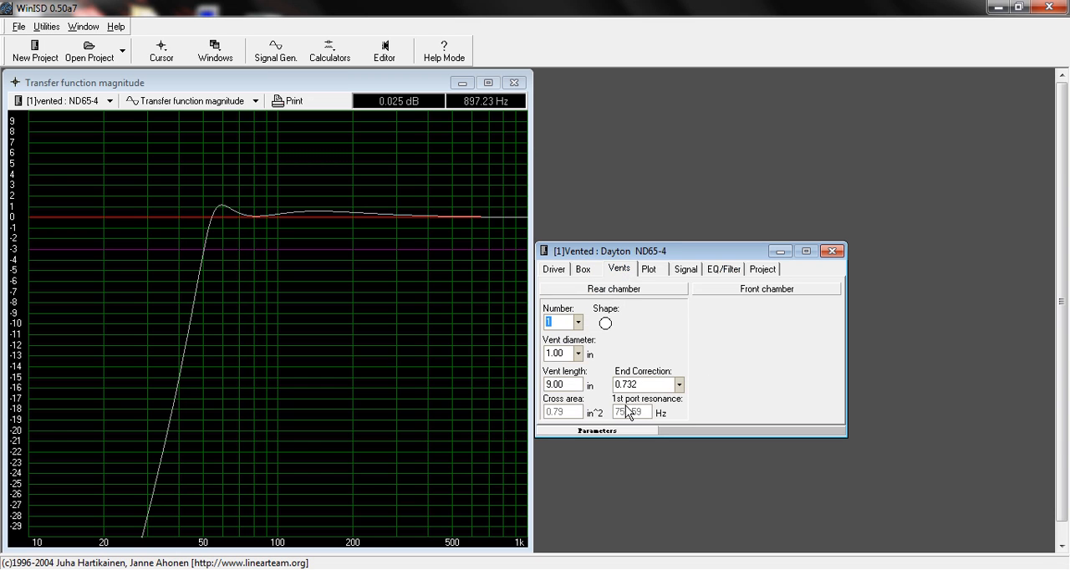
pyautogui.moveTo(515, 331)
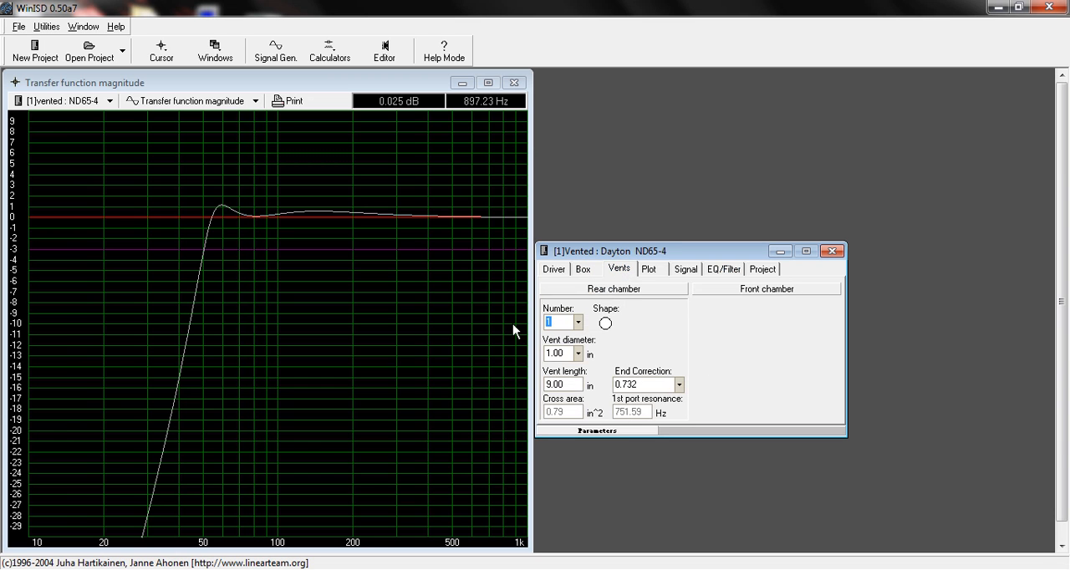
pyautogui.moveTo(268, 109)
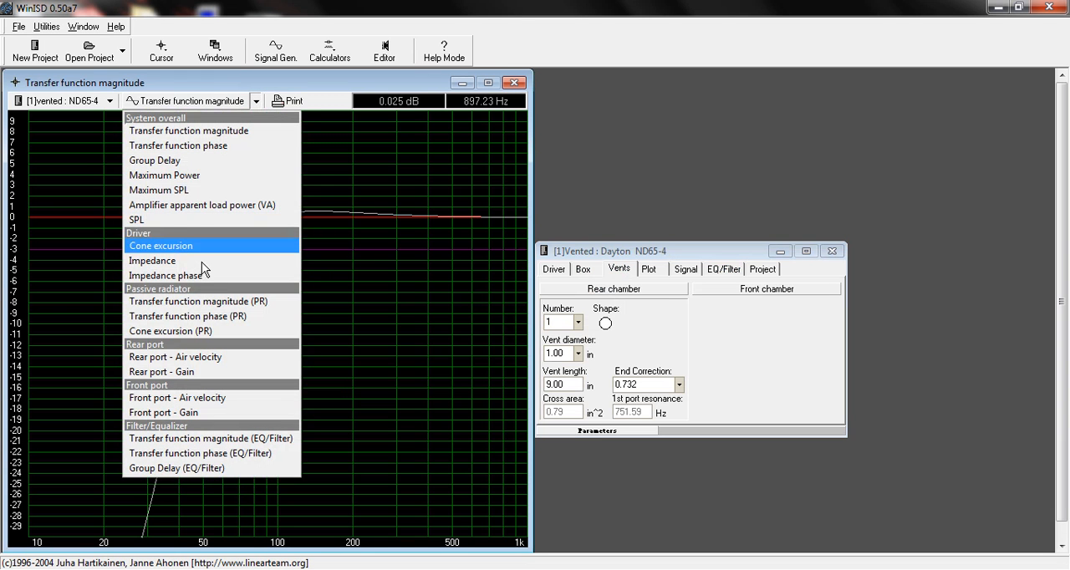
pyautogui.moveTo(211, 315)
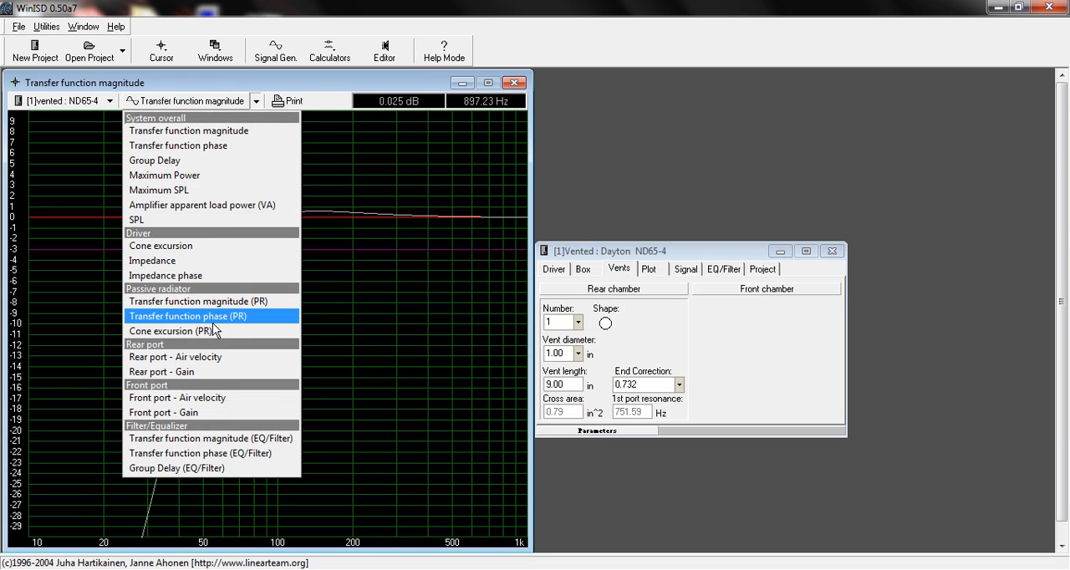
pyautogui.moveTo(184, 357)
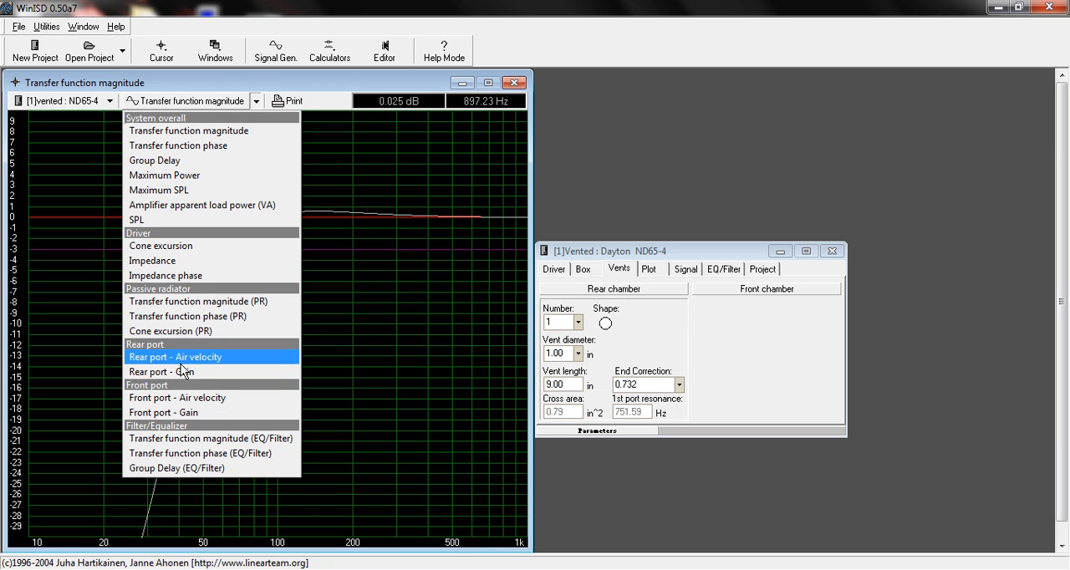
pyautogui.moveTo(186, 364)
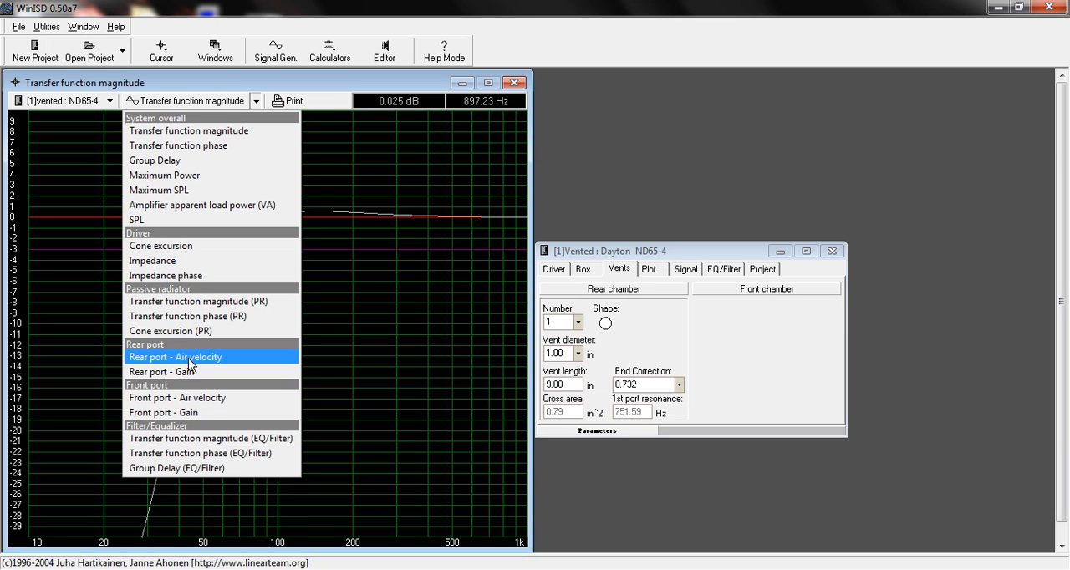
# Switch the graph to Rear port - Air velocity, peaking about 33 m/s near 54 Hz
pyautogui.click(176, 357)
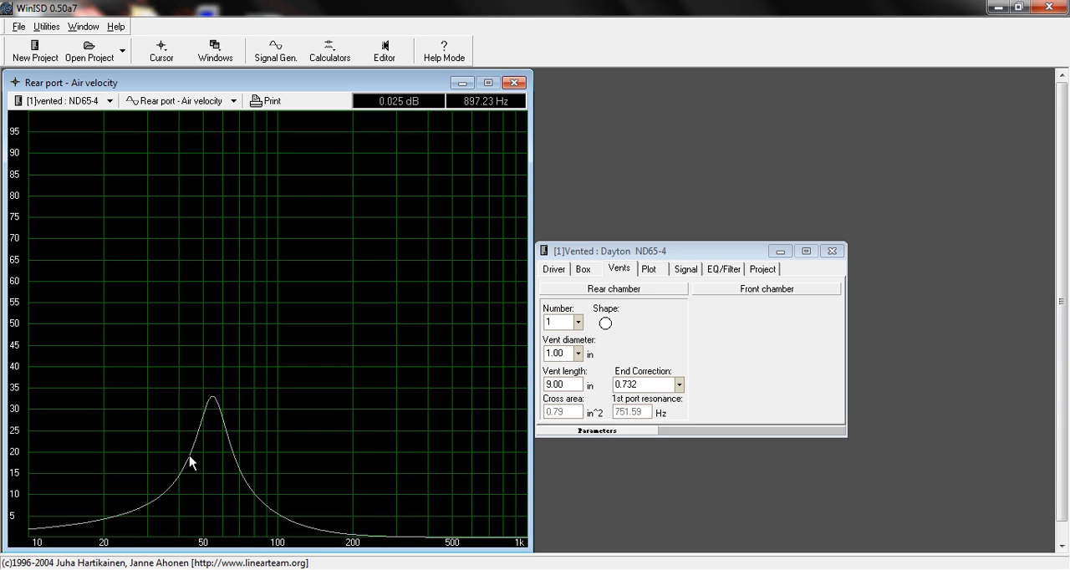
pyautogui.moveTo(207, 425)
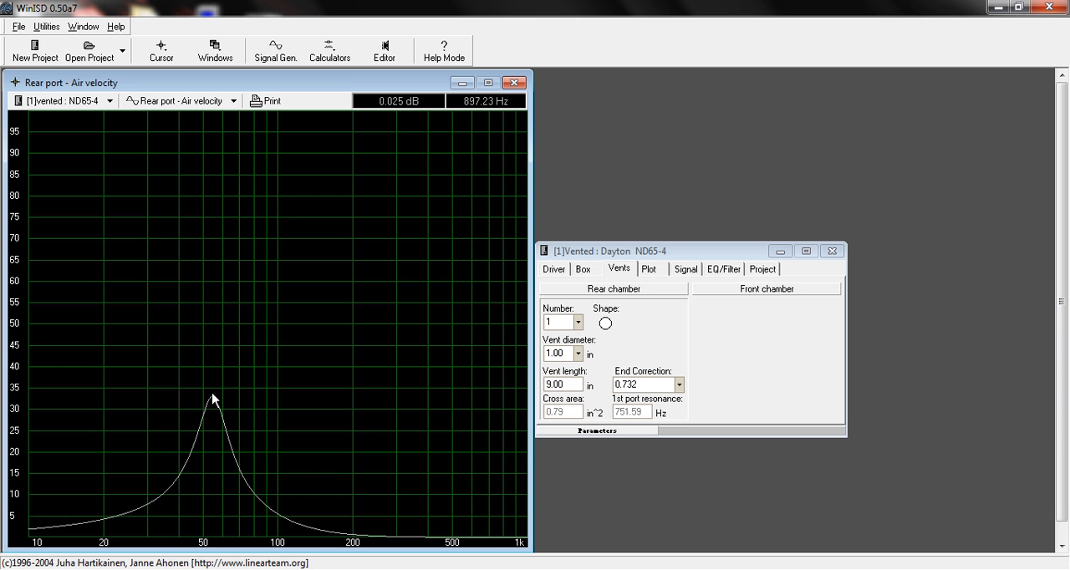
pyautogui.moveTo(214, 401)
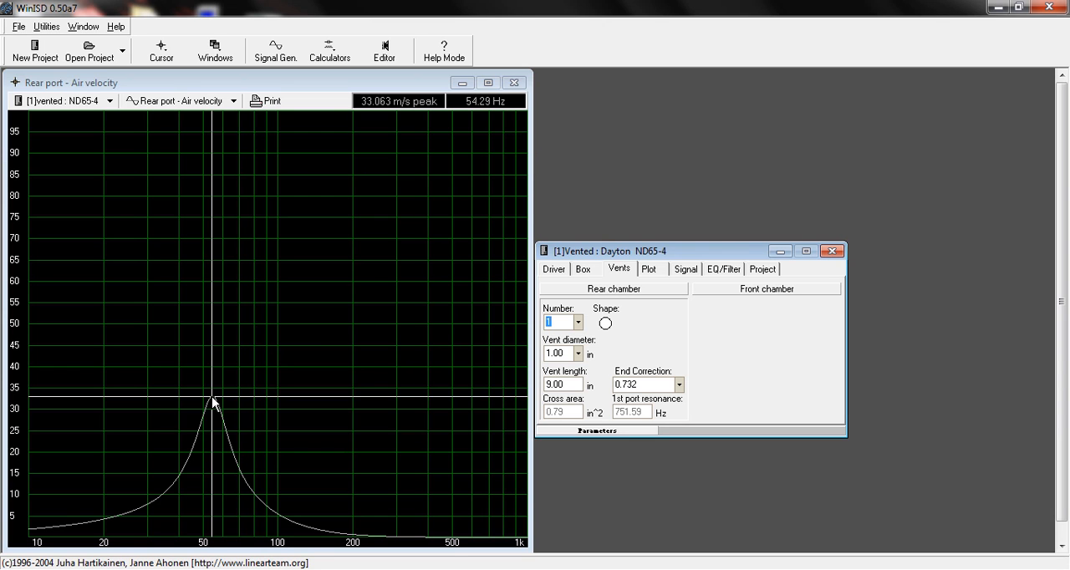
pyautogui.moveTo(211, 421)
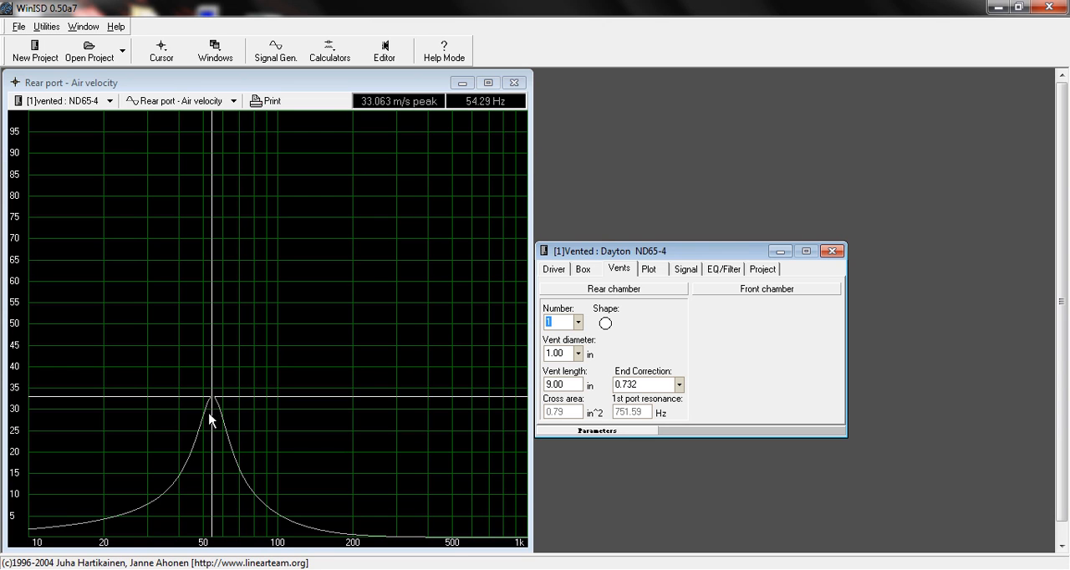
pyautogui.moveTo(220, 402)
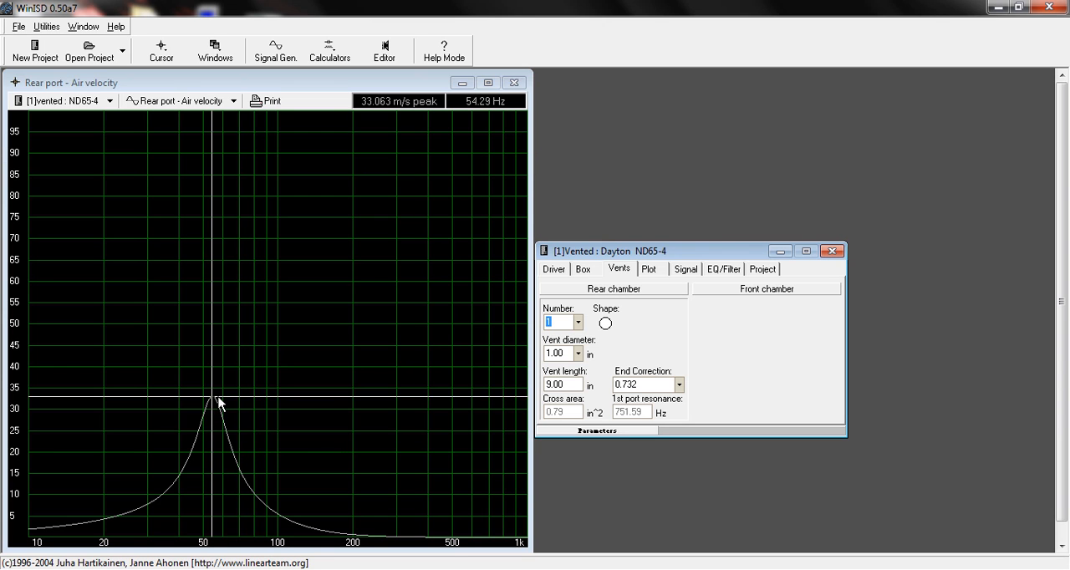
pyautogui.moveTo(371, 110)
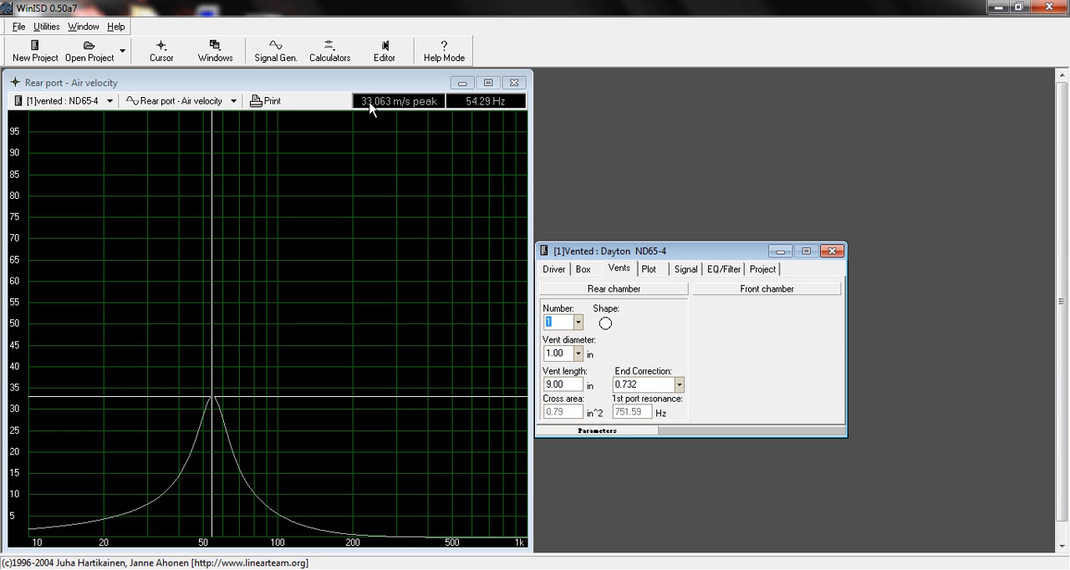
pyautogui.moveTo(224, 483)
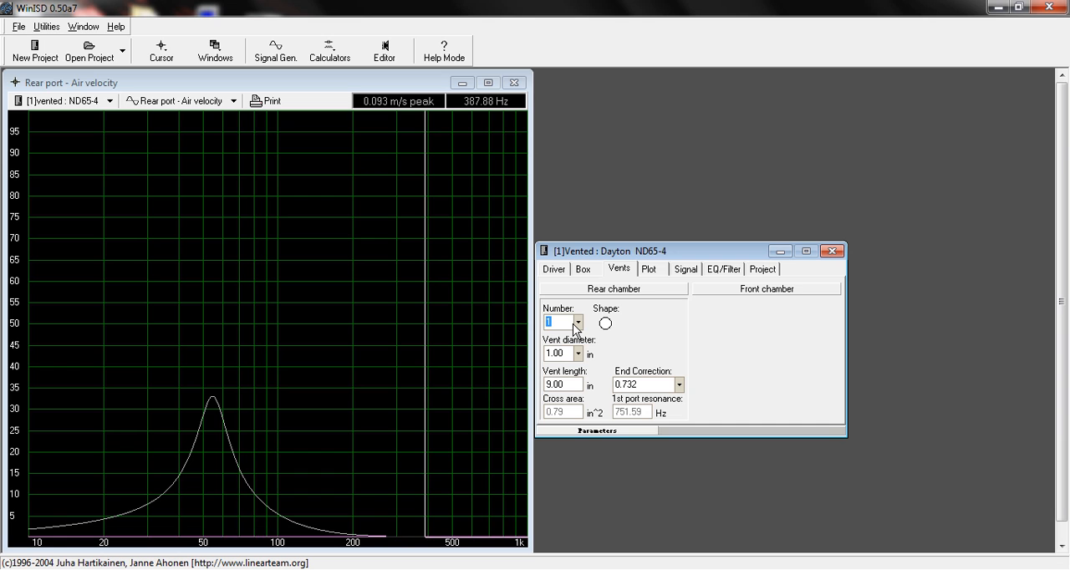
# Use two ports, each 18.73 in long, halving the air velocity peak to about 16.5 m/s
pyautogui.click(577, 319)
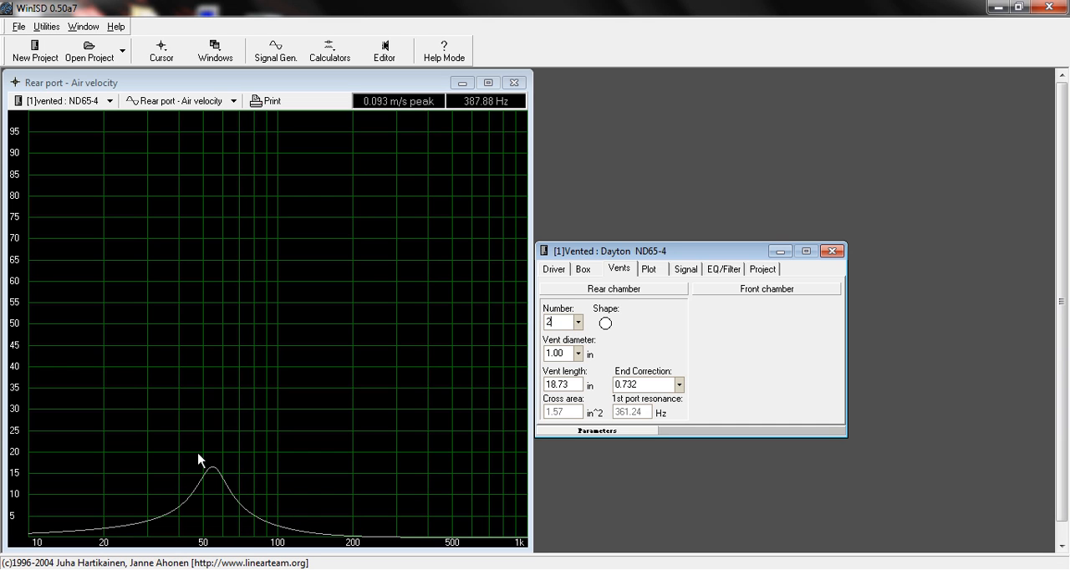
pyautogui.moveTo(217, 474)
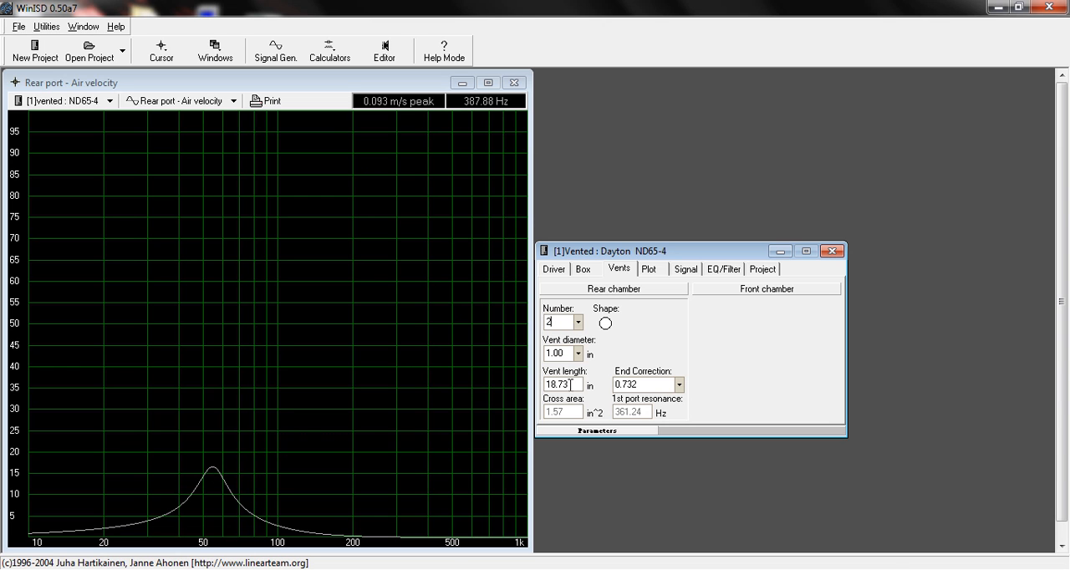
pyautogui.tripleClick(562, 384)
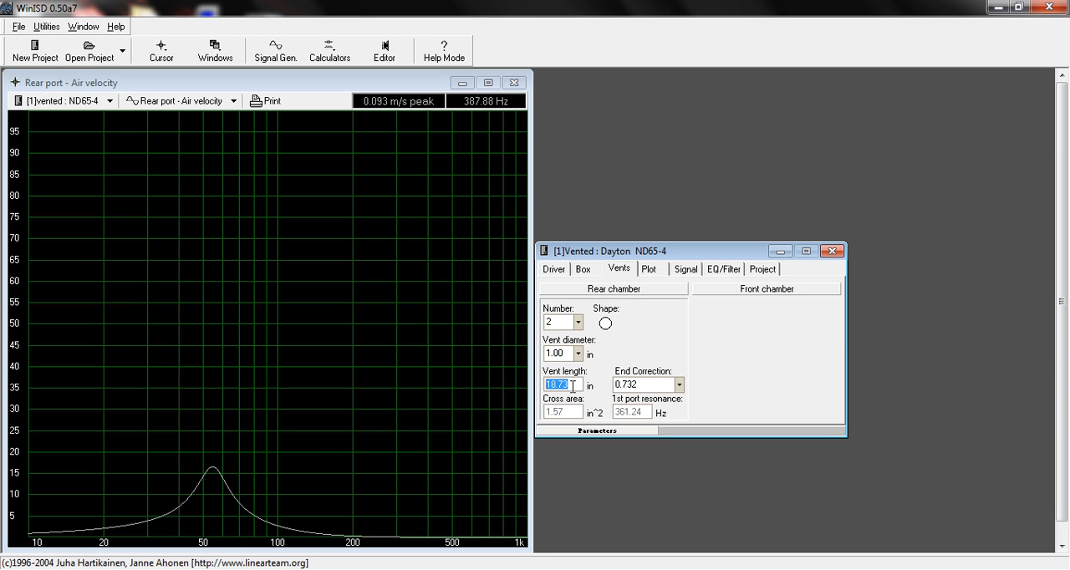
pyautogui.moveTo(214, 475)
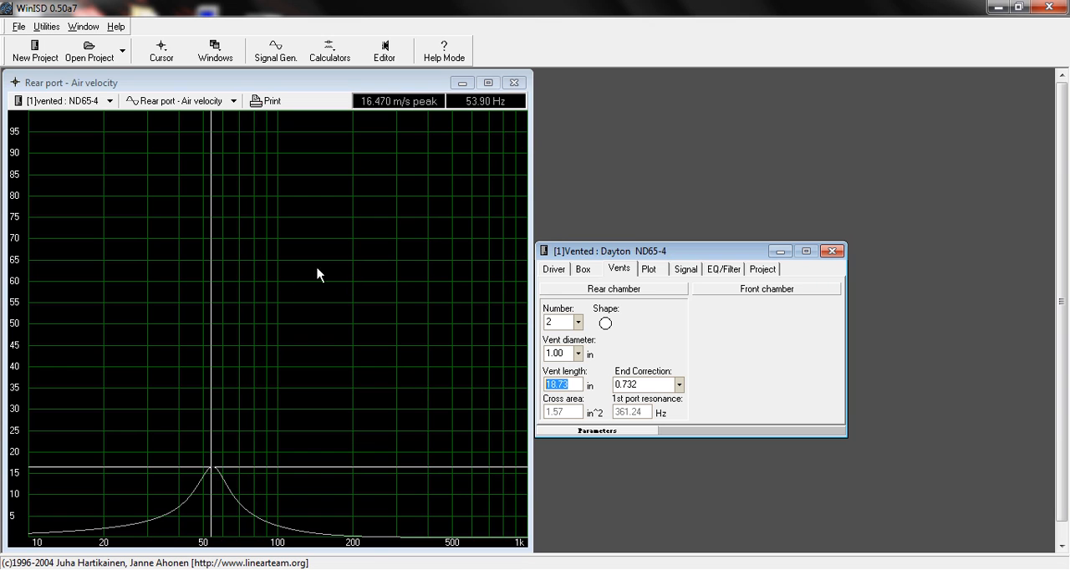
pyautogui.moveTo(451, 111)
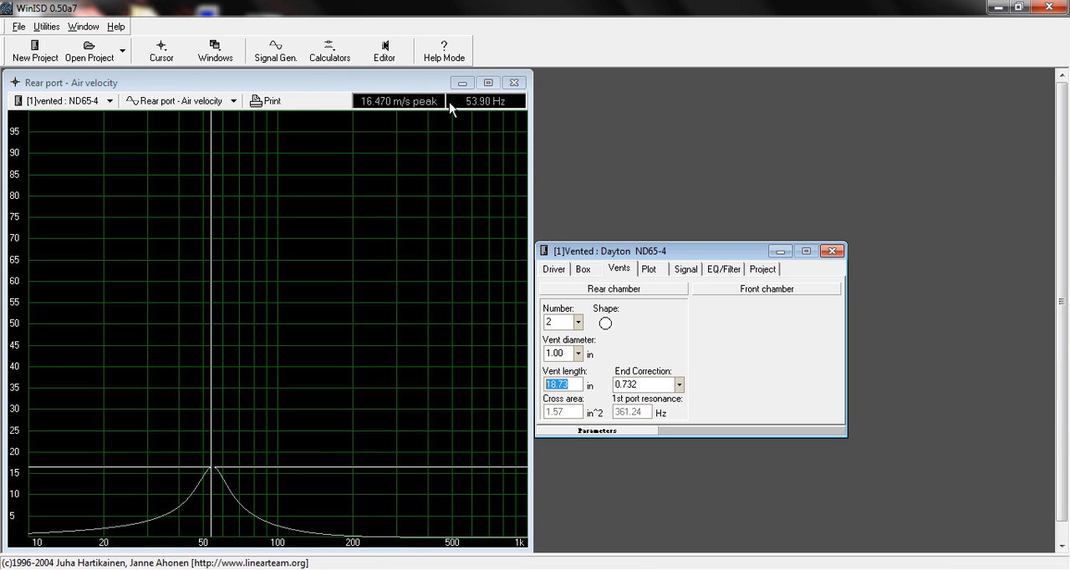
pyautogui.moveTo(689, 358)
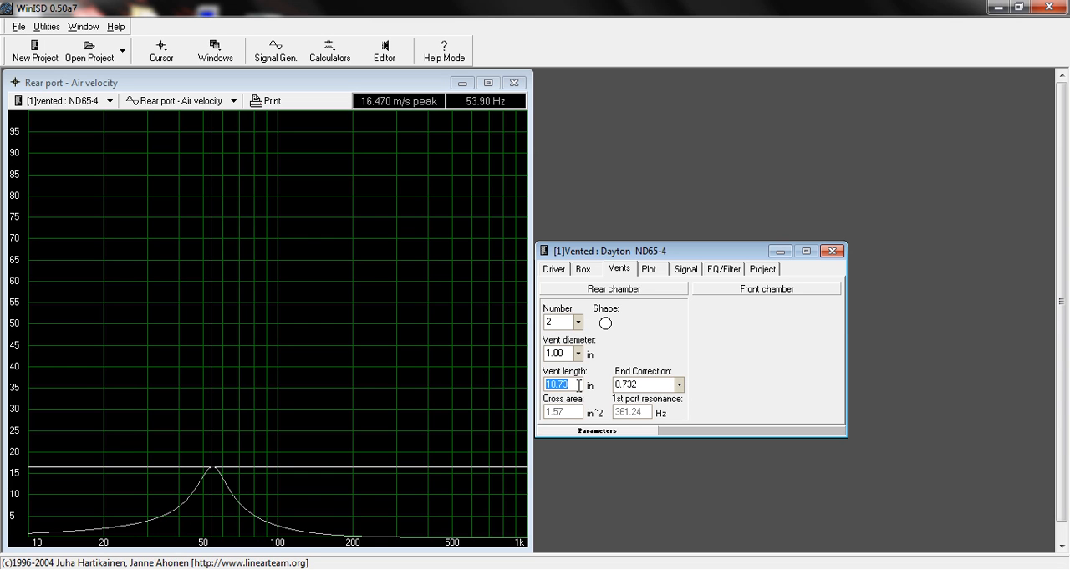
pyautogui.moveTo(606, 377)
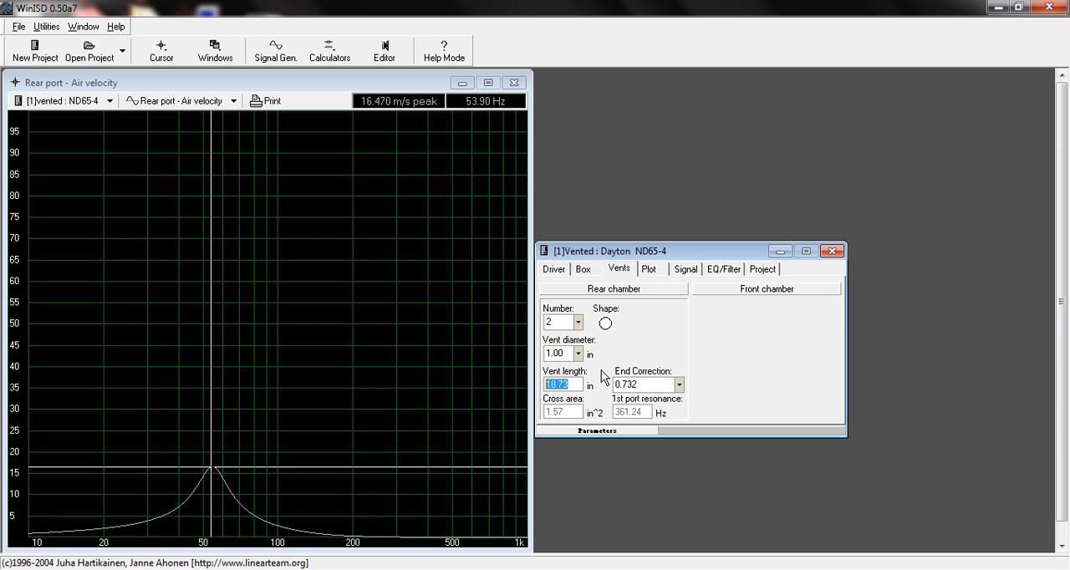
# Set the box tuning frequency to 59.1 Hz after adjusting the vent count
pyautogui.click(576, 323)
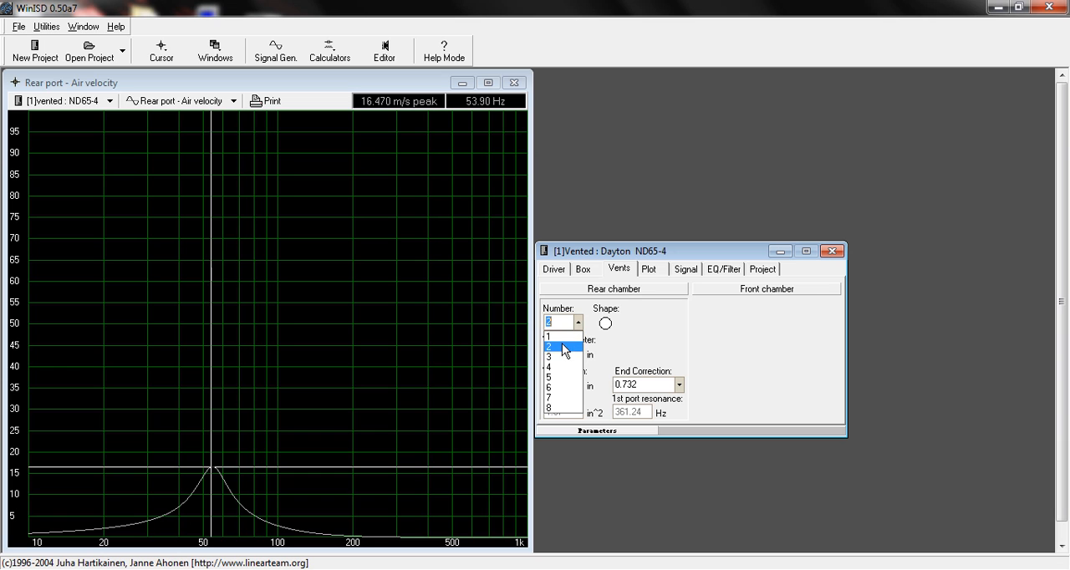
pyautogui.click(548, 346)
pyautogui.write('.75')
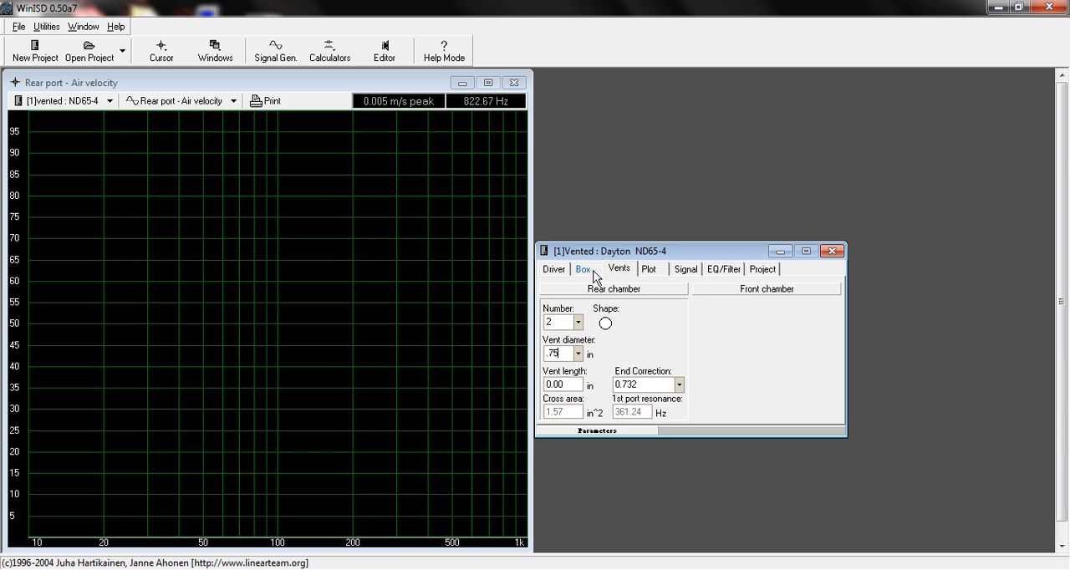
pyautogui.click(581, 268)
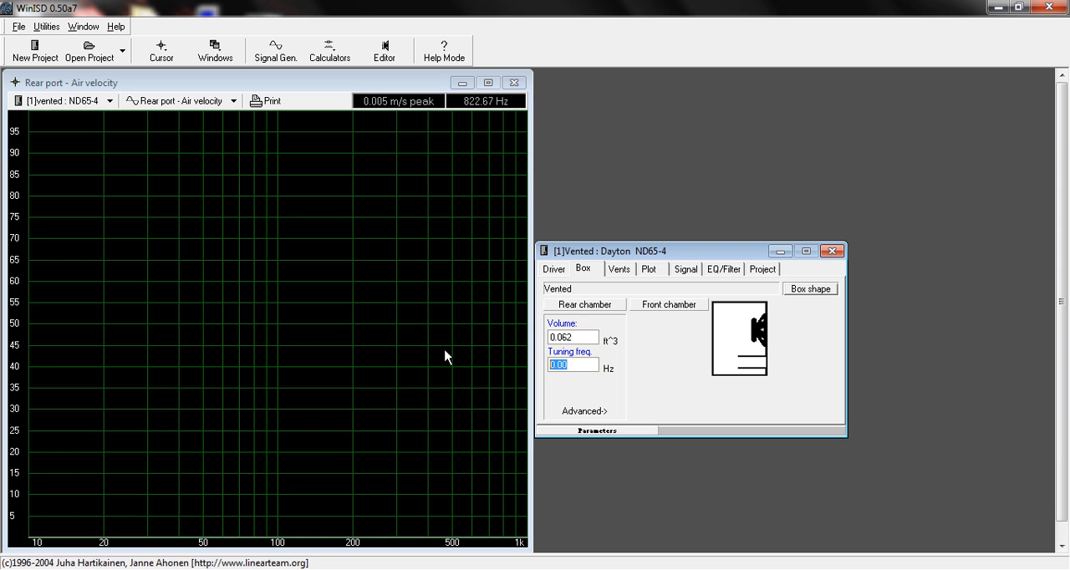
pyautogui.write('59.1')
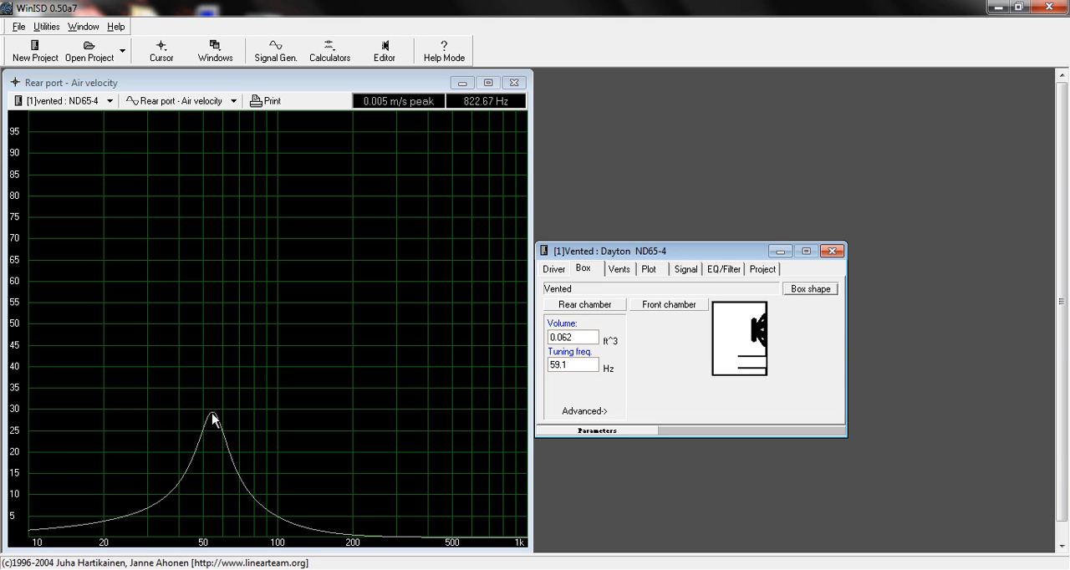
# Reduce the design to a single vent, giving a 6.36 in vent length
pyautogui.click(618, 268)
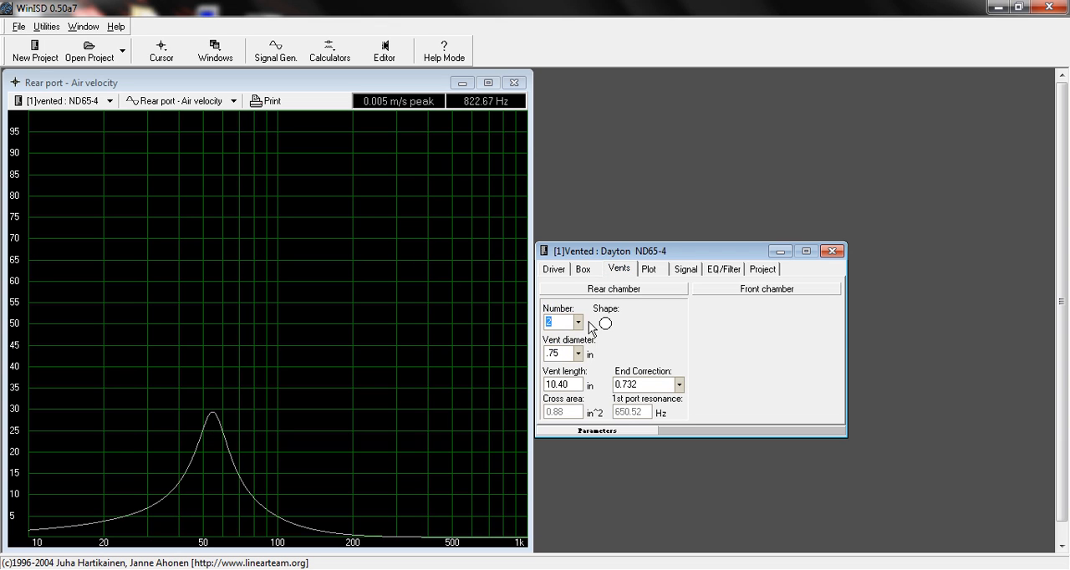
pyautogui.click(579, 323)
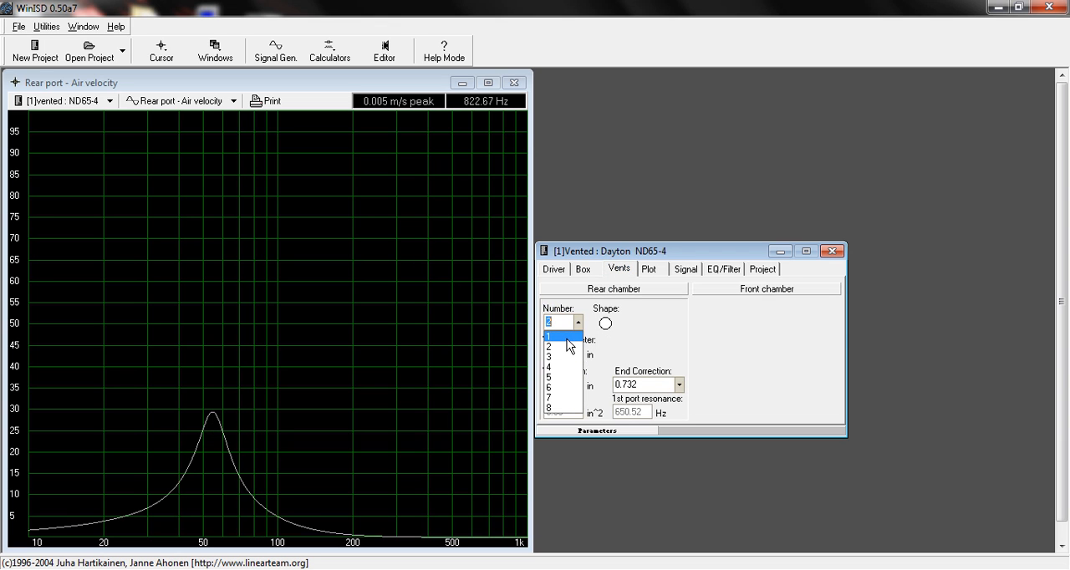
pyautogui.click(548, 336)
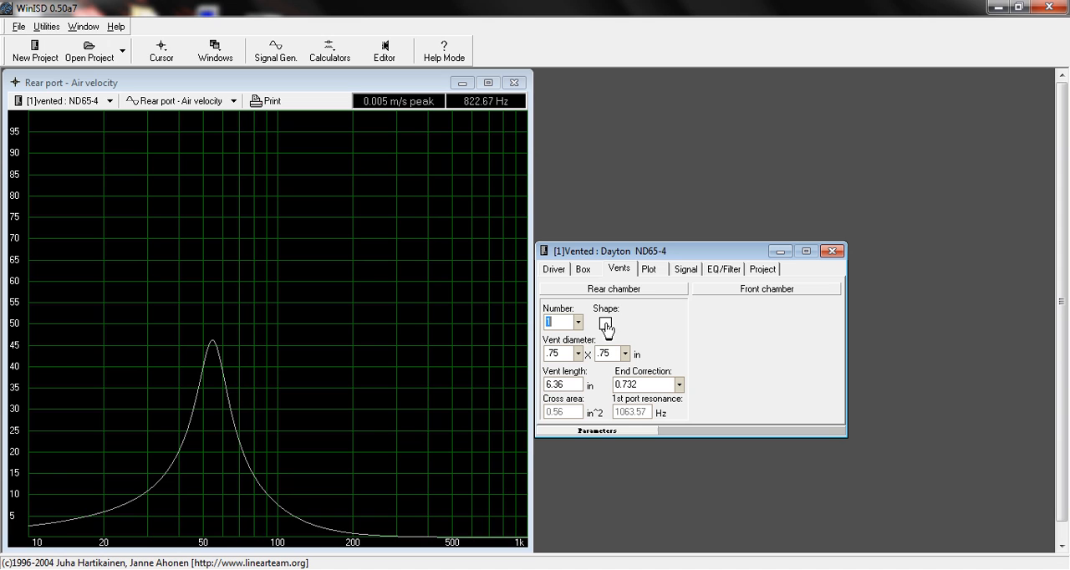
pyautogui.moveTo(598, 331)
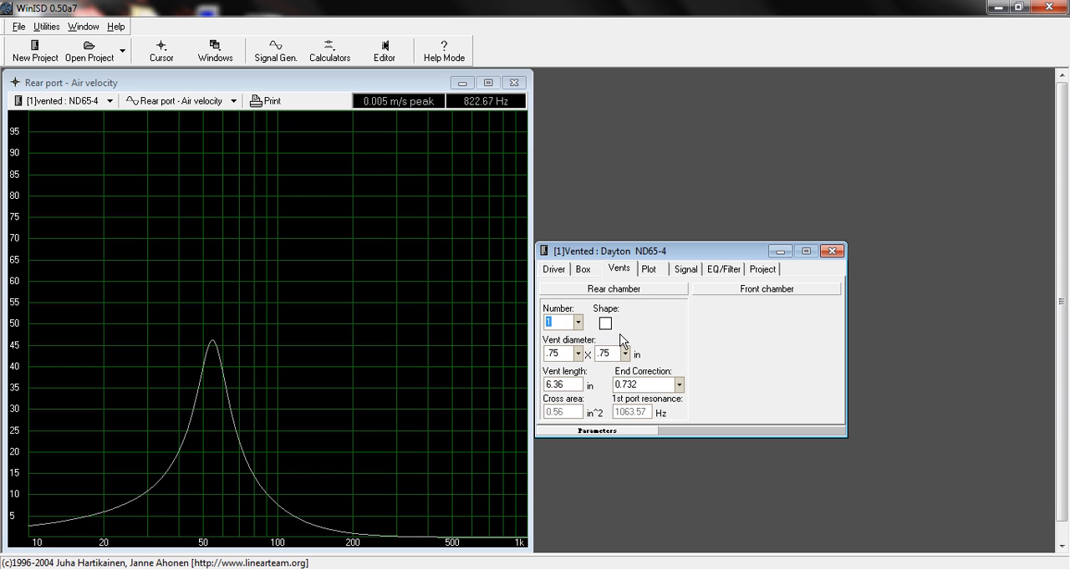
pyautogui.moveTo(575, 354)
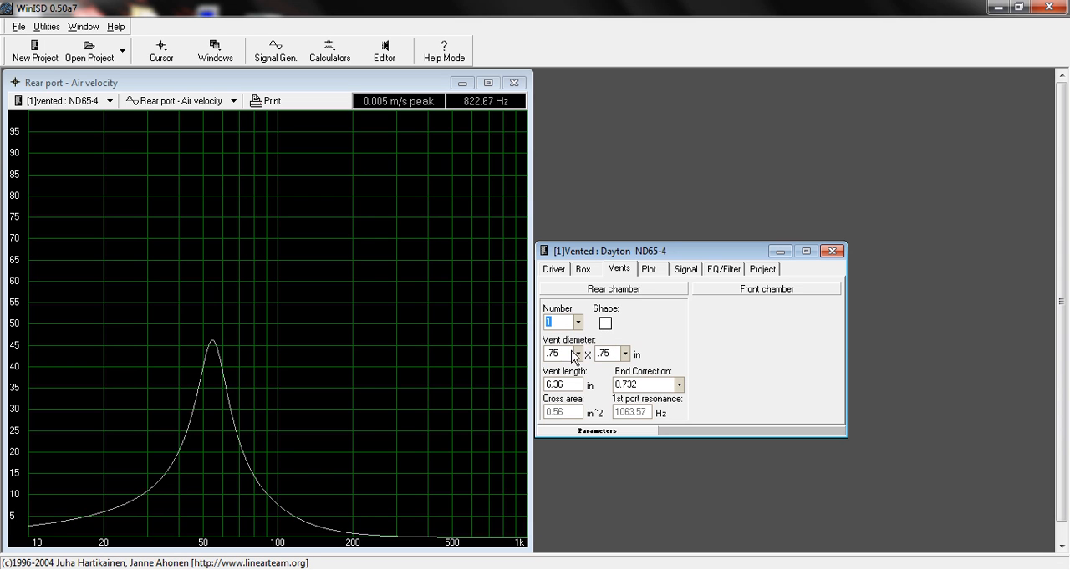
# Make the vent a 0.25 × 5.00 in slot, 14.59 in long, peaking near 20.8 m/s at 54.7 Hz
pyautogui.click(555, 354)
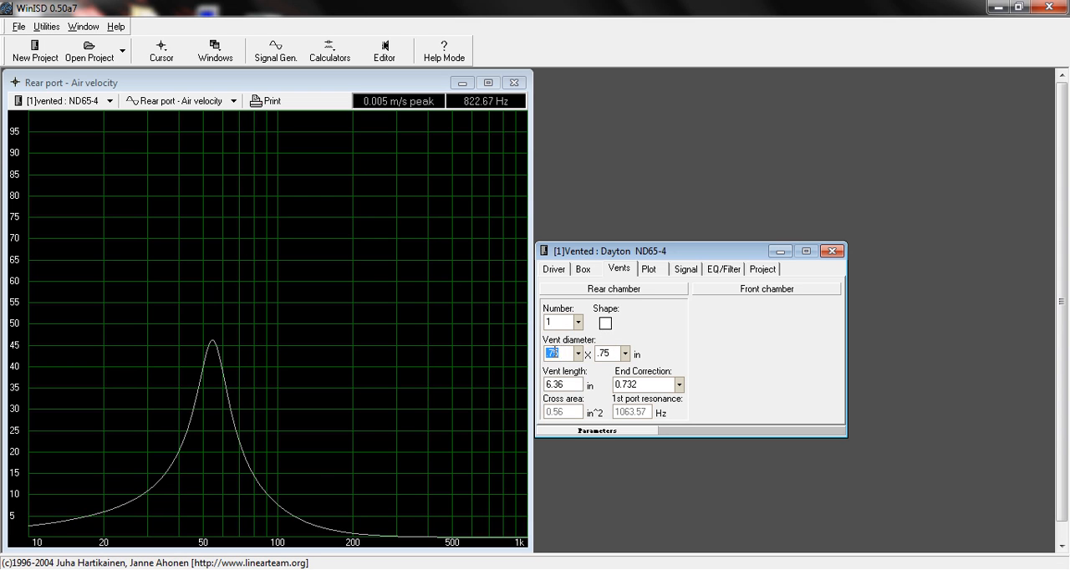
pyautogui.write('.25')
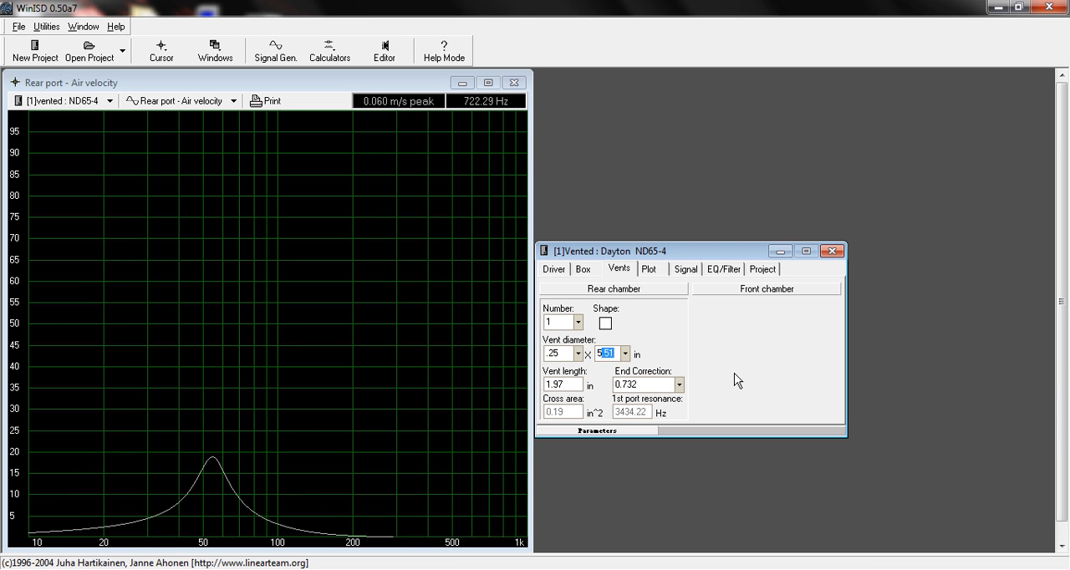
pyautogui.write('5.00')
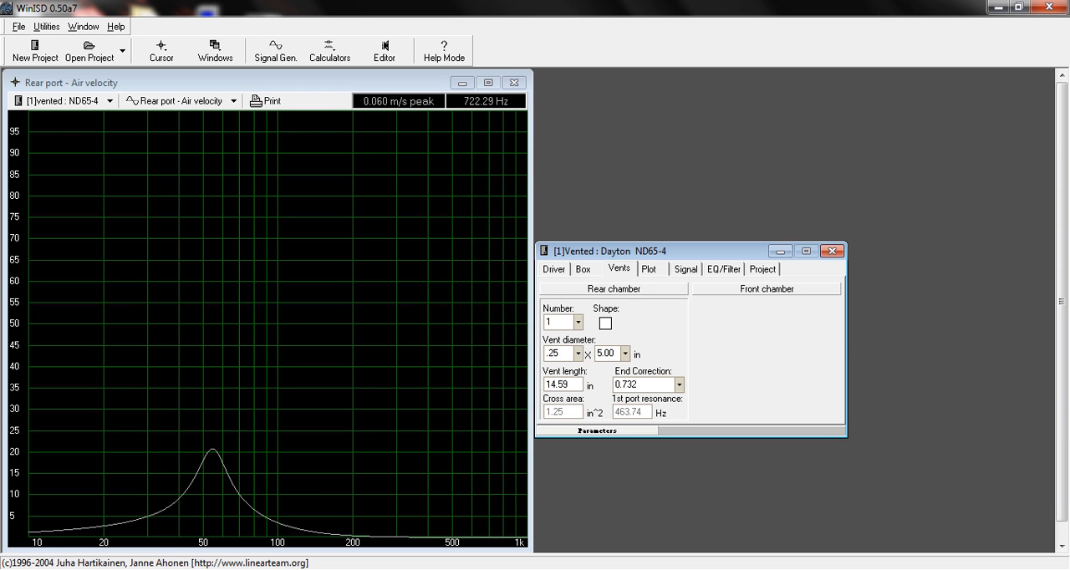
pyautogui.click(562, 384)
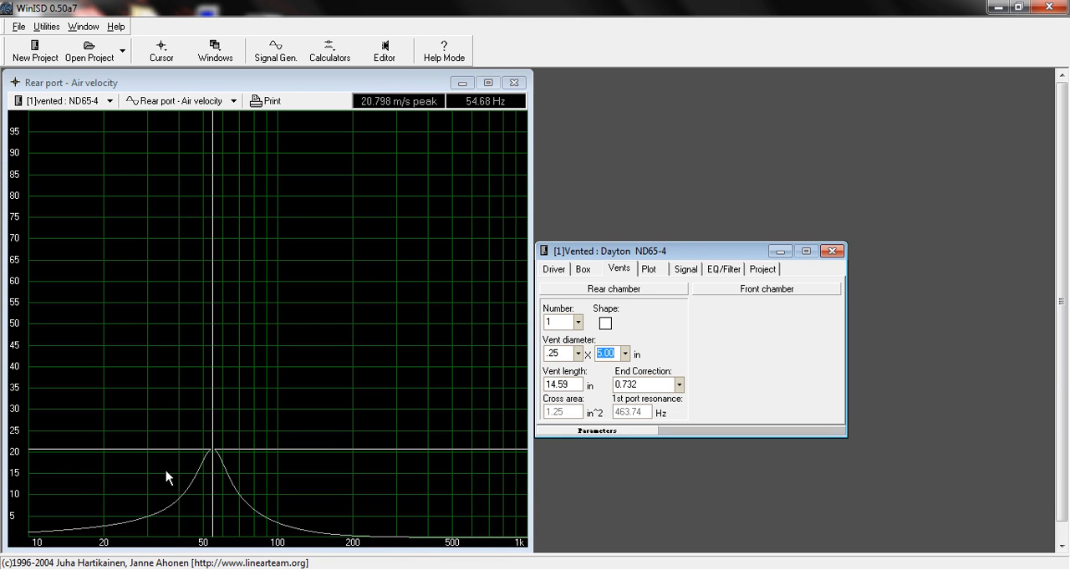
pyautogui.moveTo(488, 408)
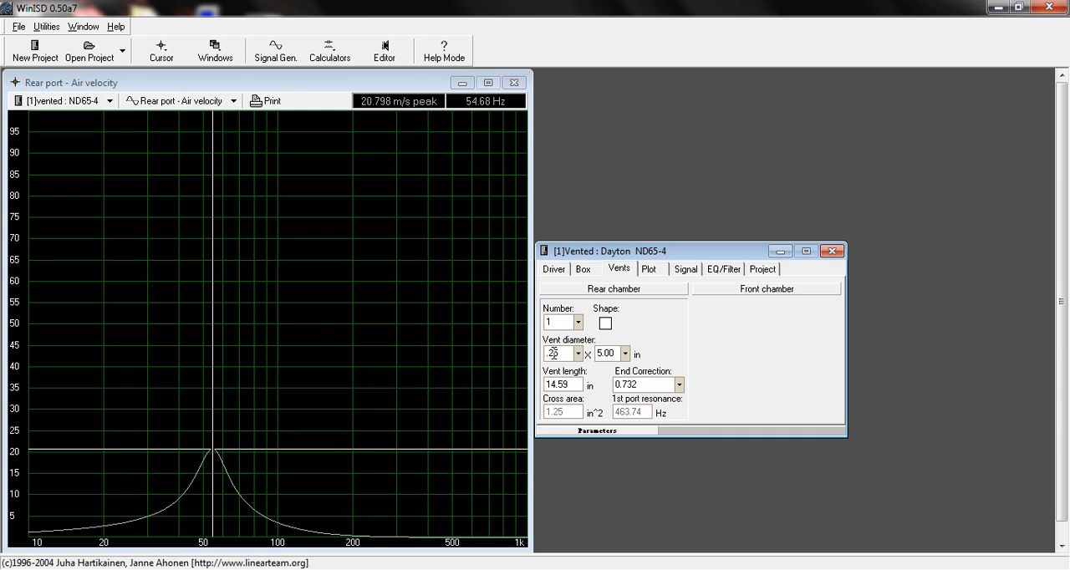
# Widen the slot to 0.33 × 5.00 in, giving 19.42 in length and about 16 m/s peak velocity
pyautogui.write('35')
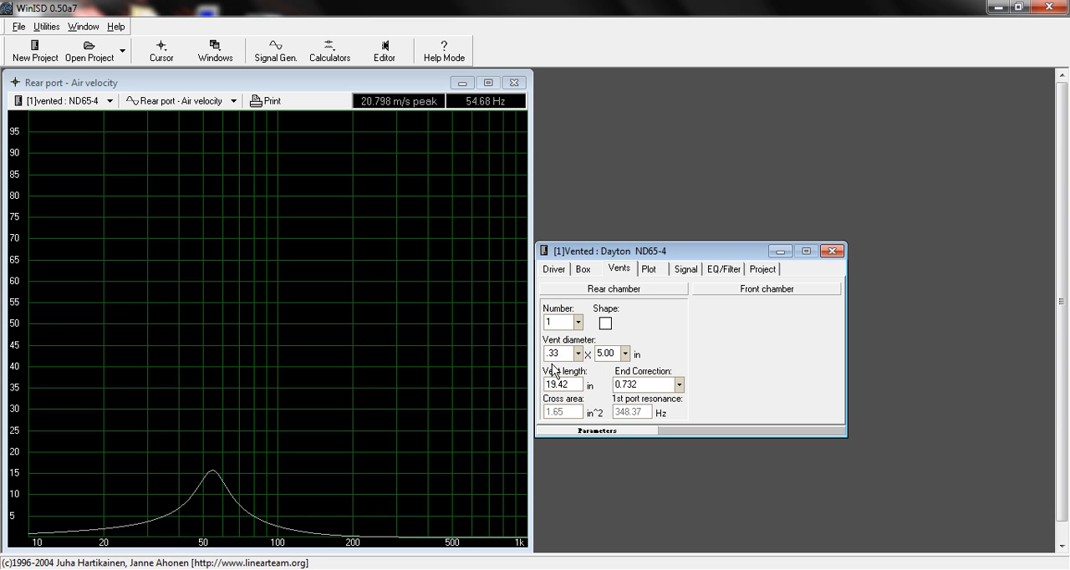
pyautogui.click(555, 352)
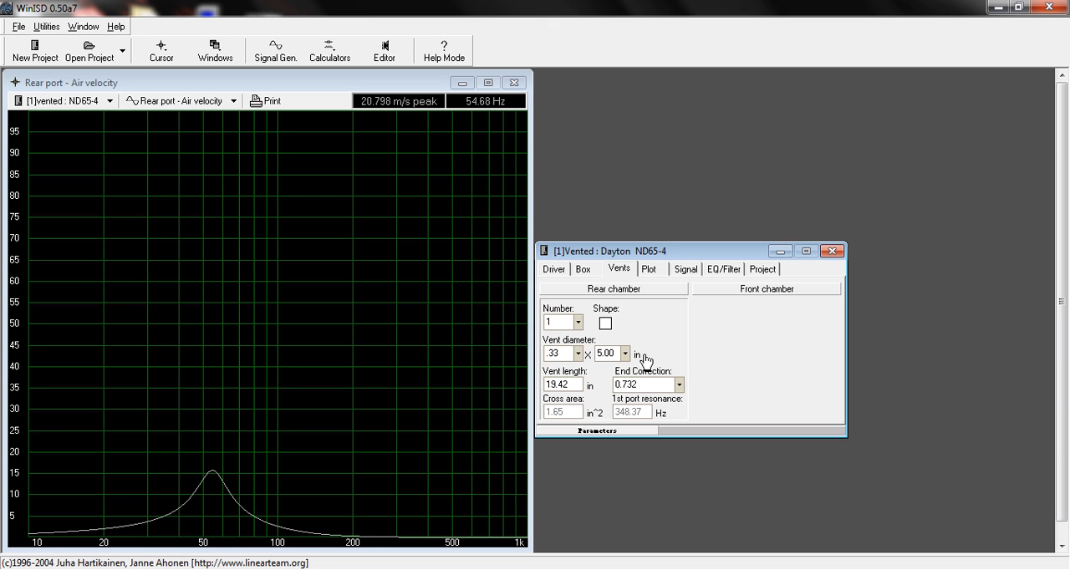
pyautogui.click(555, 353)
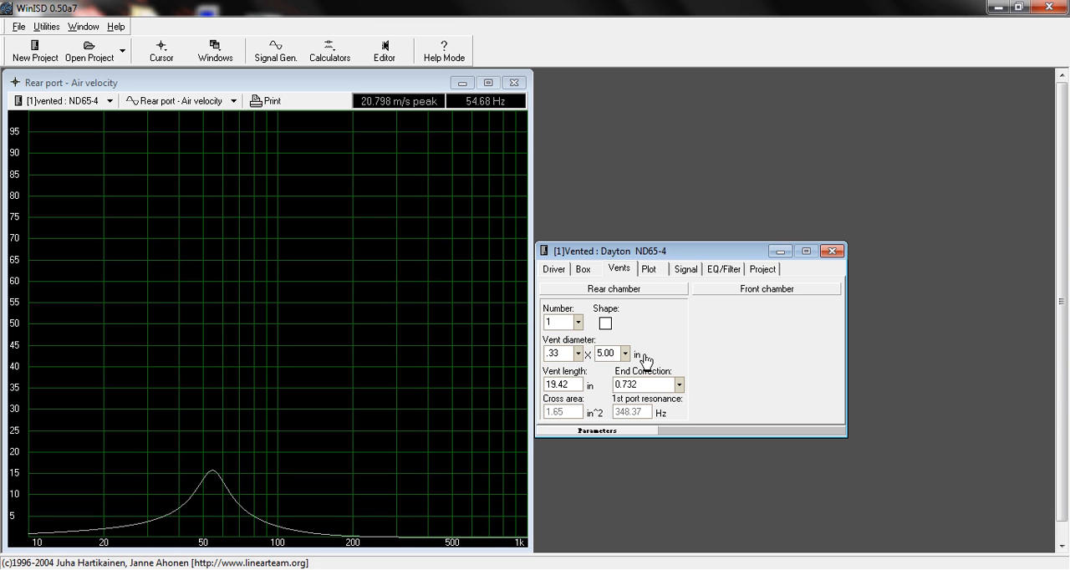
pyautogui.click(553, 354)
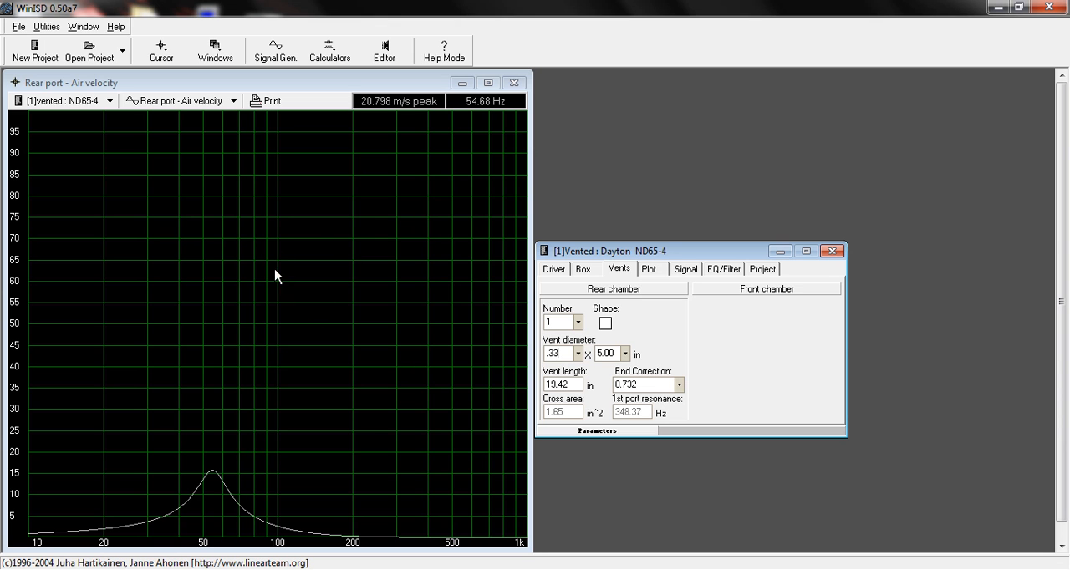
# Place the graph cursor near 146 Hz to read about 0.86 m/s port air velocity
pyautogui.click(277, 251)
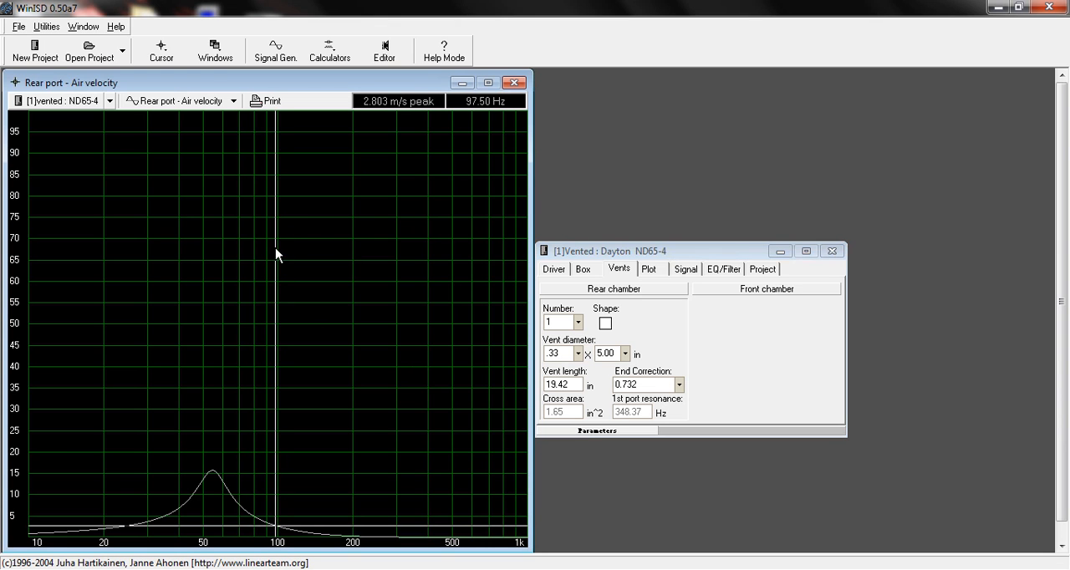
pyautogui.click(558, 353)
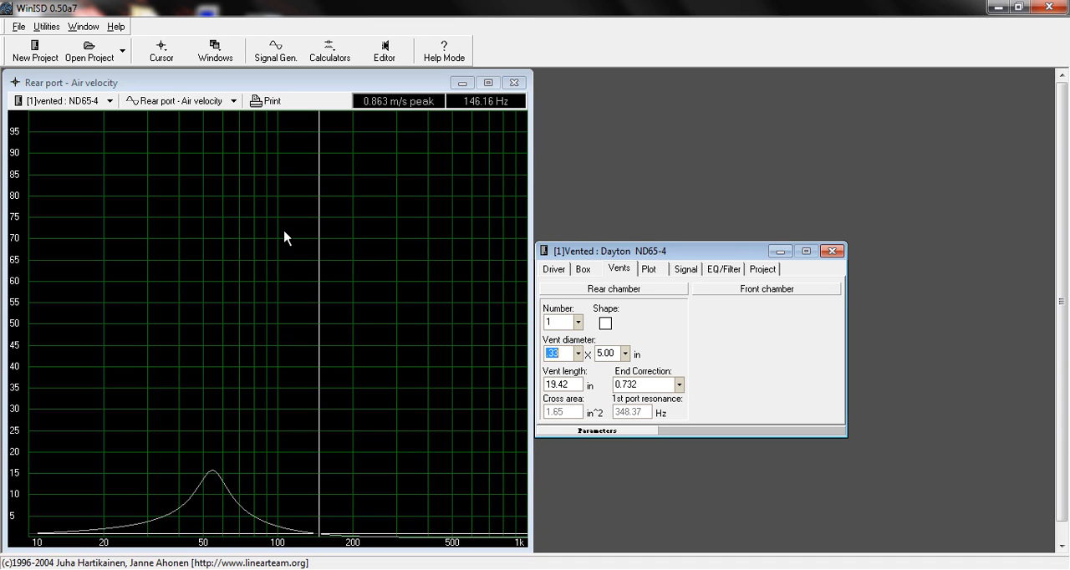
pyautogui.moveTo(337, 241)
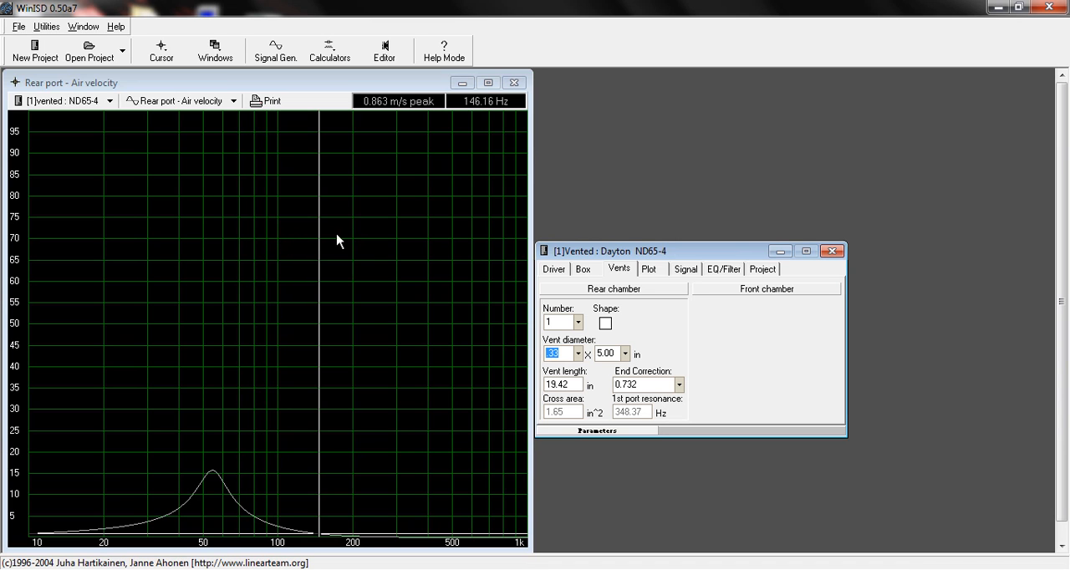
pyautogui.moveTo(350, 227)
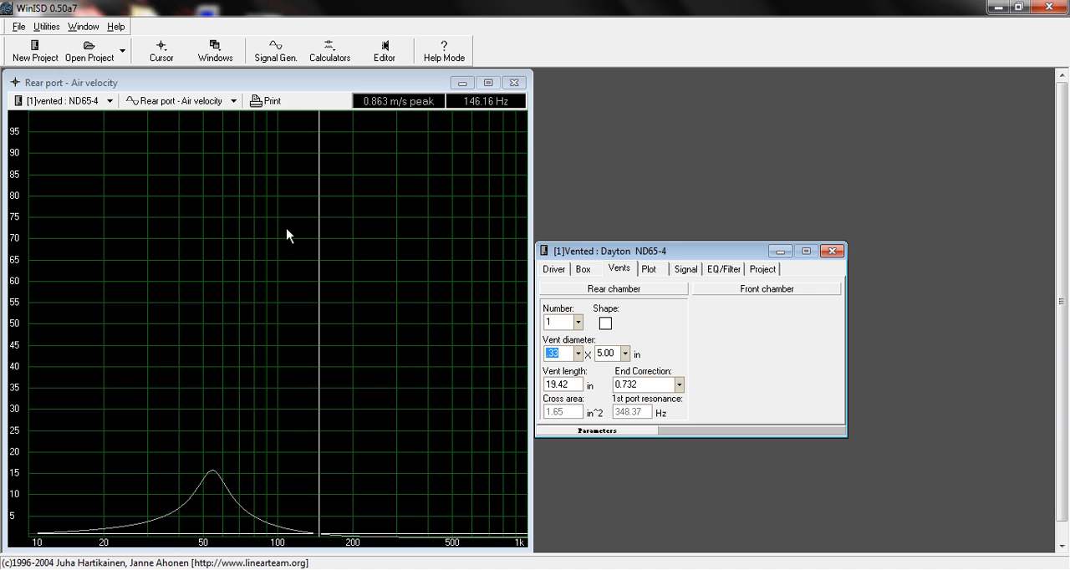
pyautogui.moveTo(341, 226)
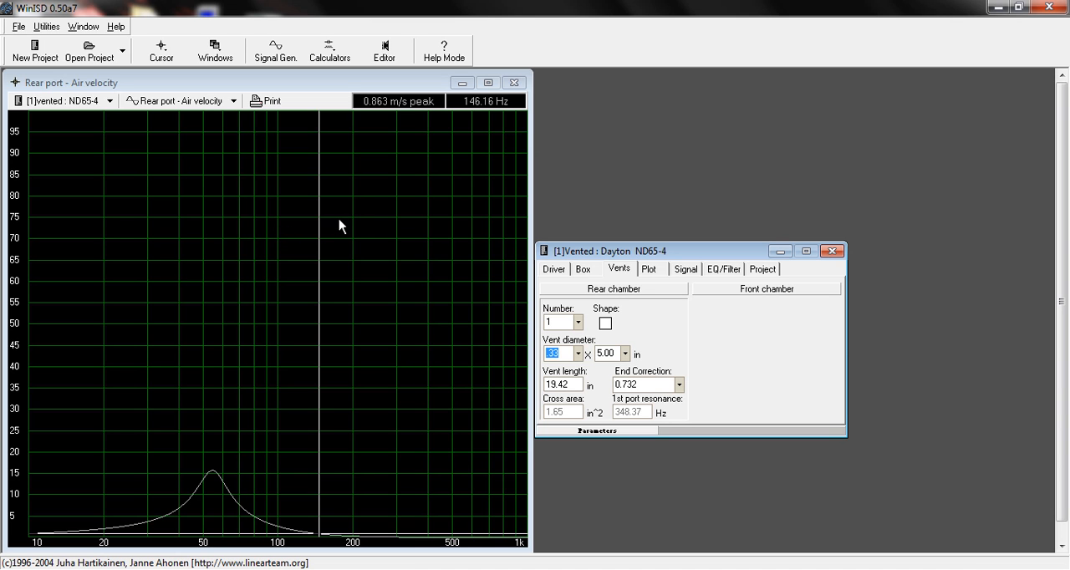
pyautogui.moveTo(348, 240)
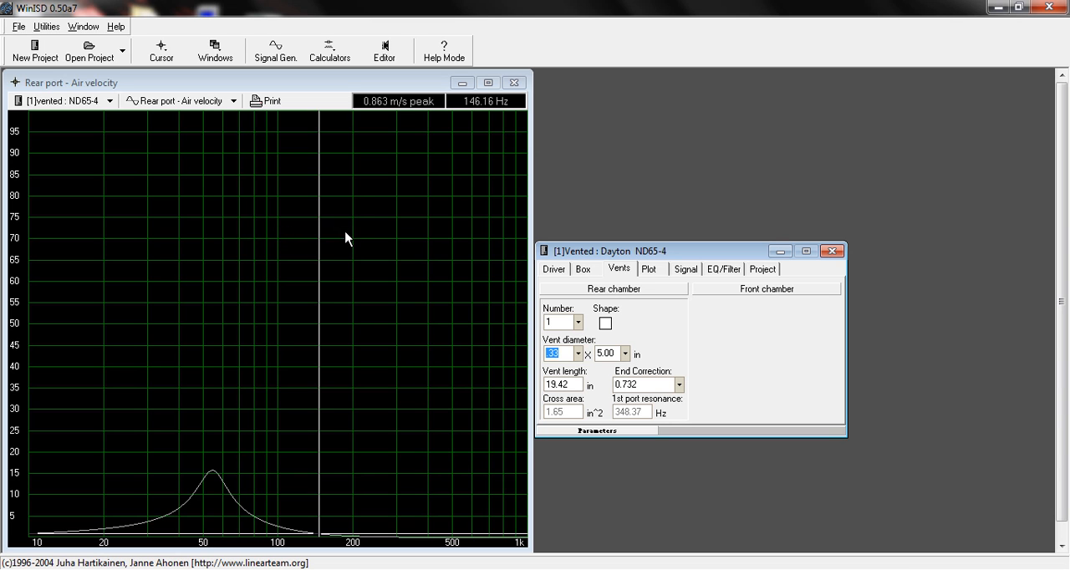
pyautogui.moveTo(304, 320)
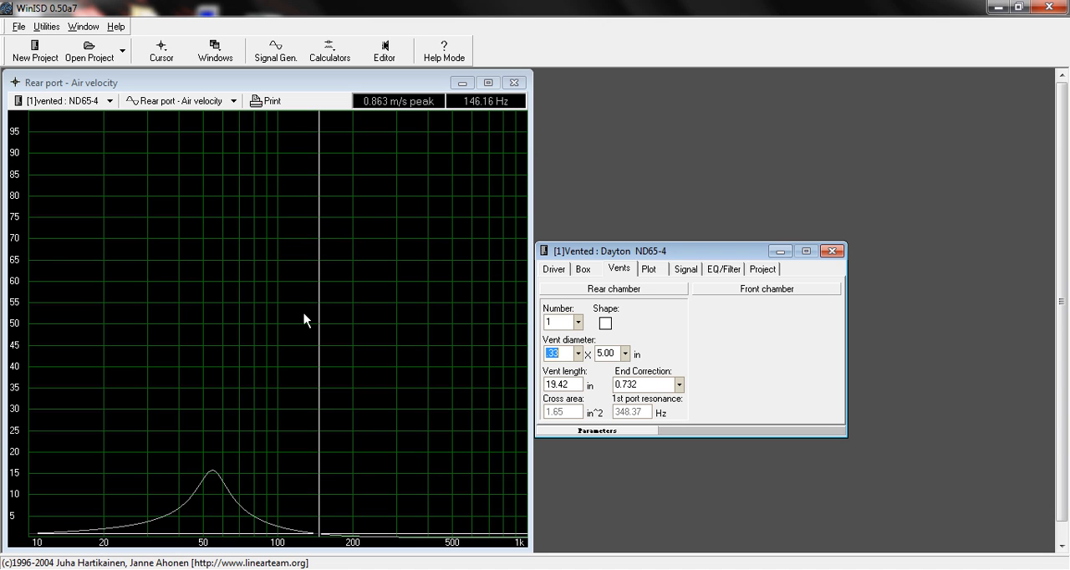
pyautogui.moveTo(712, 358)
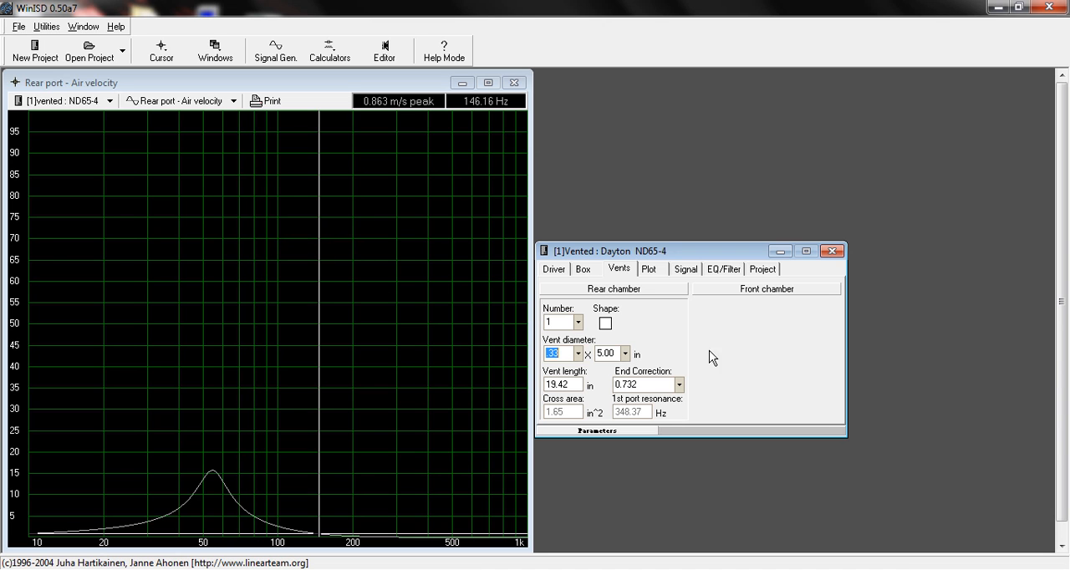
pyautogui.moveTo(563, 366)
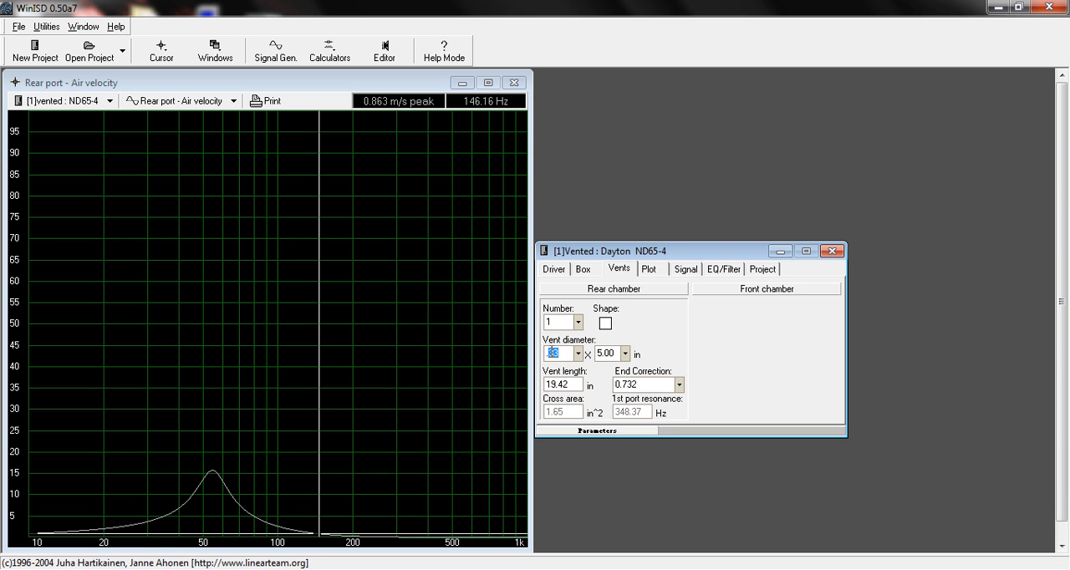
# Return the slot vent to 0.25 × 5.00 in, shortening it to 14.60 in
pyautogui.write('.25')
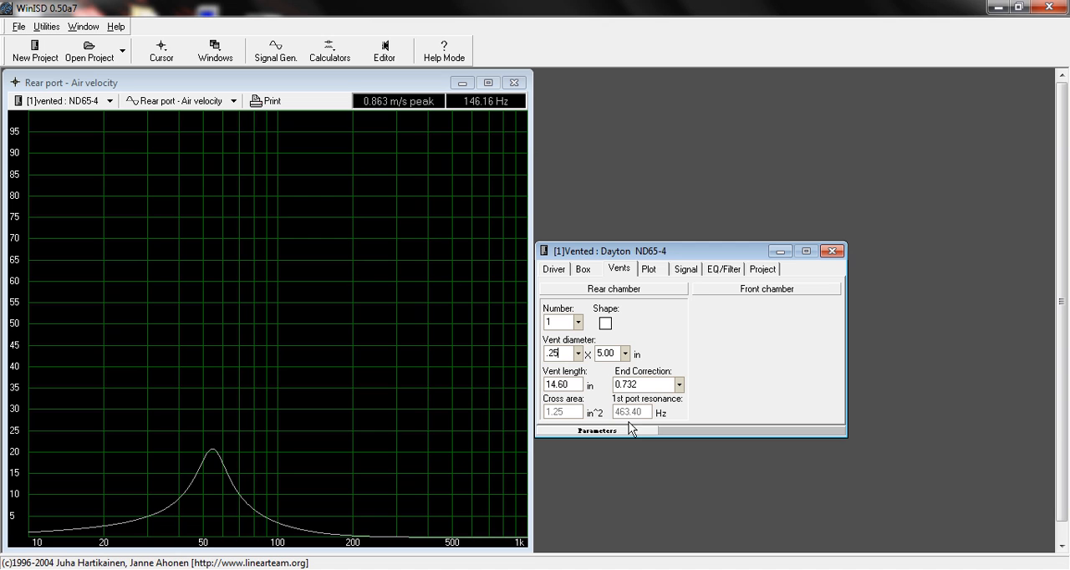
pyautogui.moveTo(589, 381)
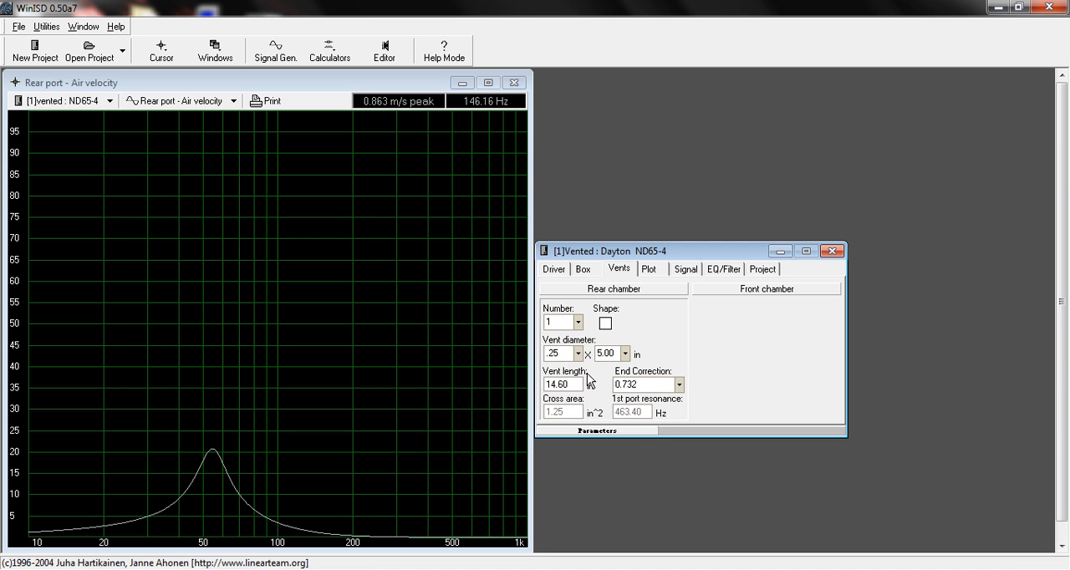
pyautogui.click(608, 355)
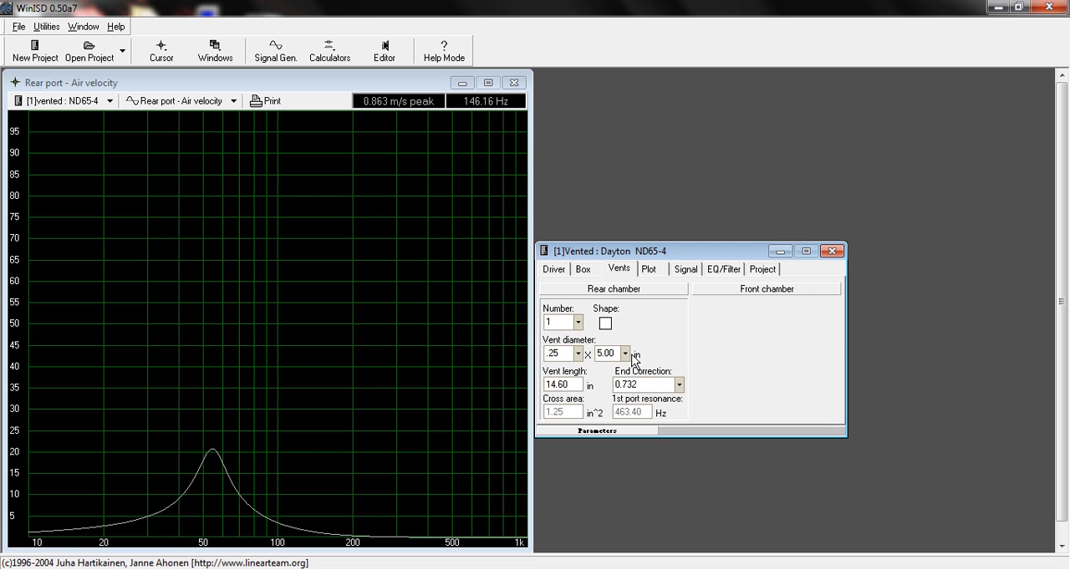
pyautogui.click(604, 353)
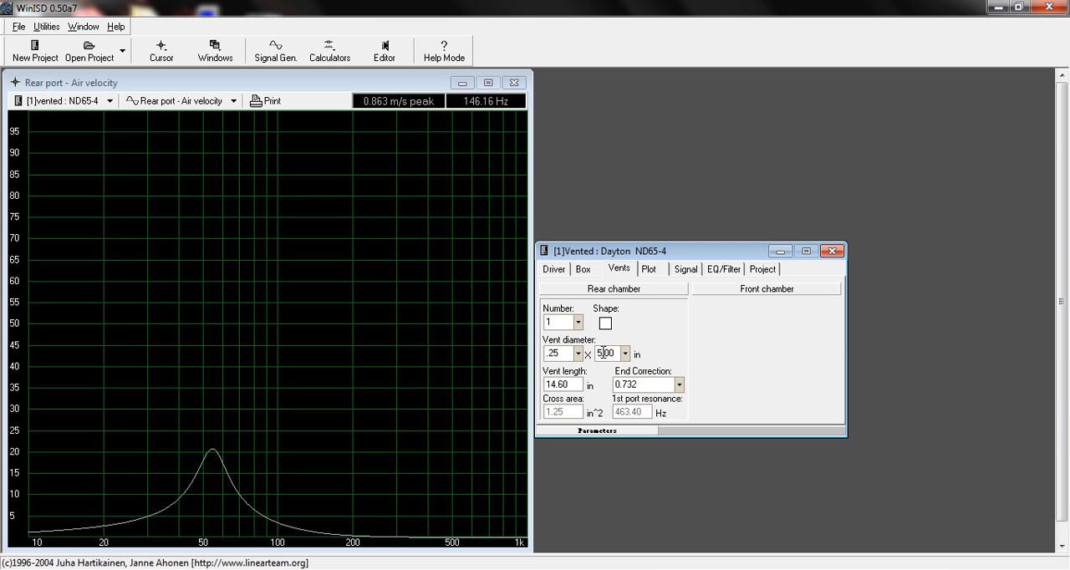
pyautogui.moveTo(215, 455)
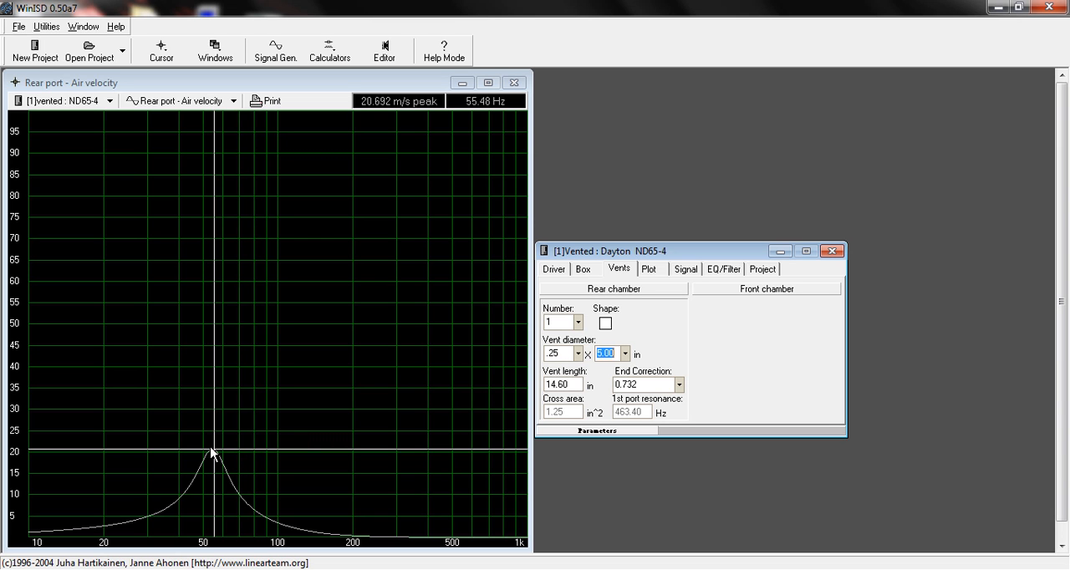
pyautogui.moveTo(418, 102)
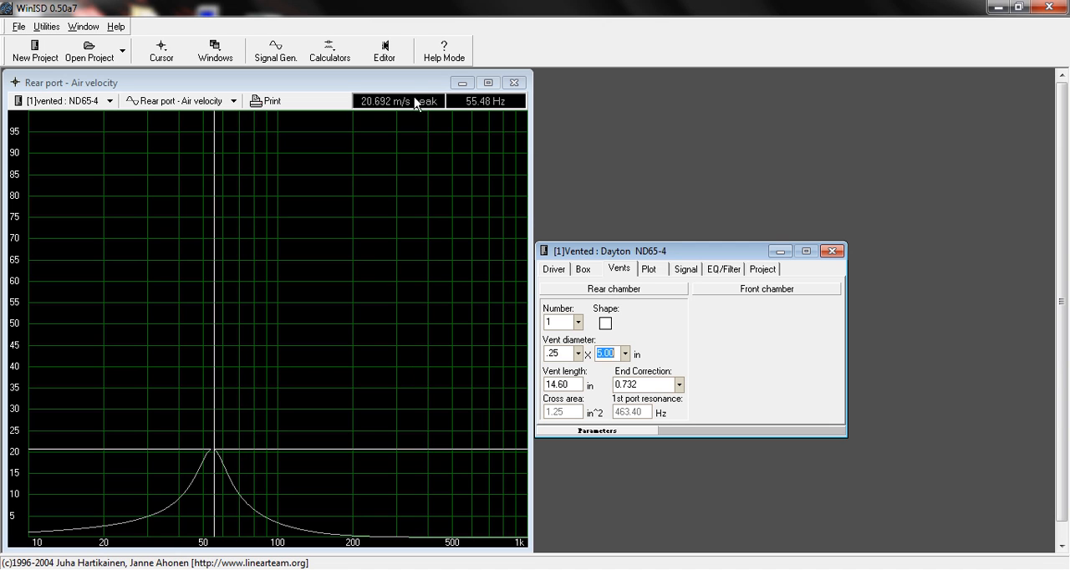
pyautogui.moveTo(294, 476)
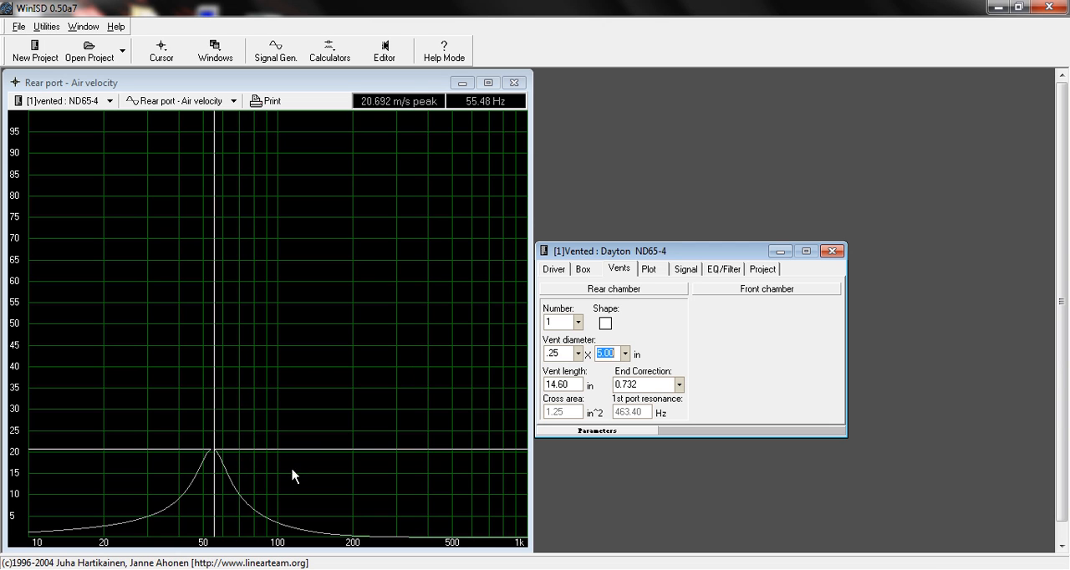
pyautogui.moveTo(512, 389)
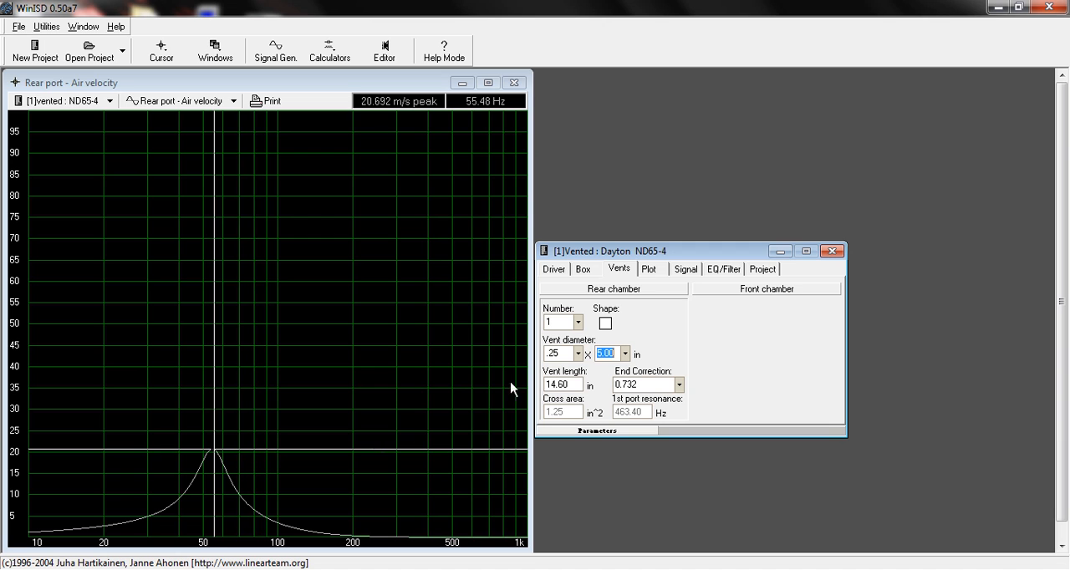
pyautogui.moveTo(638, 409)
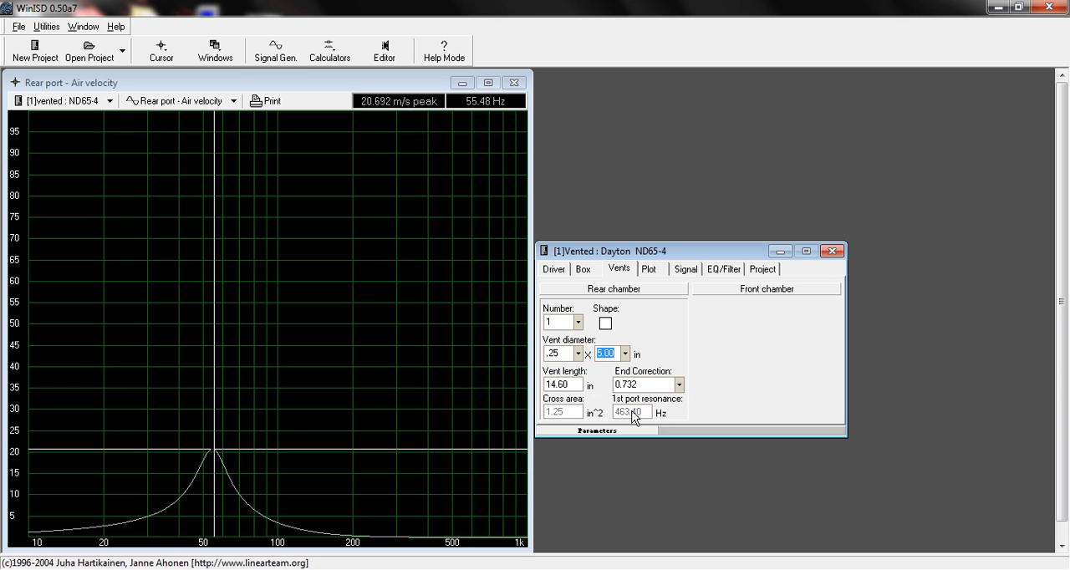
pyautogui.moveTo(724, 344)
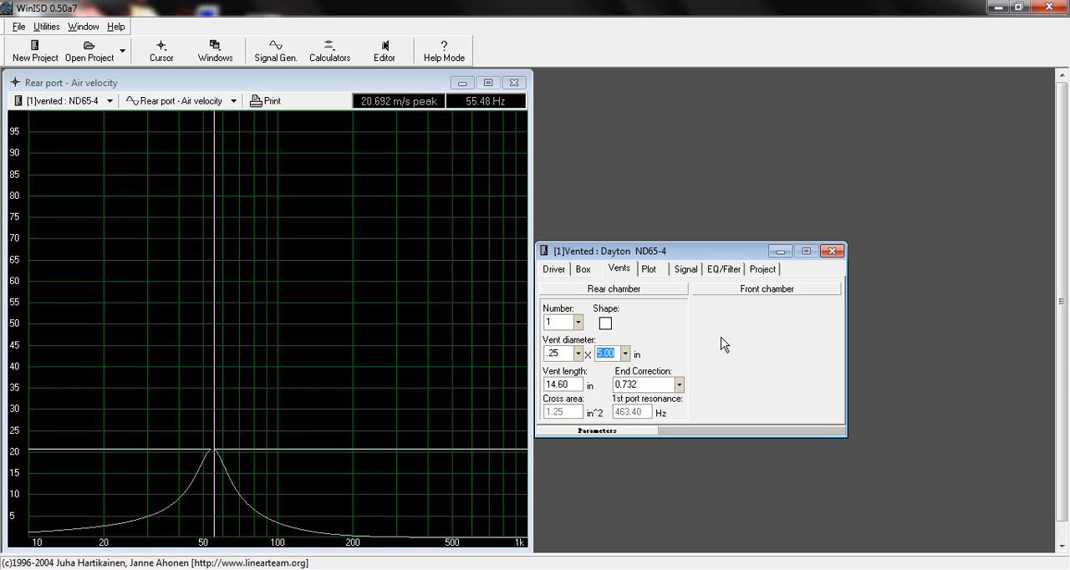
# Review the box tuning and the single 0.25 × 5.00 in slot, then list the available response graphs
pyautogui.click(582, 267)
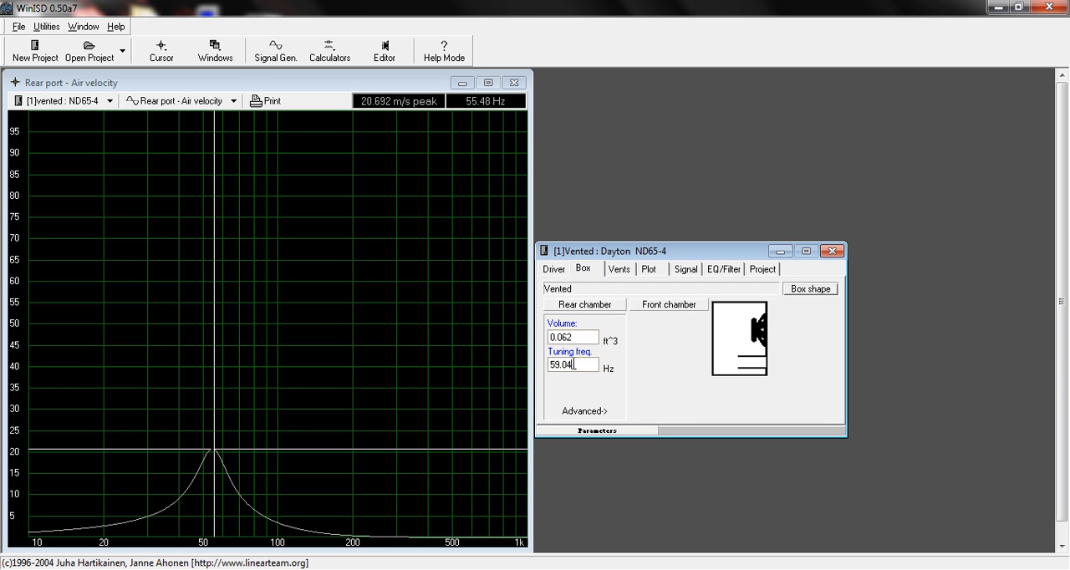
pyautogui.click(618, 268)
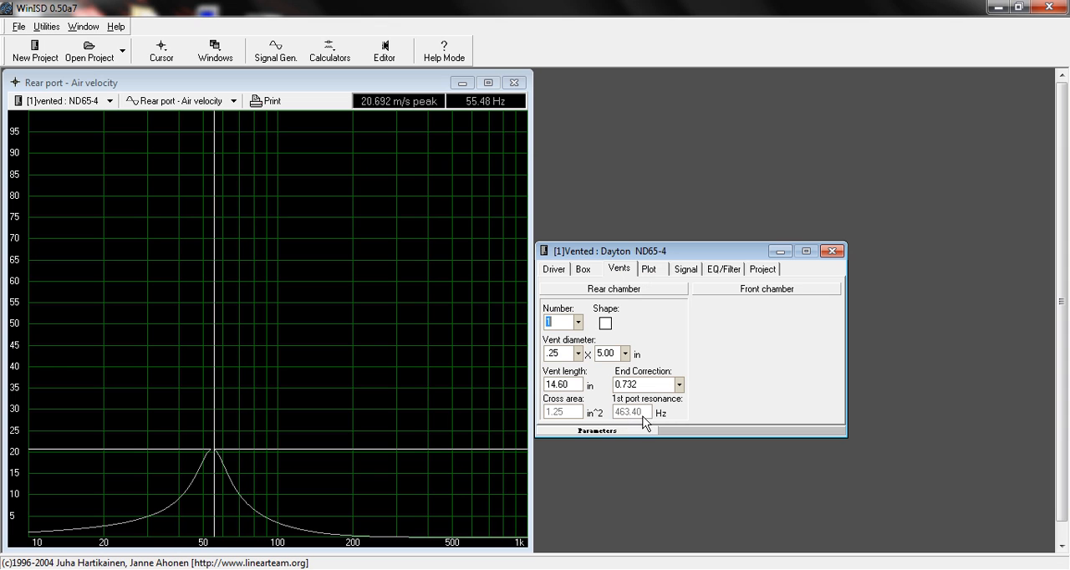
pyautogui.moveTo(648, 416)
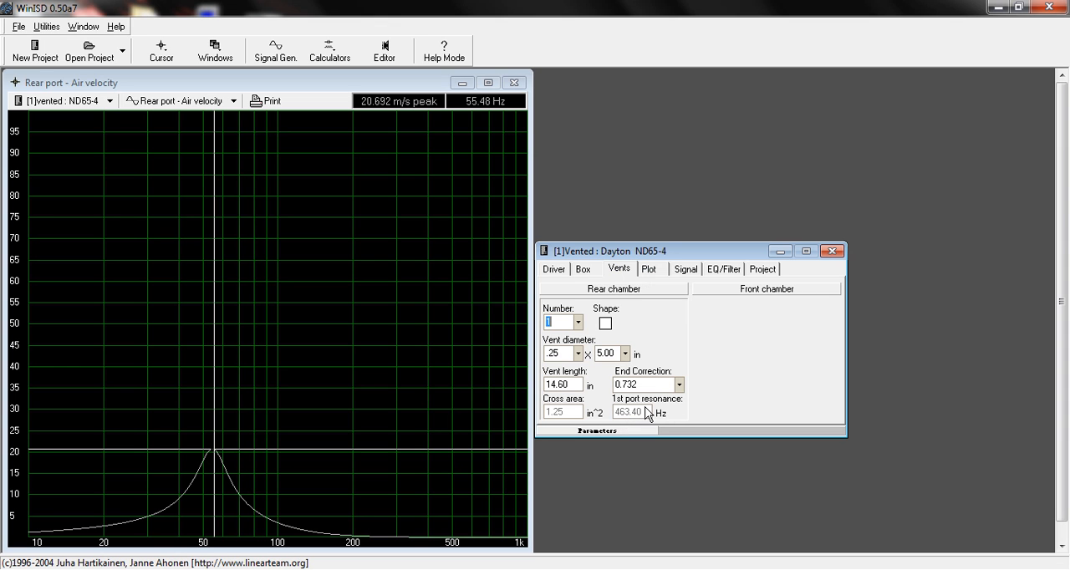
pyautogui.click(582, 268)
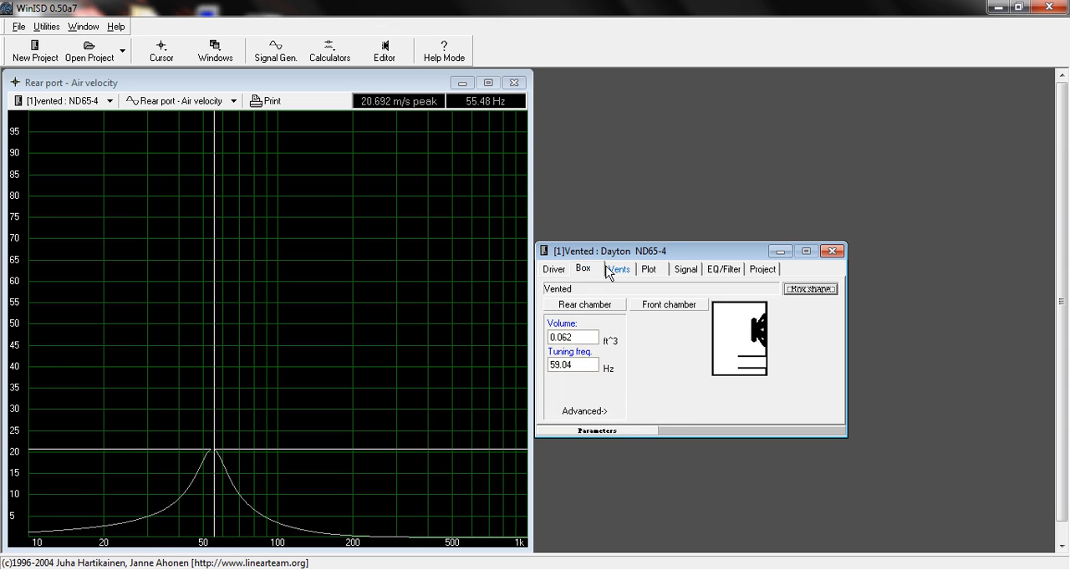
pyautogui.click(553, 267)
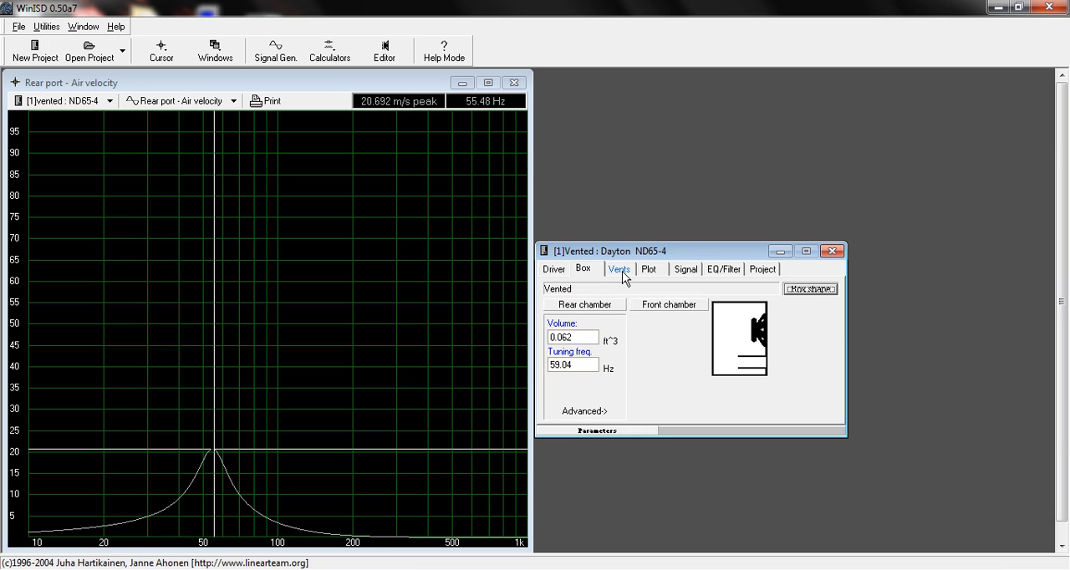
pyautogui.click(618, 267)
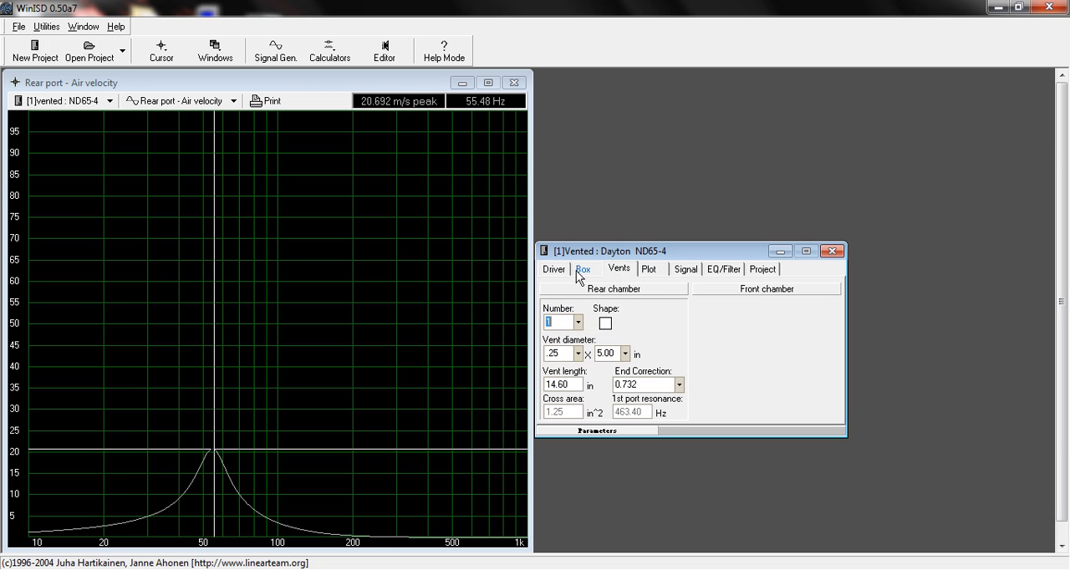
pyautogui.click(581, 267)
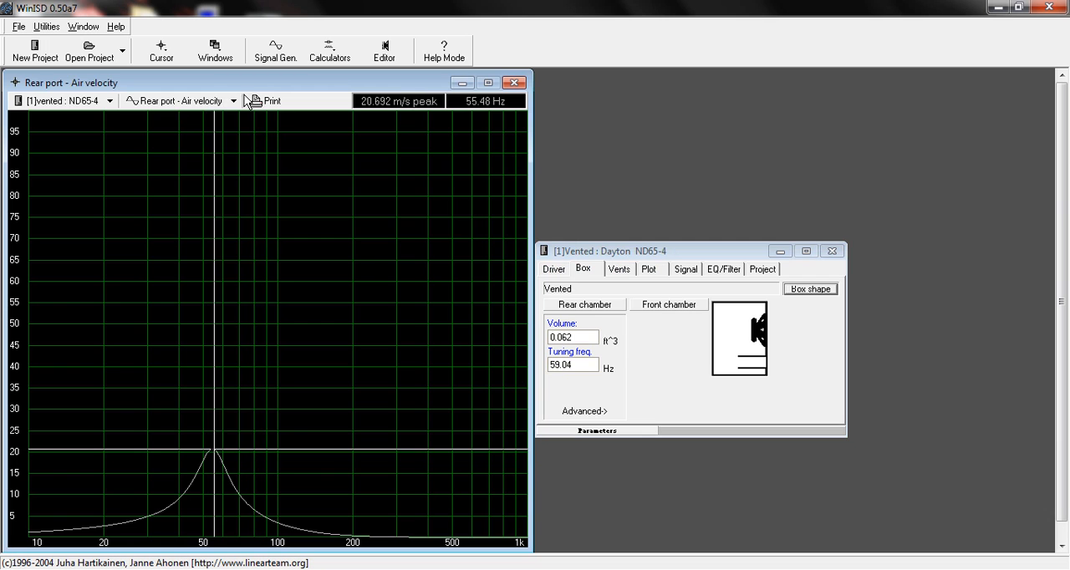
pyautogui.click(234, 101)
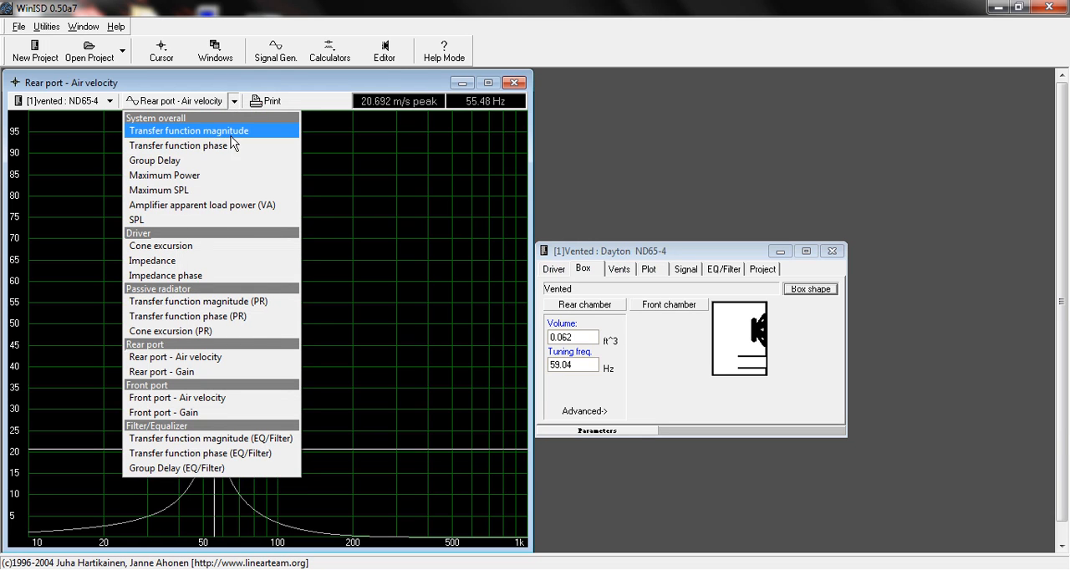
# Show transfer function magnitude and try box volumes 0.1, 0.01 and 0.061 ft³ for a flat response
pyautogui.click(187, 131)
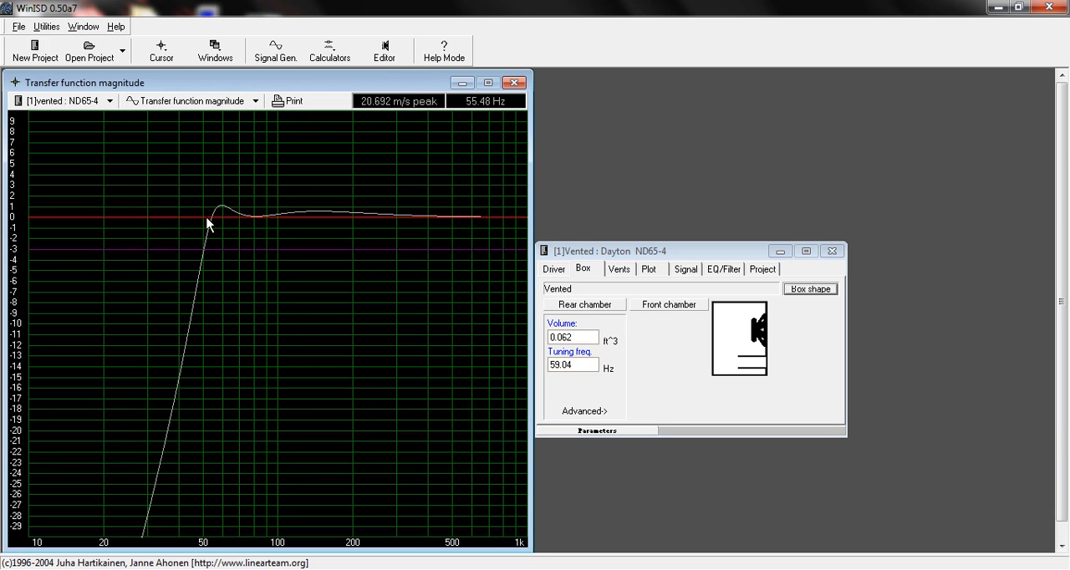
pyautogui.moveTo(398, 335)
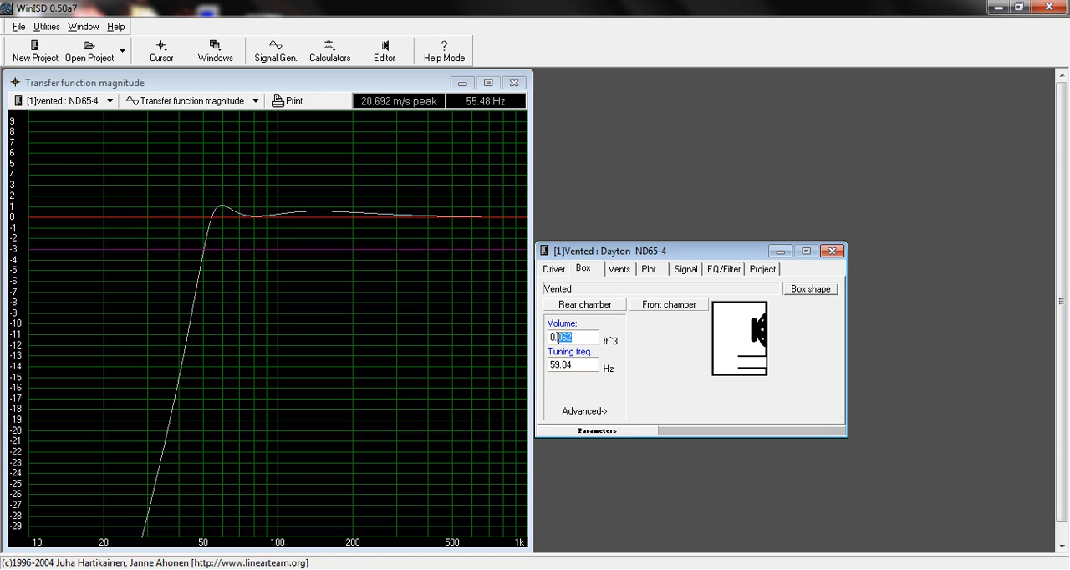
pyautogui.write('0.1')
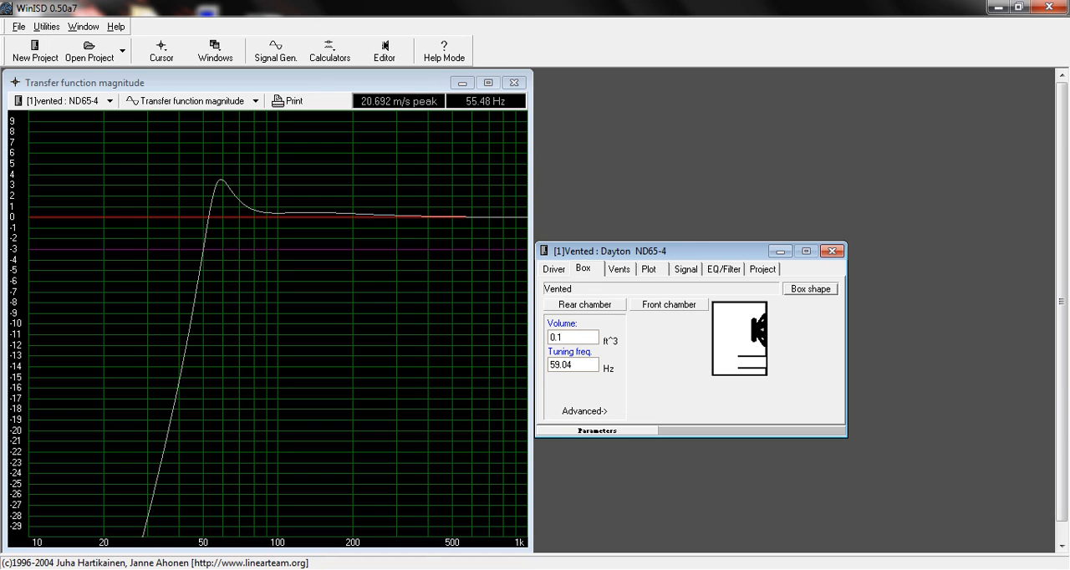
pyautogui.click(572, 338)
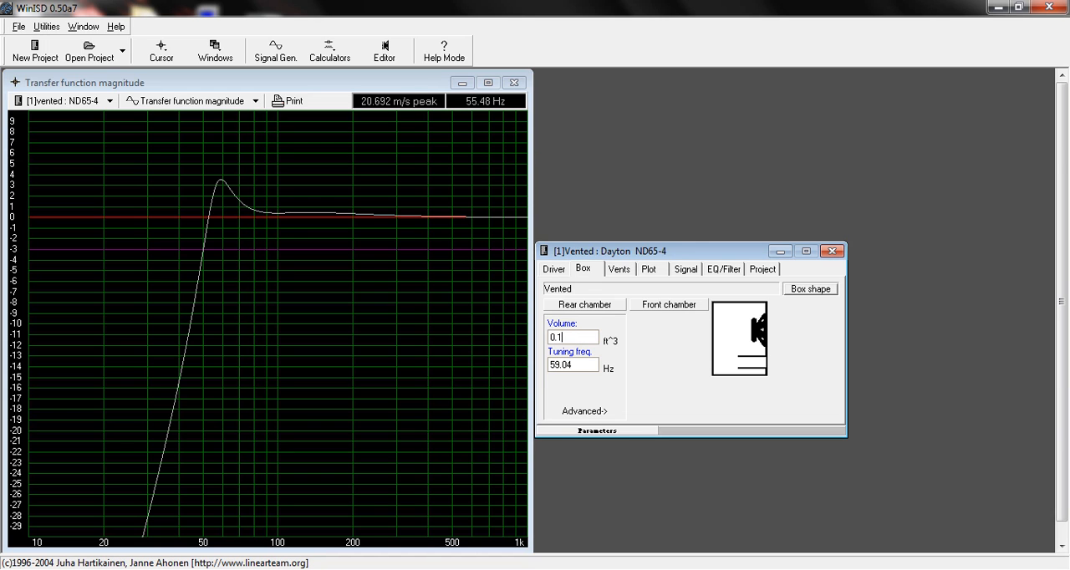
pyautogui.write('0.01')
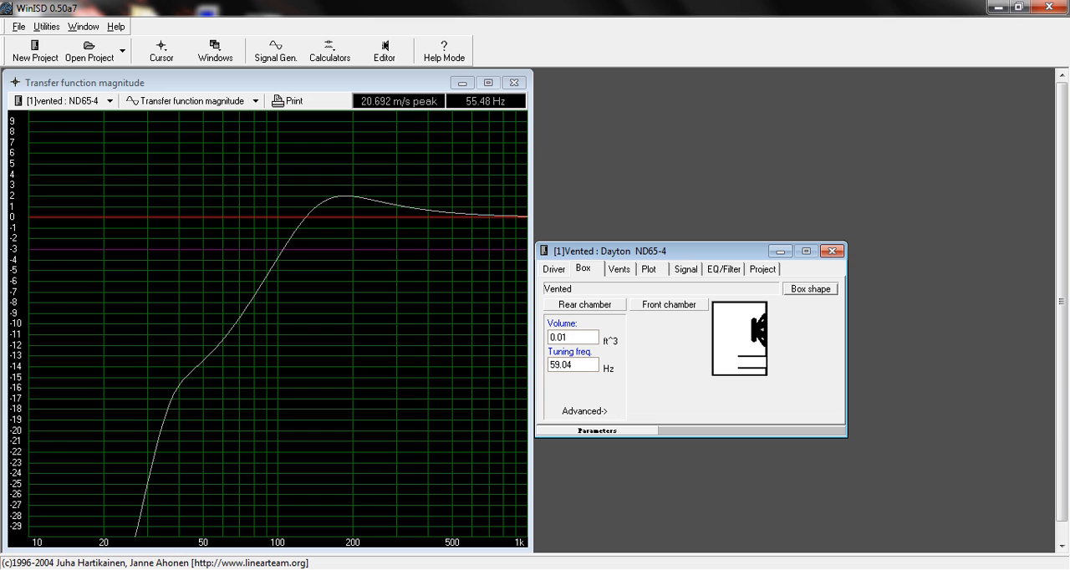
pyautogui.write('0.061')
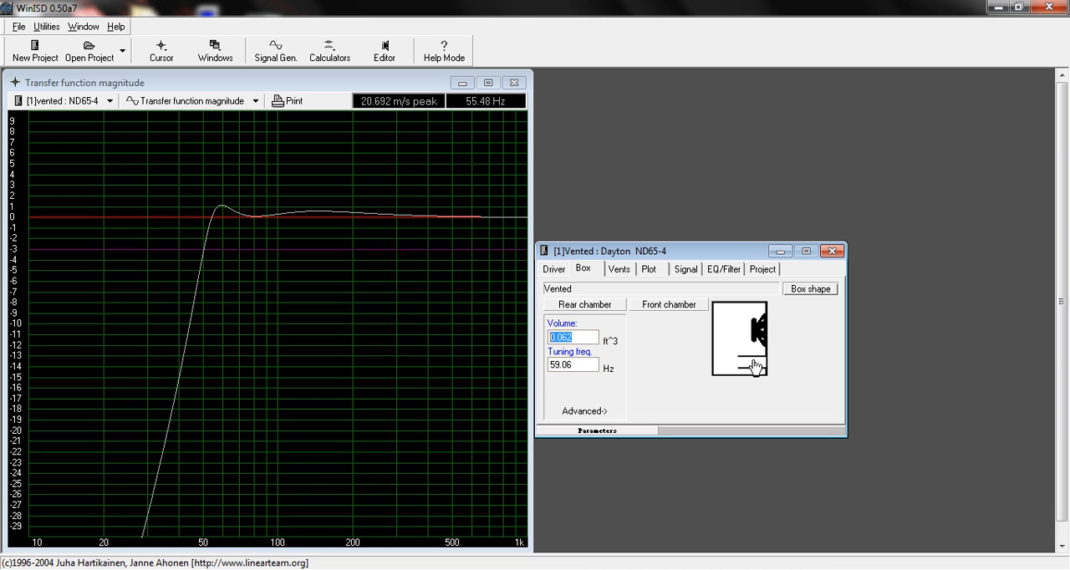
pyautogui.moveTo(732, 318)
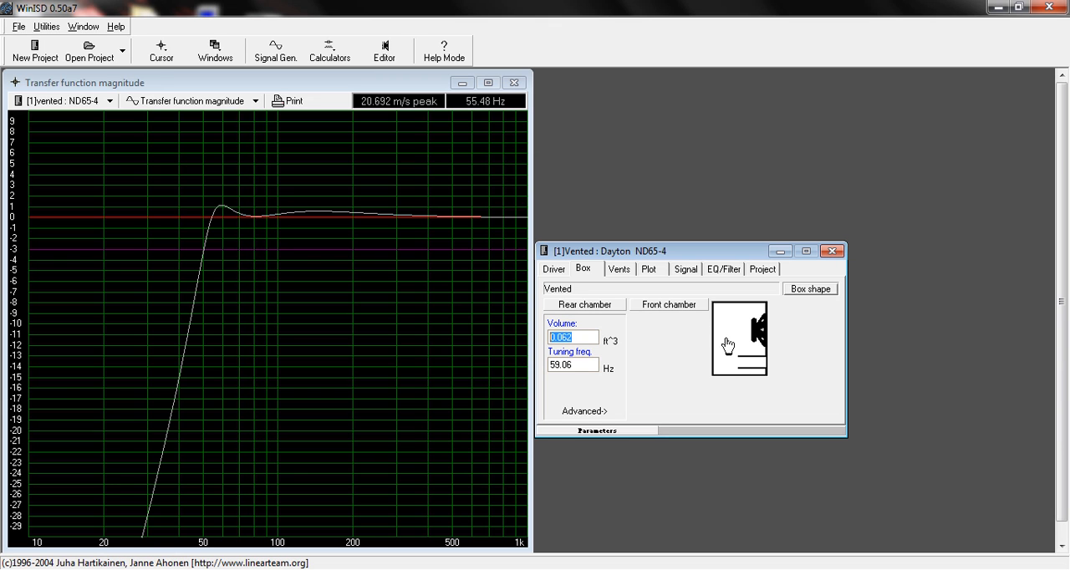
pyautogui.moveTo(612, 355)
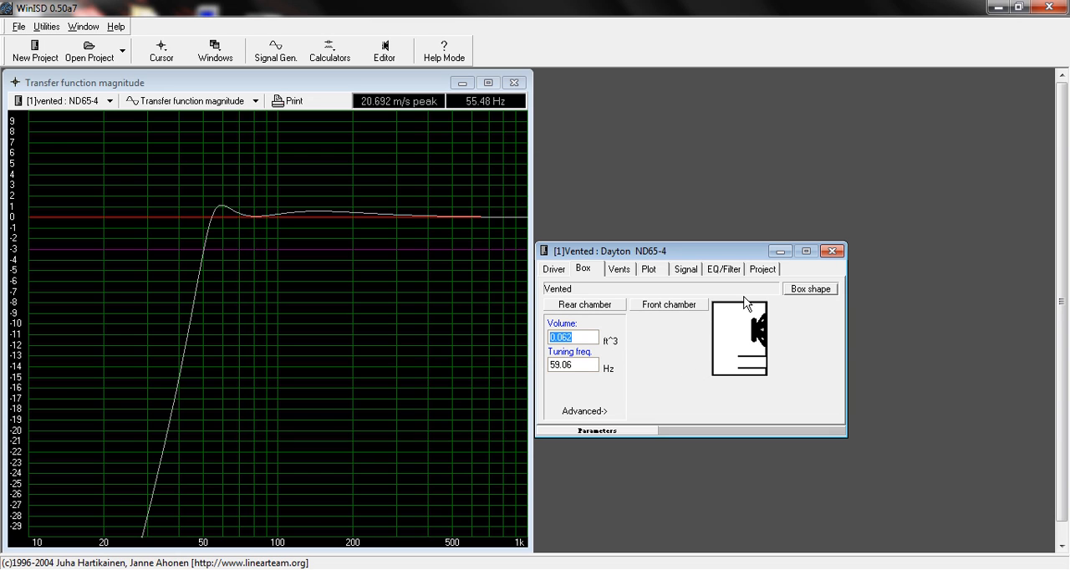
# Set the box volume to 0.062 ft³ for a flat response tuned near 59 Hz
pyautogui.click(571, 338)
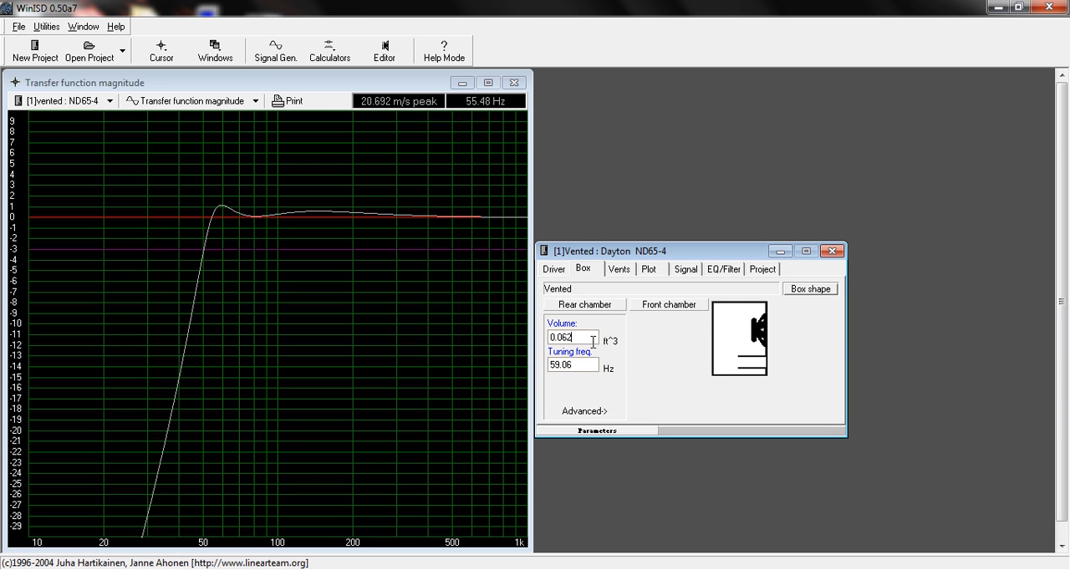
pyautogui.moveTo(632, 350)
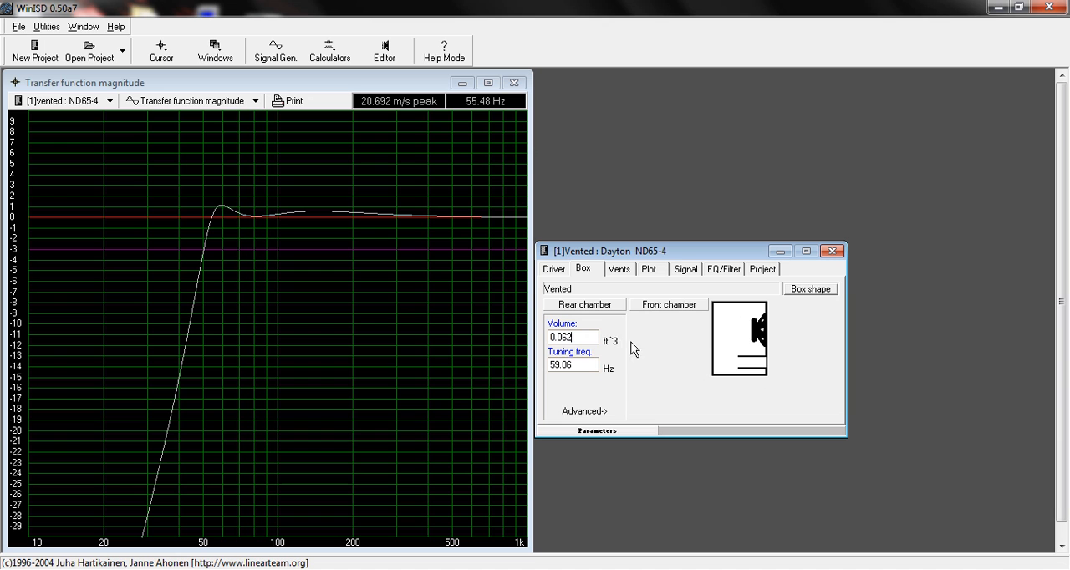
pyautogui.moveTo(737, 375)
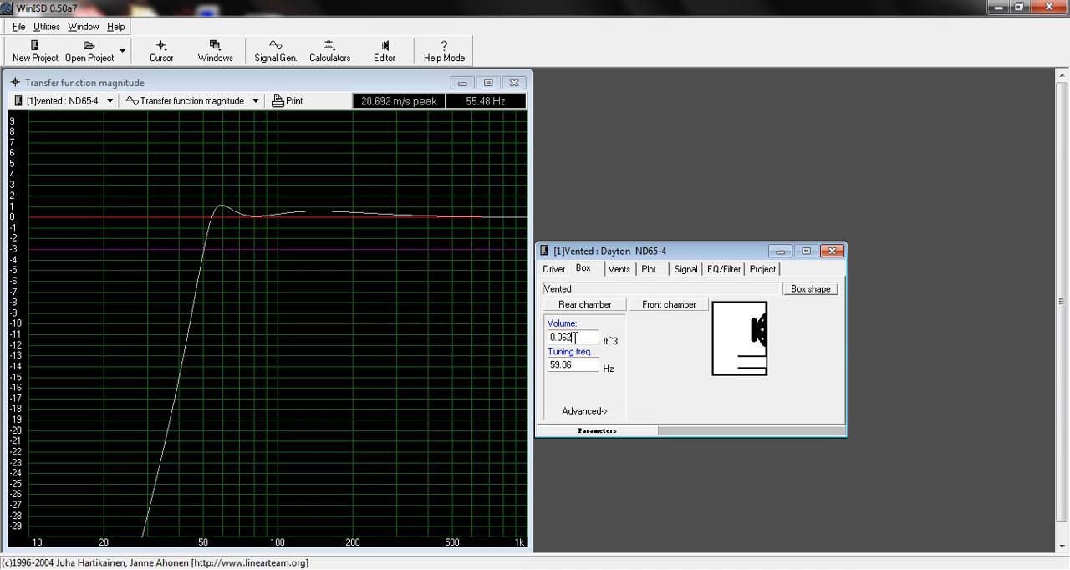
pyautogui.moveTo(723, 307)
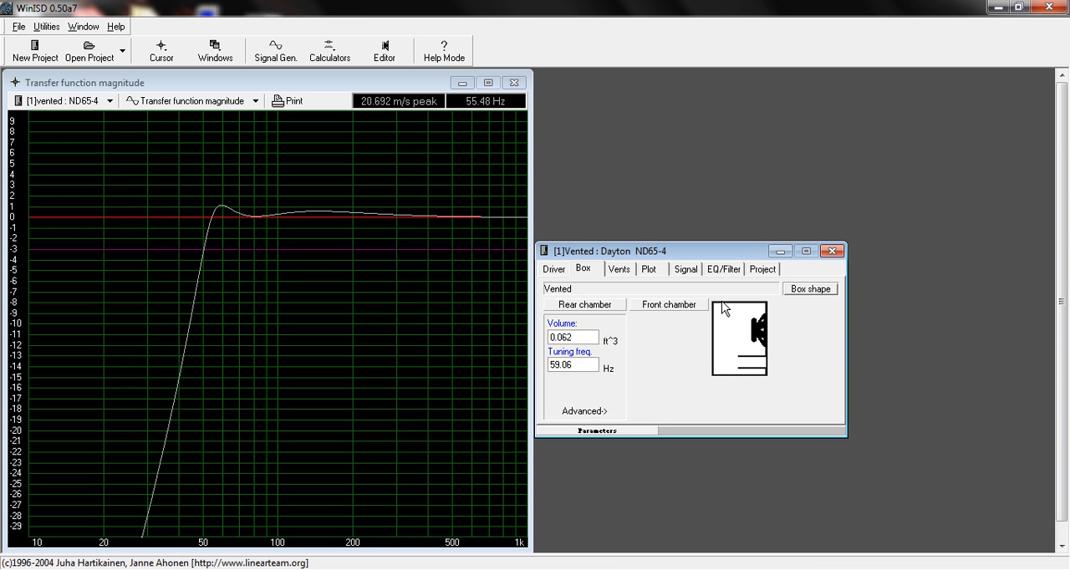
pyautogui.moveTo(770, 406)
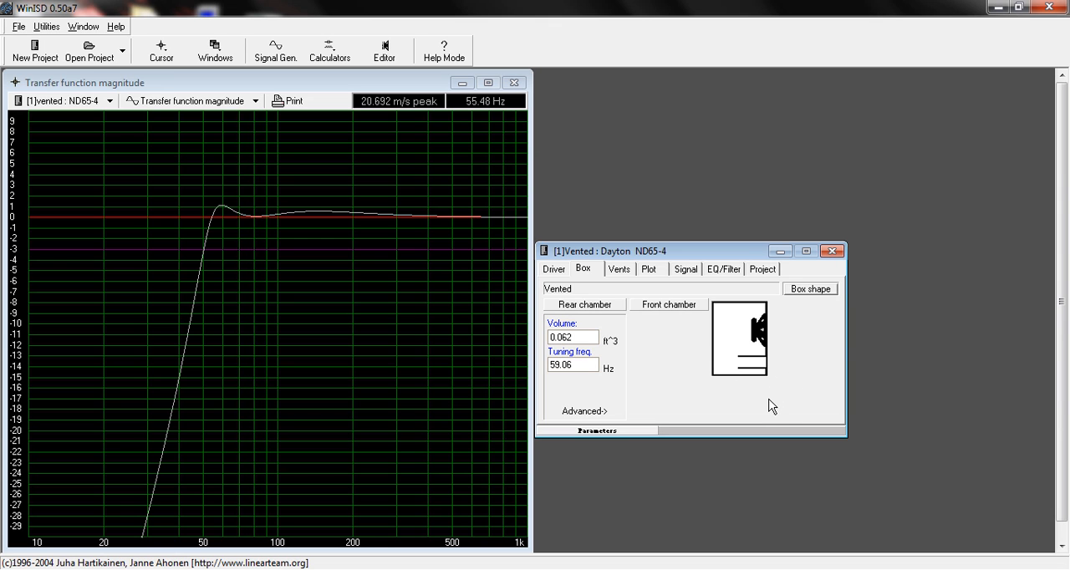
pyautogui.moveTo(759, 413)
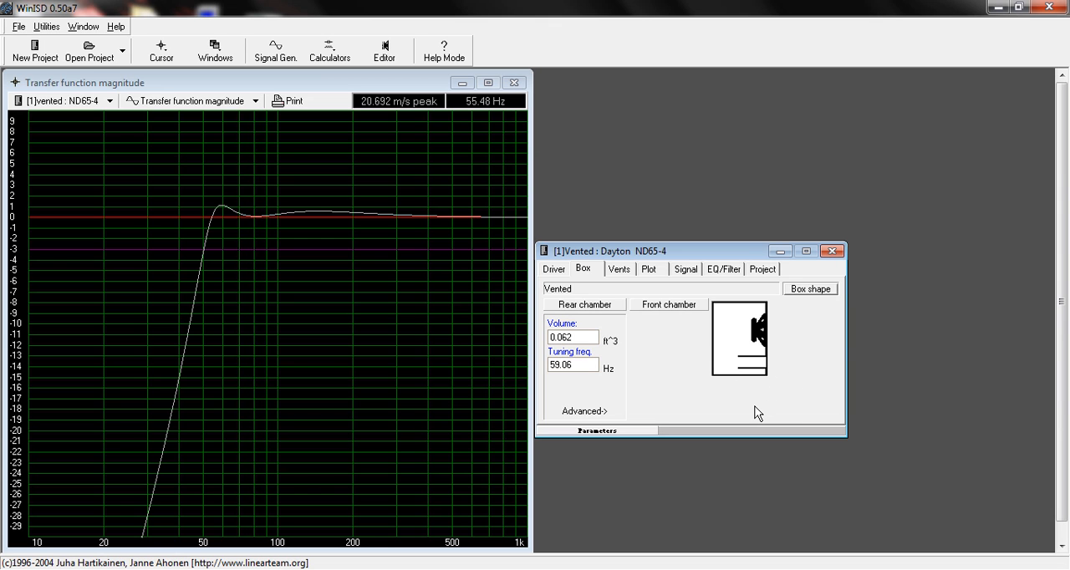
pyautogui.moveTo(749, 411)
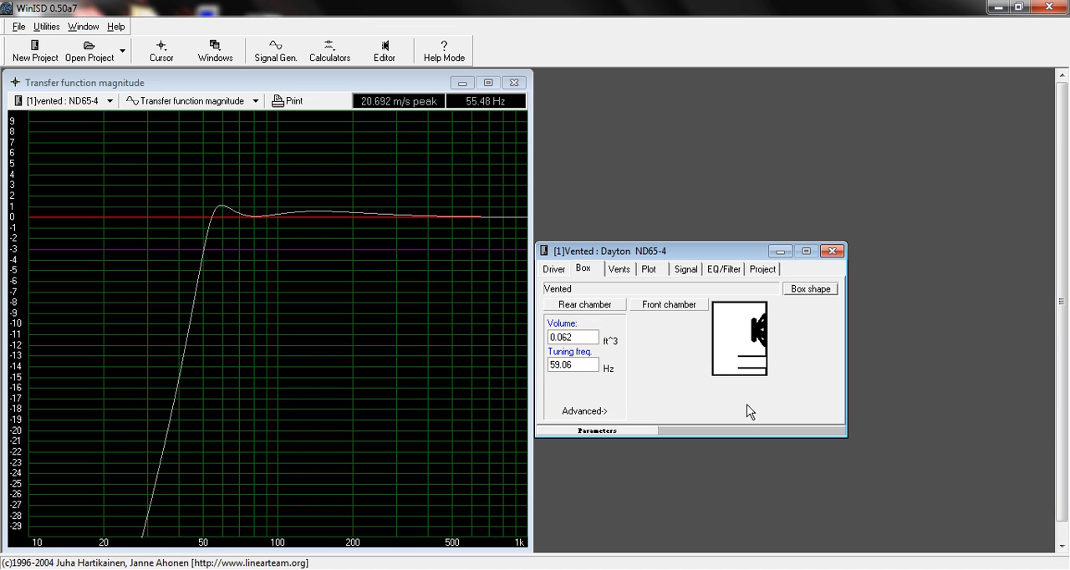